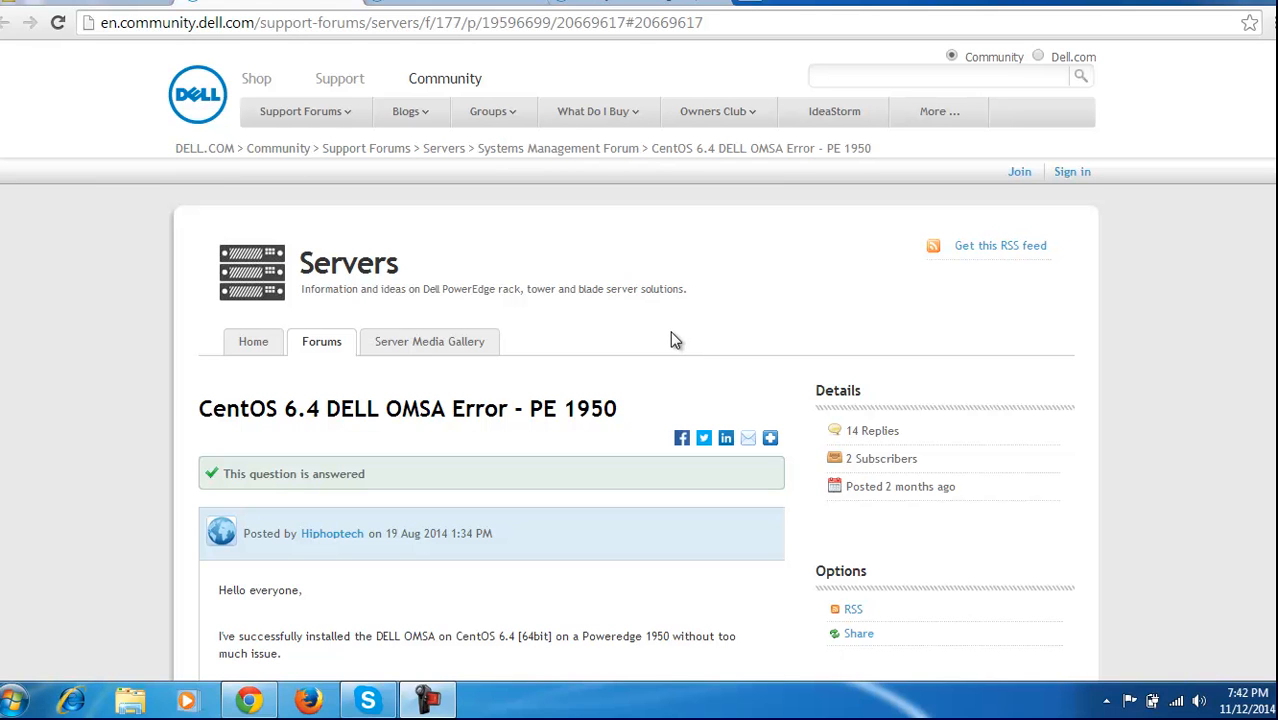
mouse_move(444, 78)
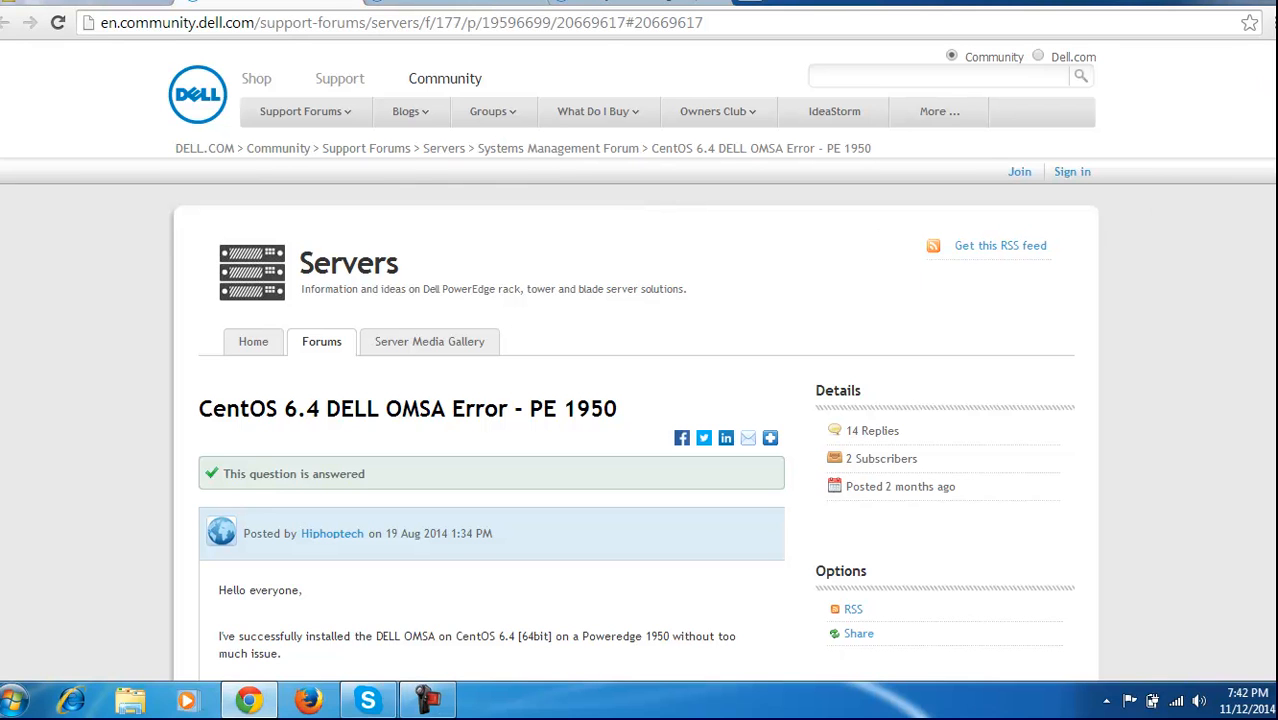
Step: Scroll to show the full invcol ELF interpreter question and the verified answer's start
scroll(down, 3)
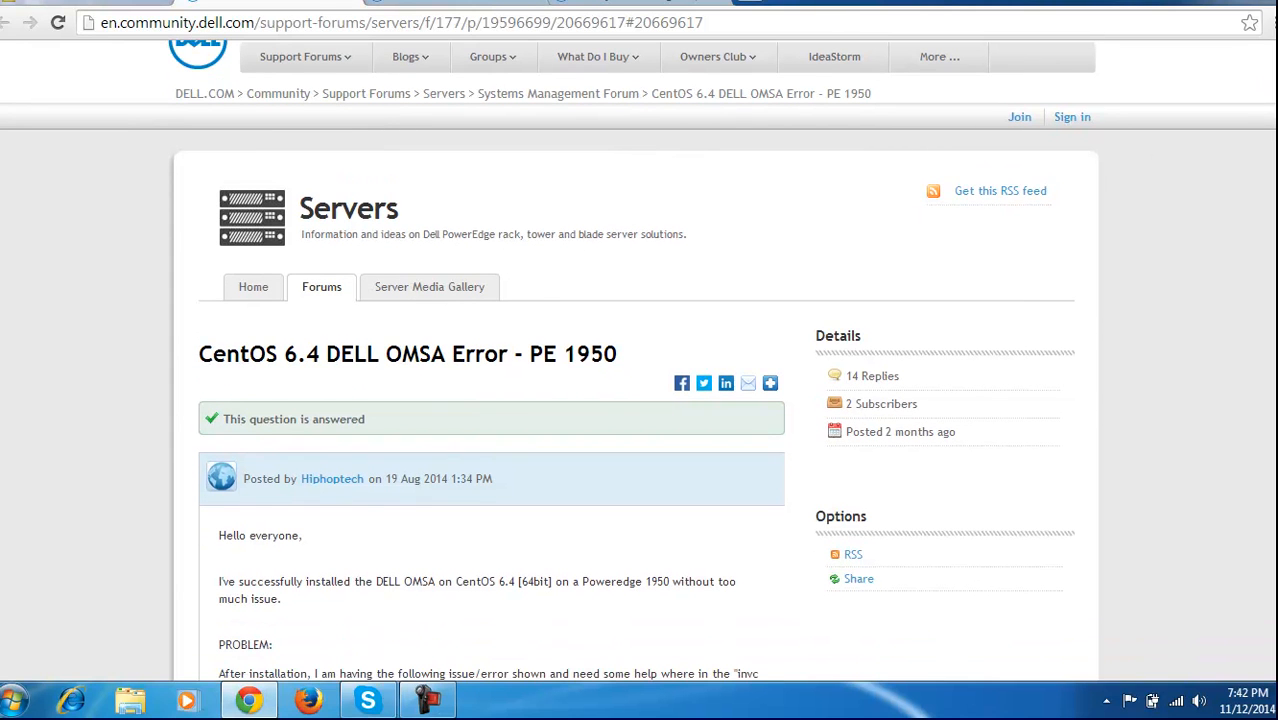
scroll(up, 3)
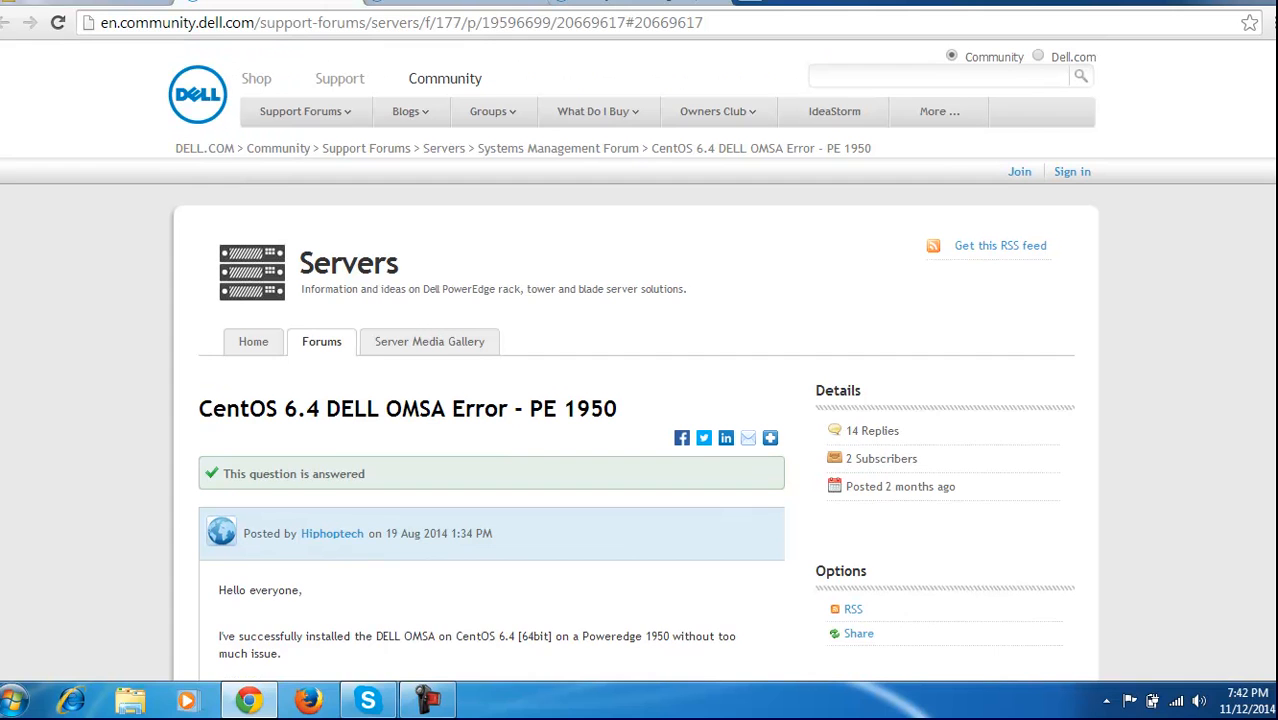
scroll(down, 3)
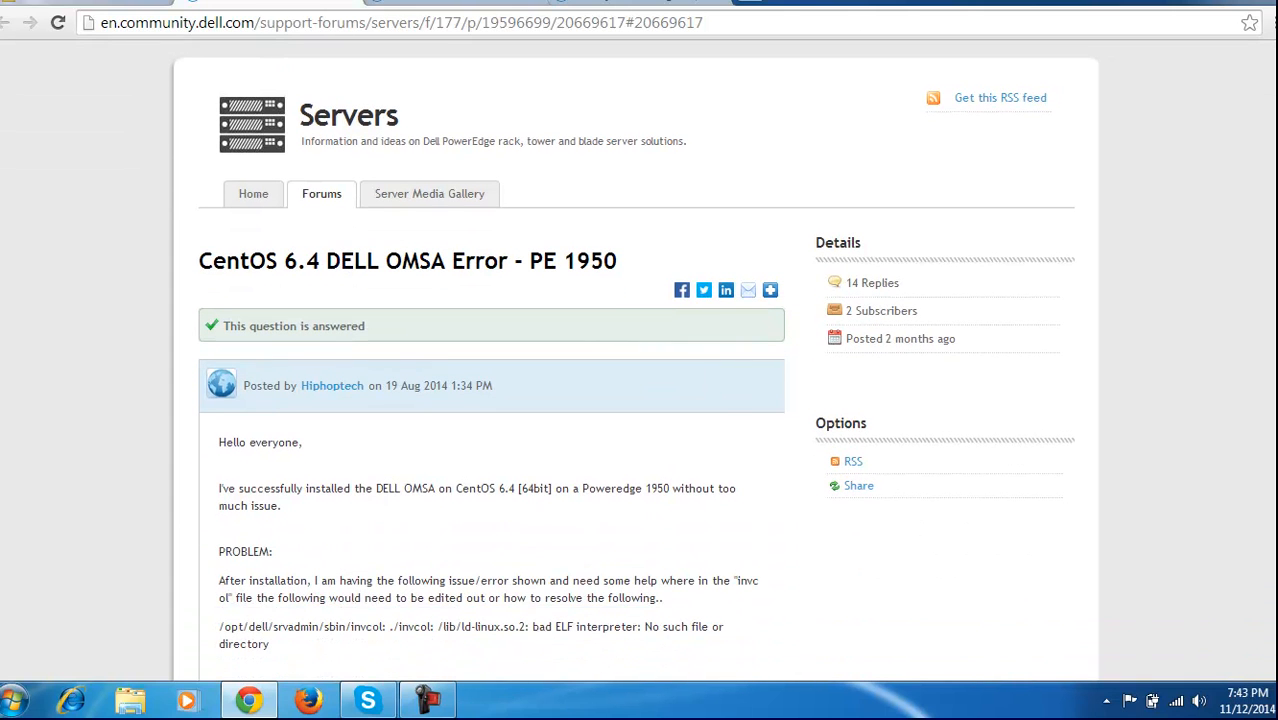
scroll(down, 3)
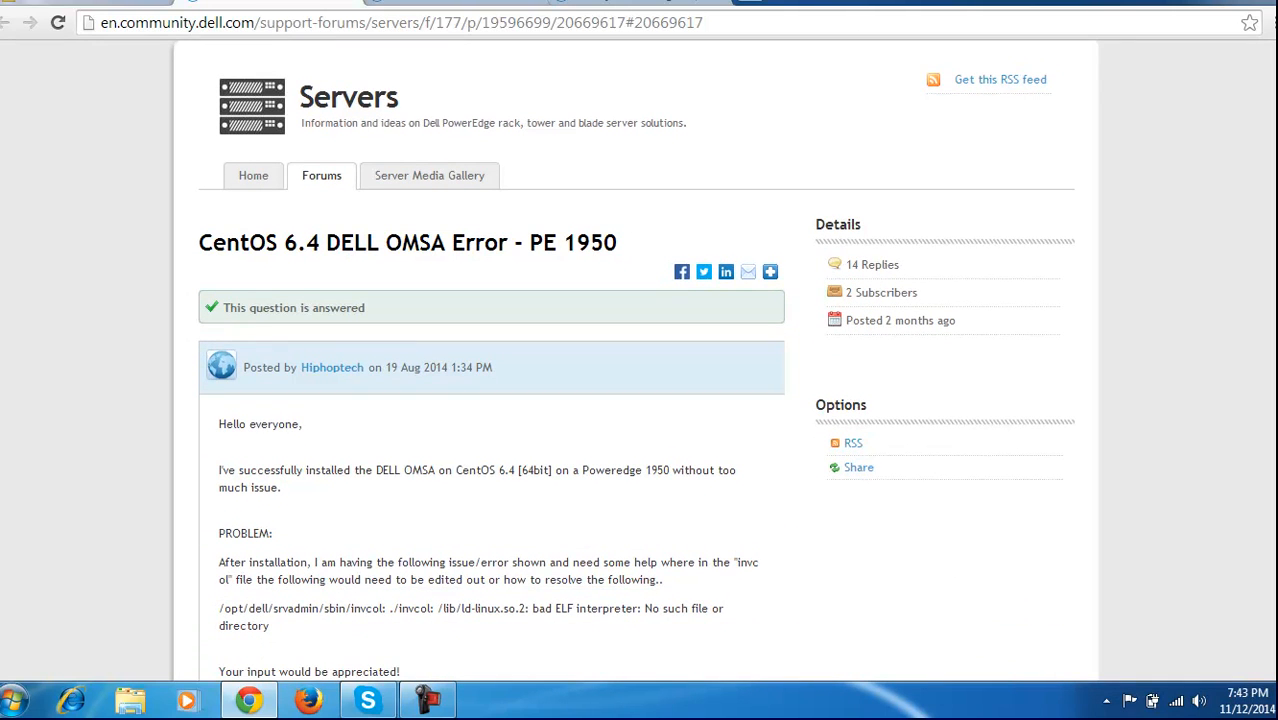
scroll(down, 3)
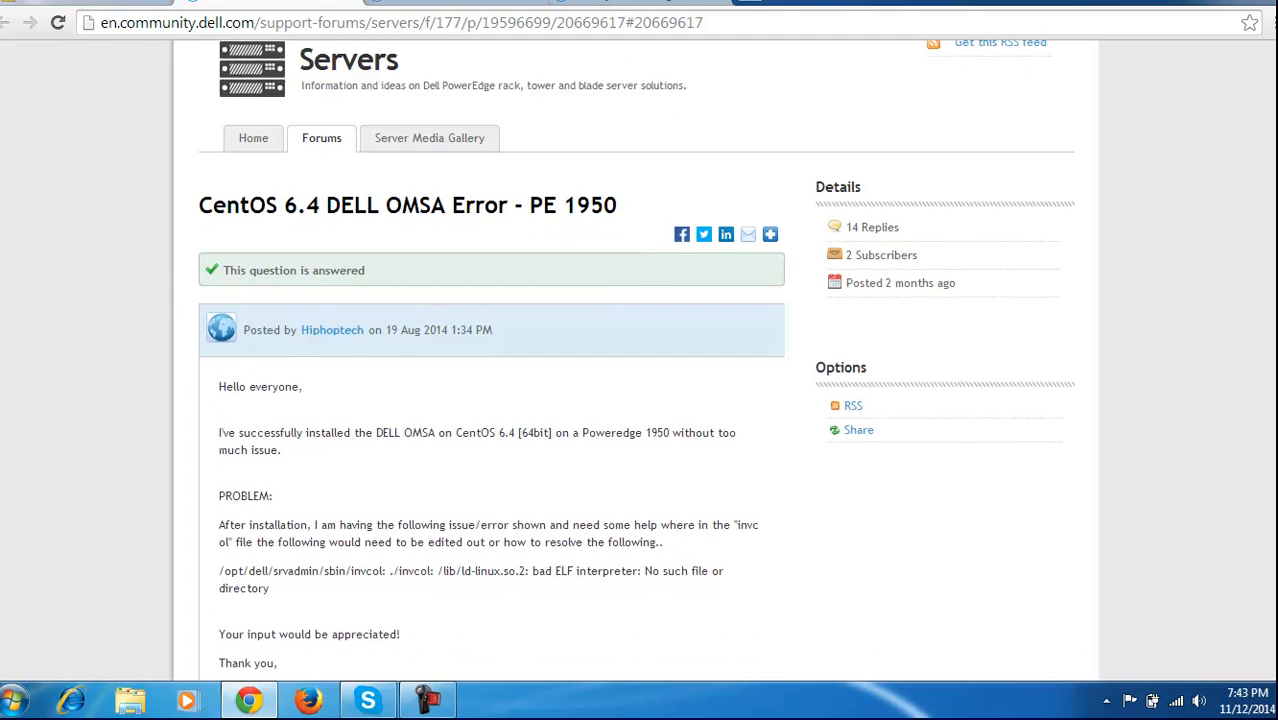
scroll(down, 3)
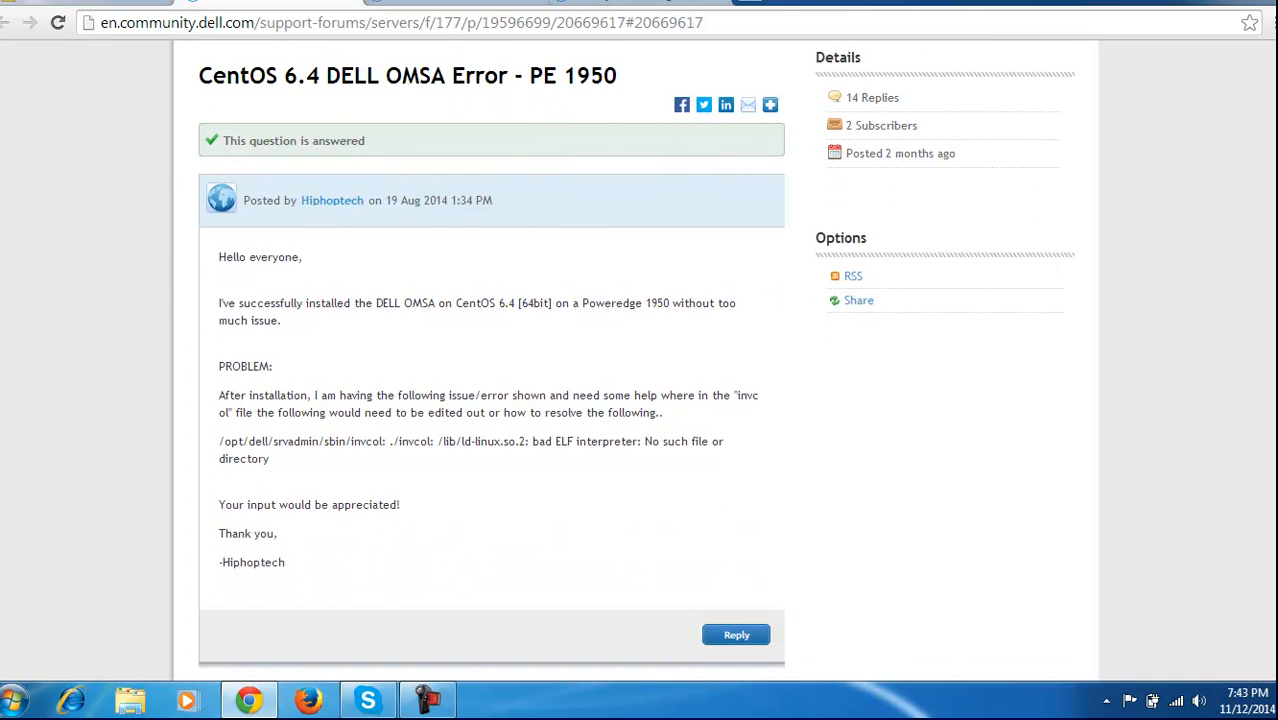
scroll(down, 3)
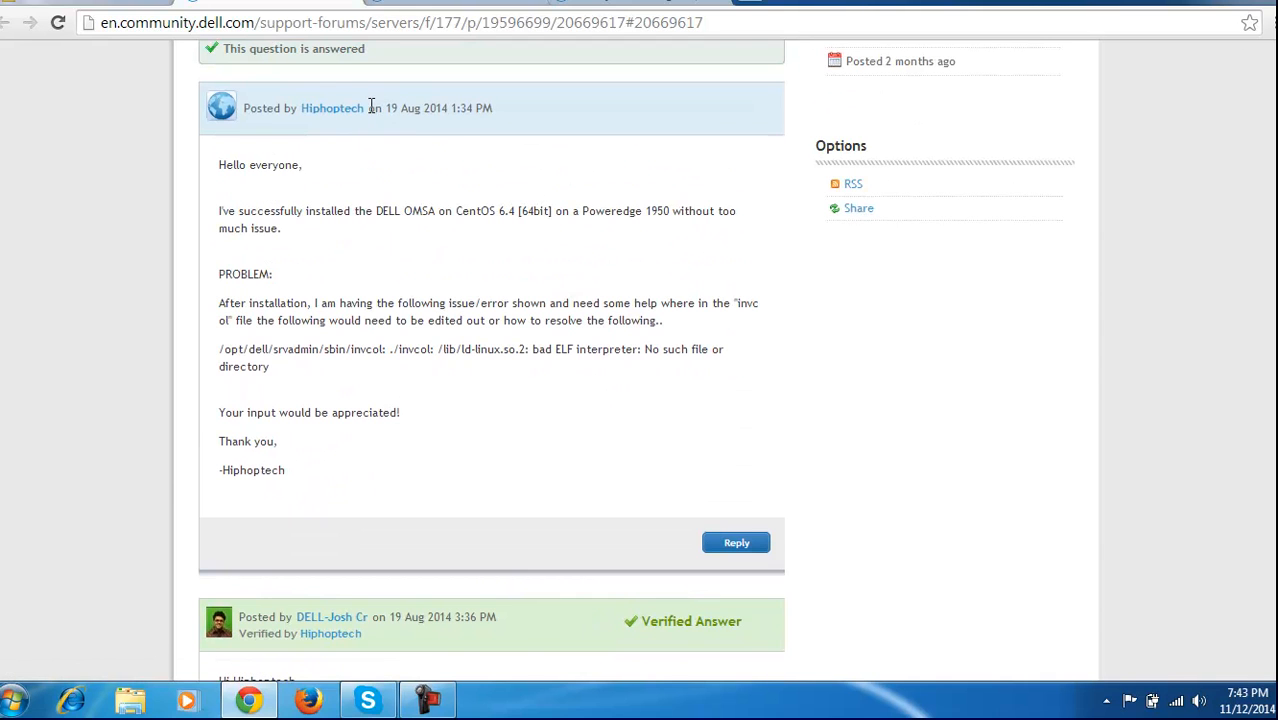
double_click(331, 108)
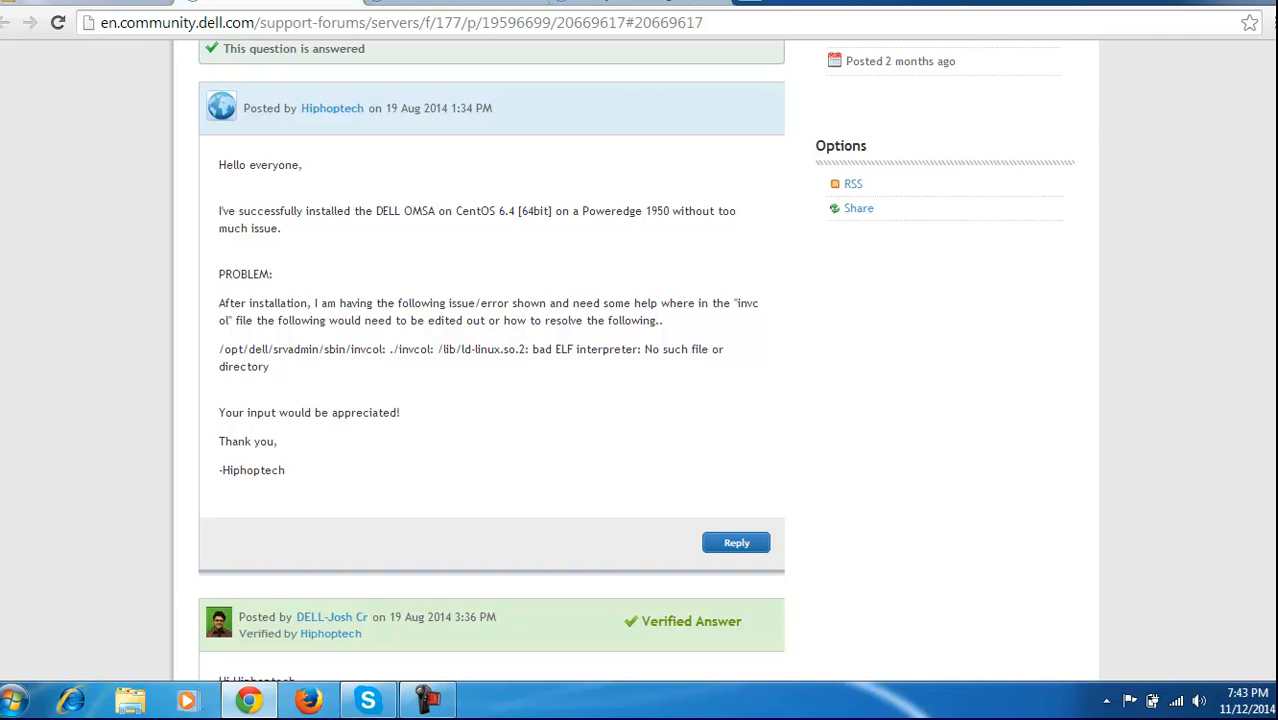
Step: Scroll past the libxml2, libxslt and bnx2 timeout replies to the 20 Aug 2014 resolution post
scroll(down, 3)
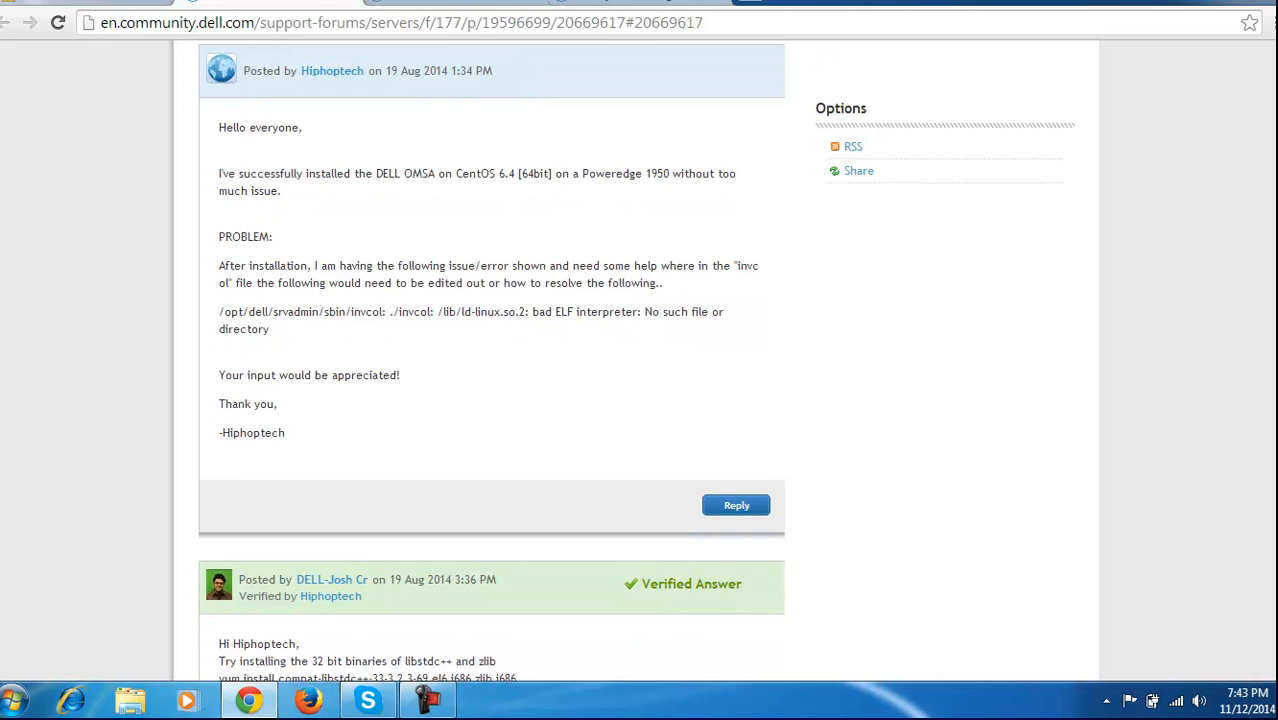
scroll(down, 3)
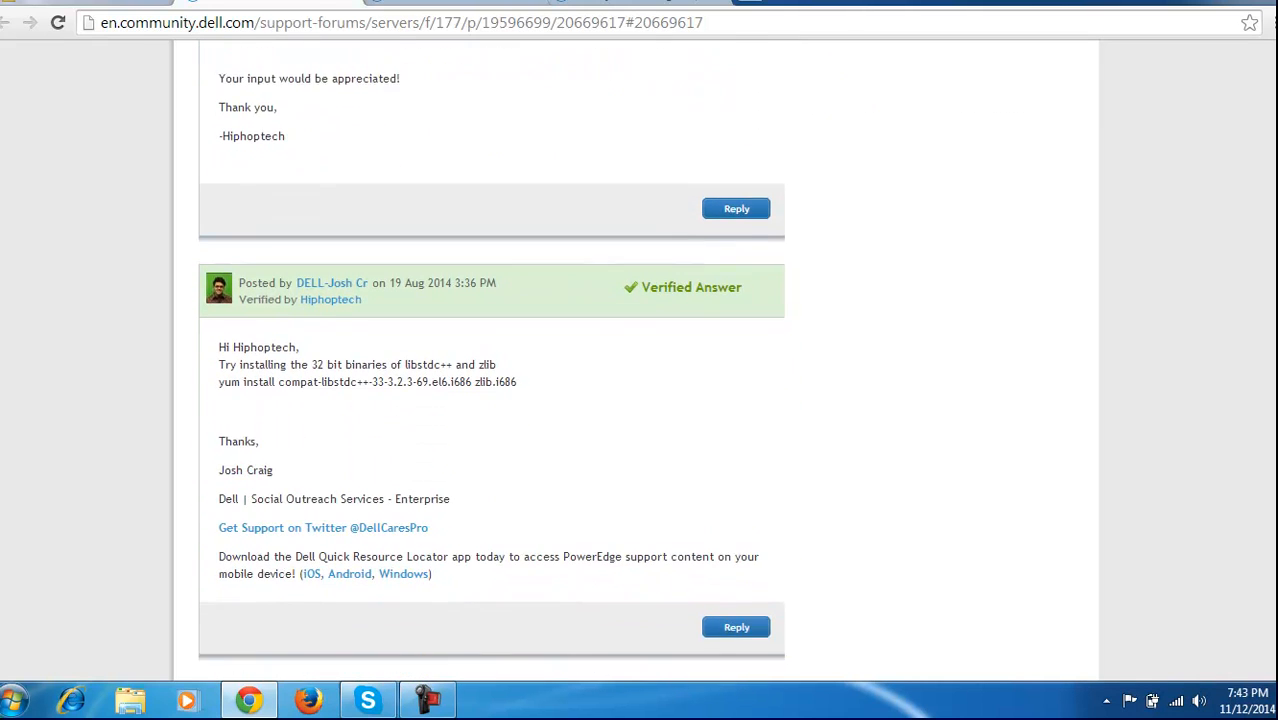
scroll(down, 3)
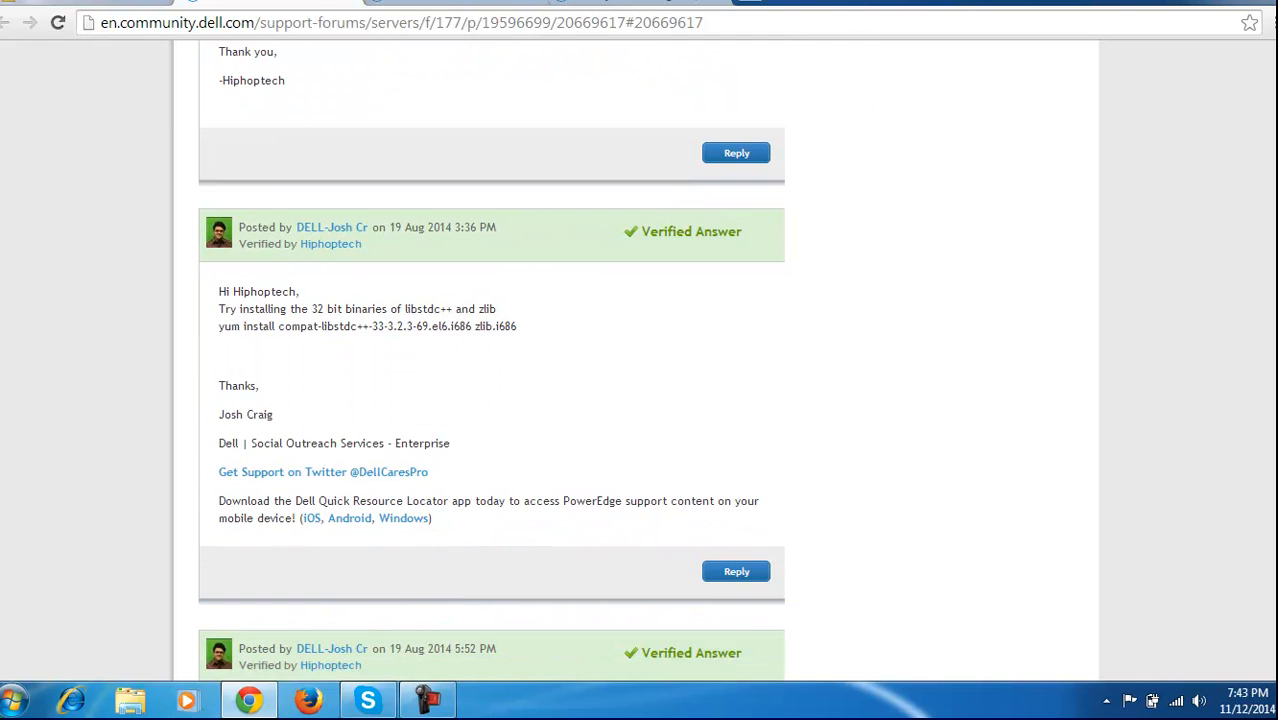
scroll(down, 3)
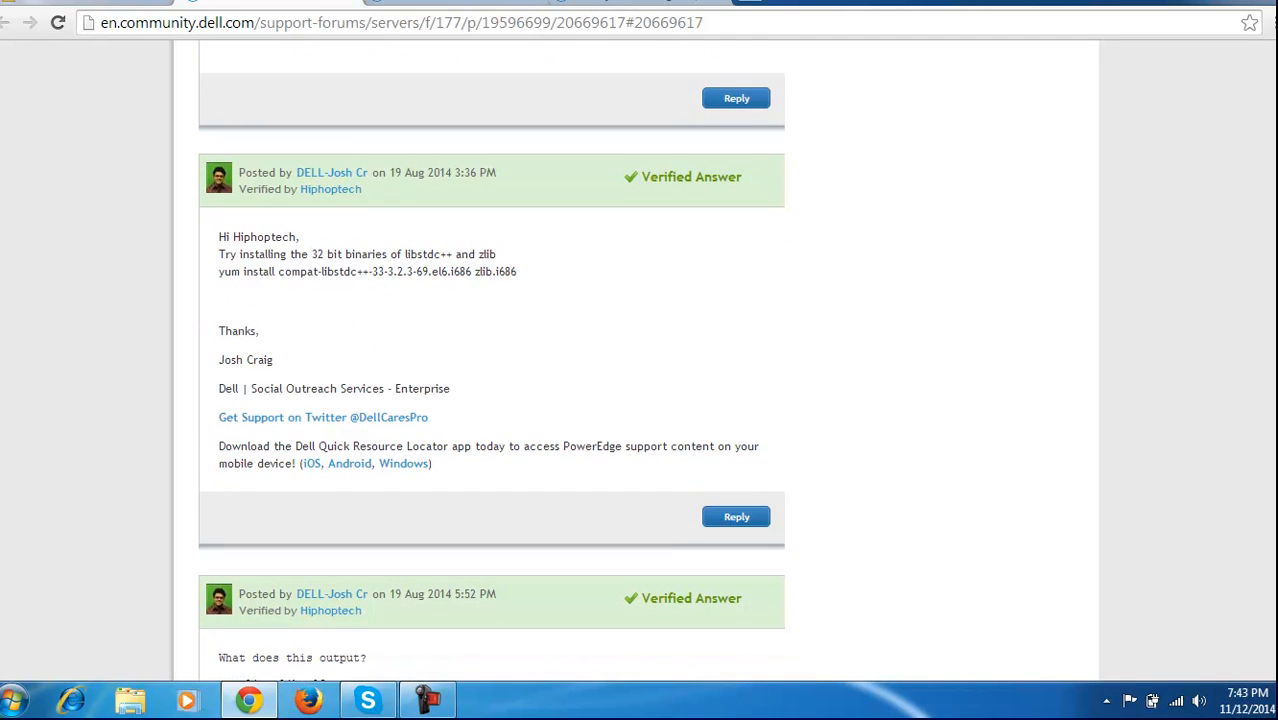
scroll(down, 3)
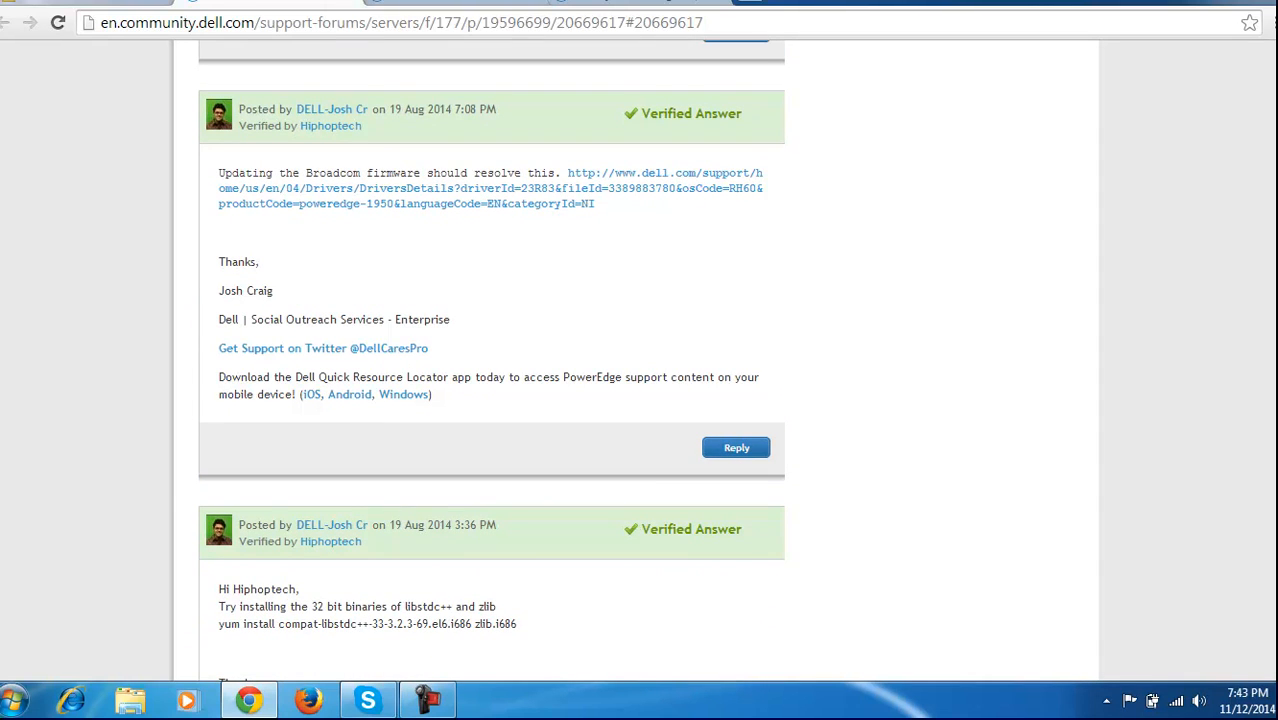
scroll(down, 3)
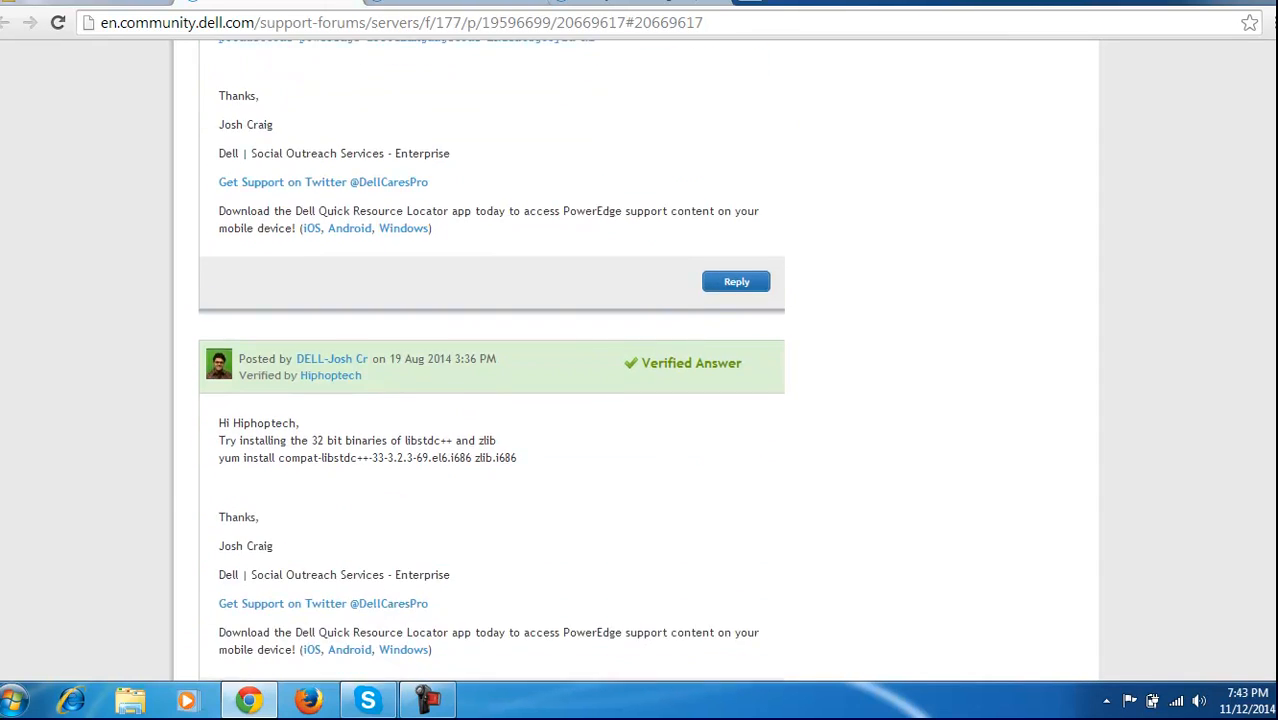
scroll(down, 3)
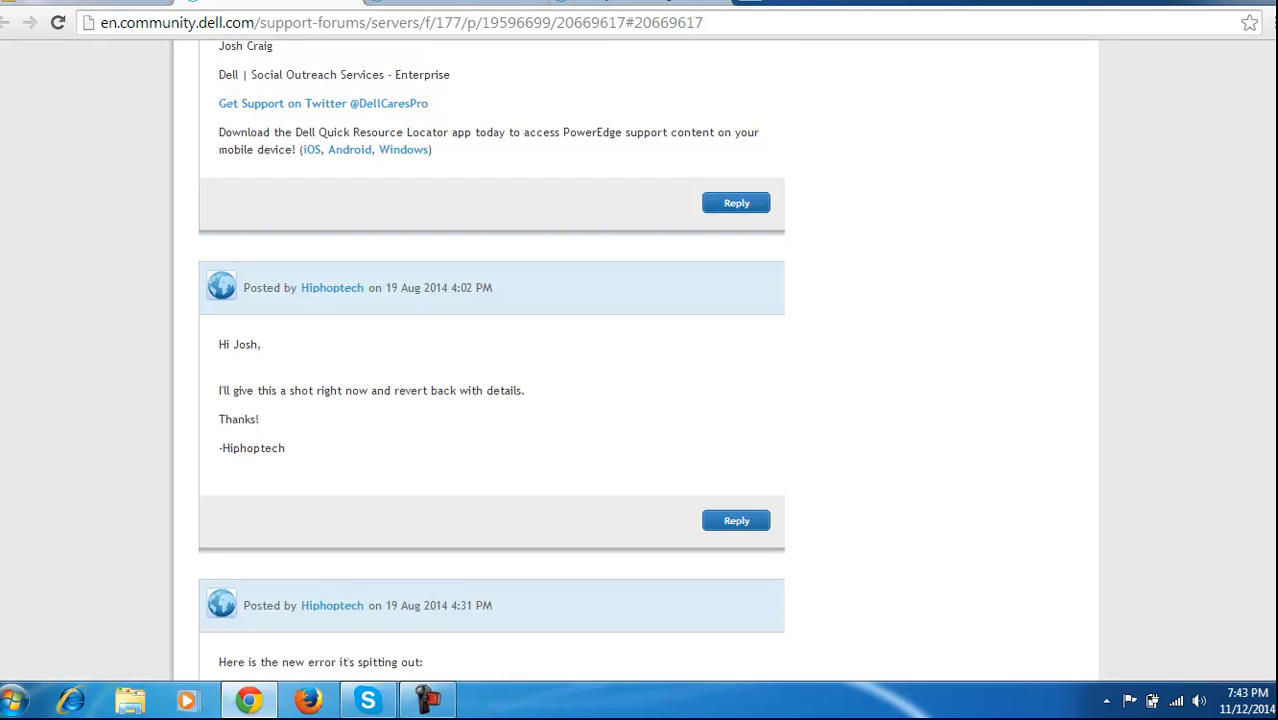
scroll(down, 3)
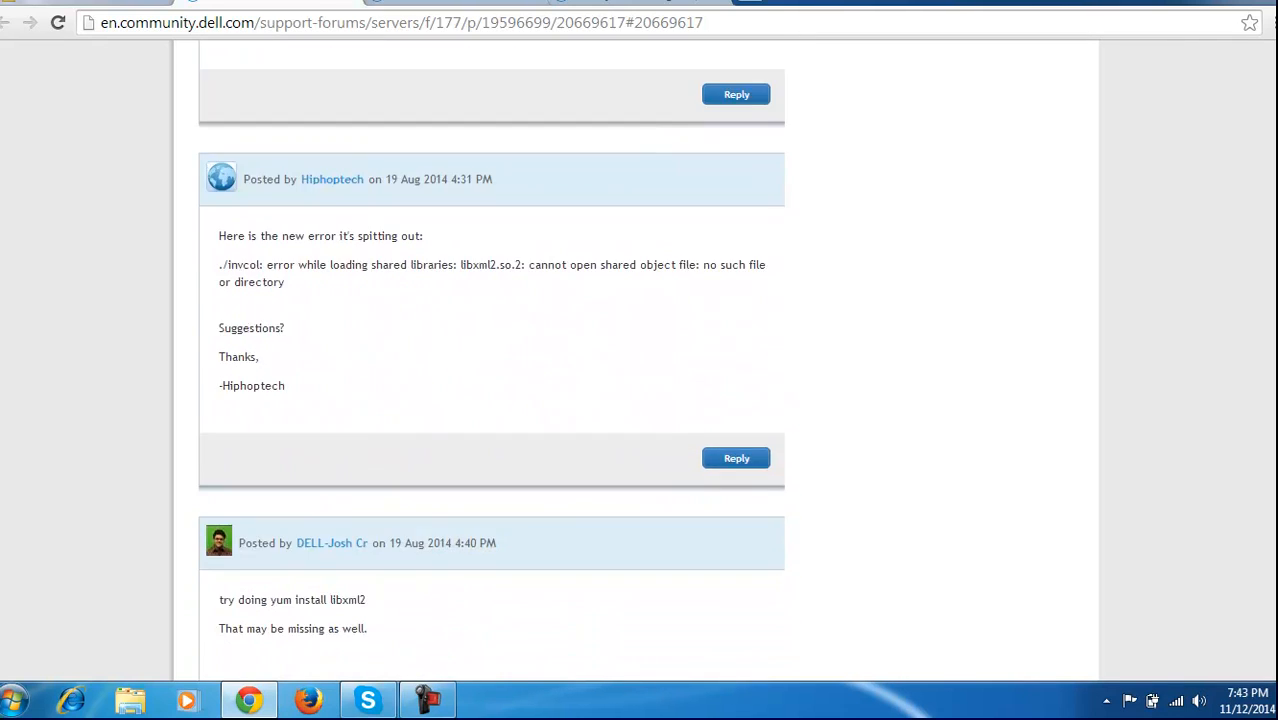
scroll(down, 3)
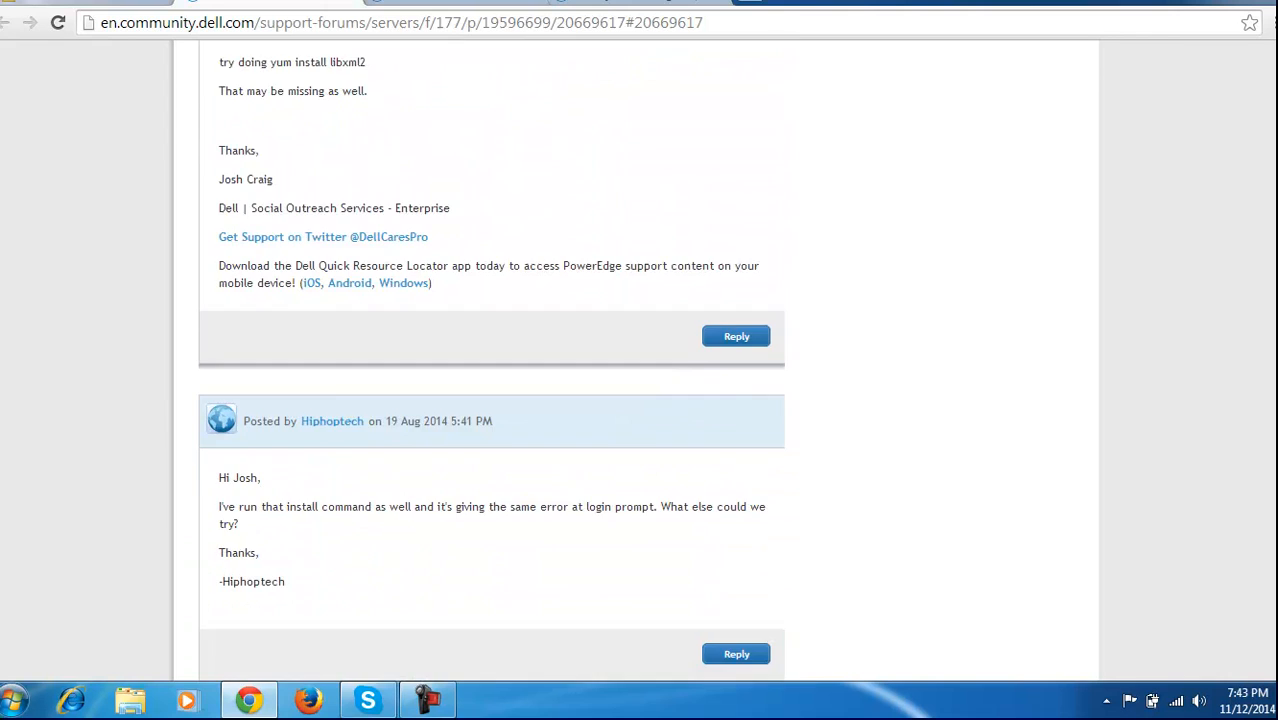
scroll(down, 3)
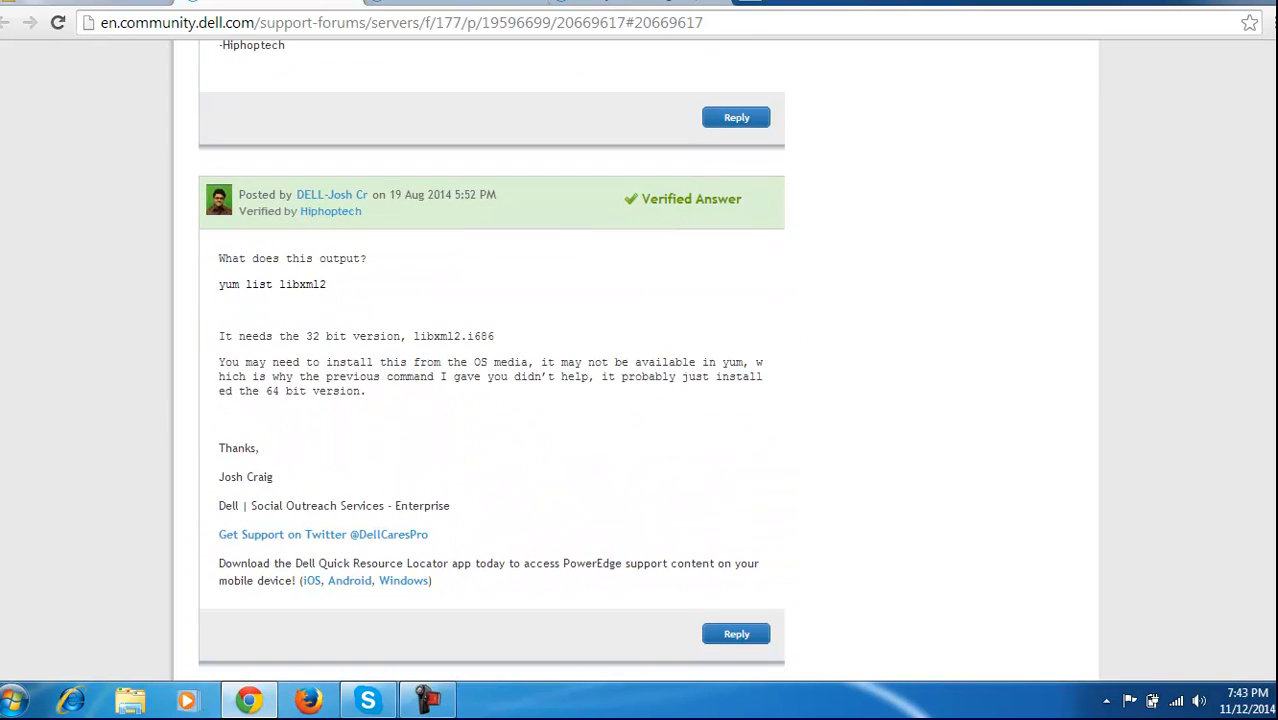
scroll(down, 3)
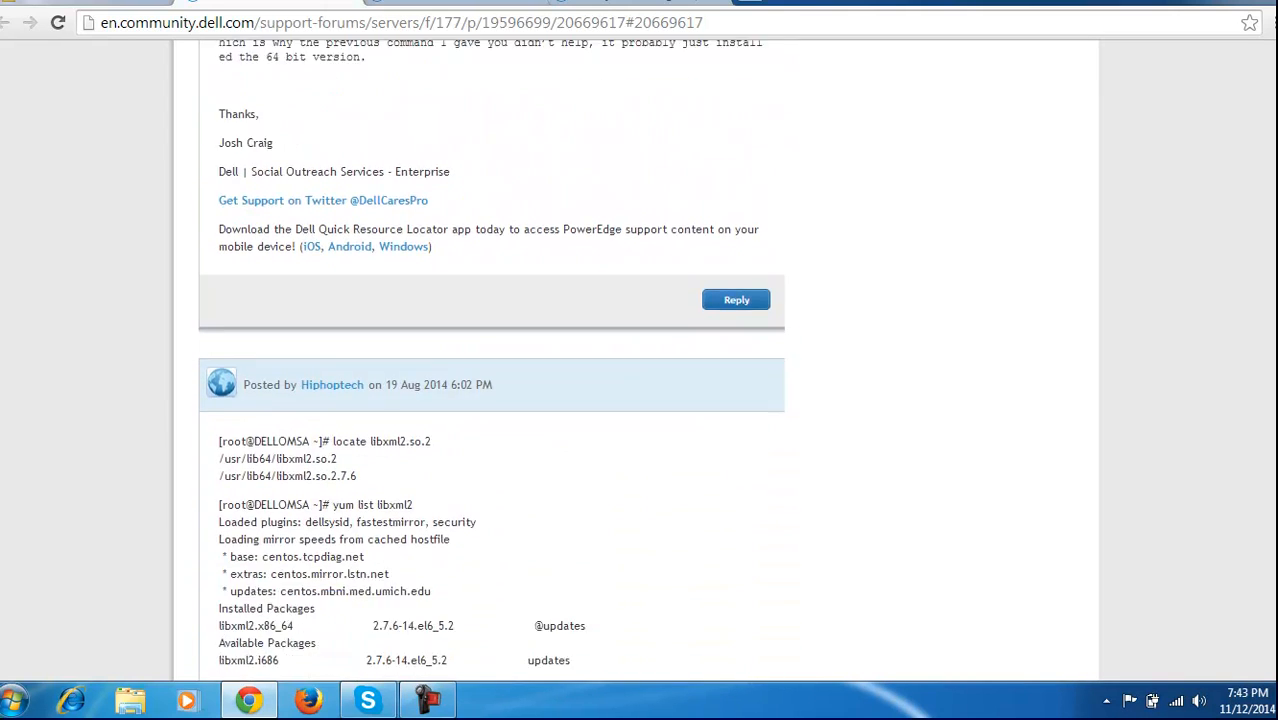
scroll(down, 3)
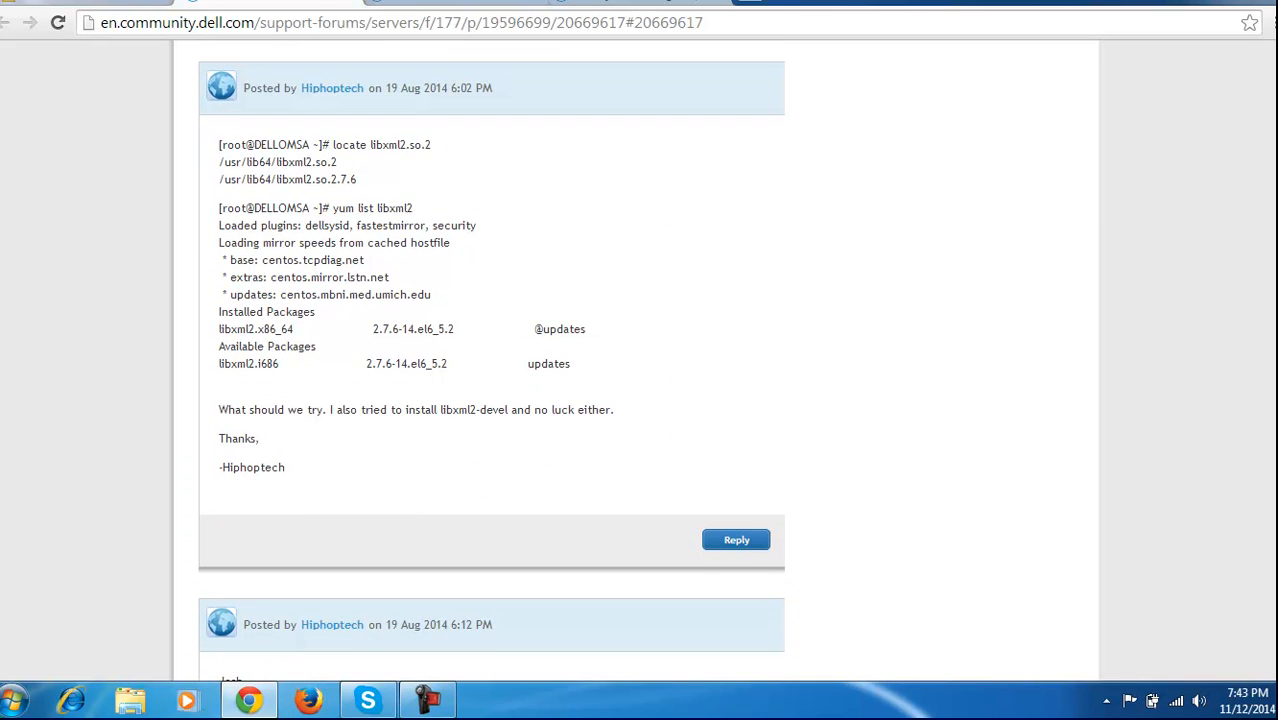
scroll(down, 3)
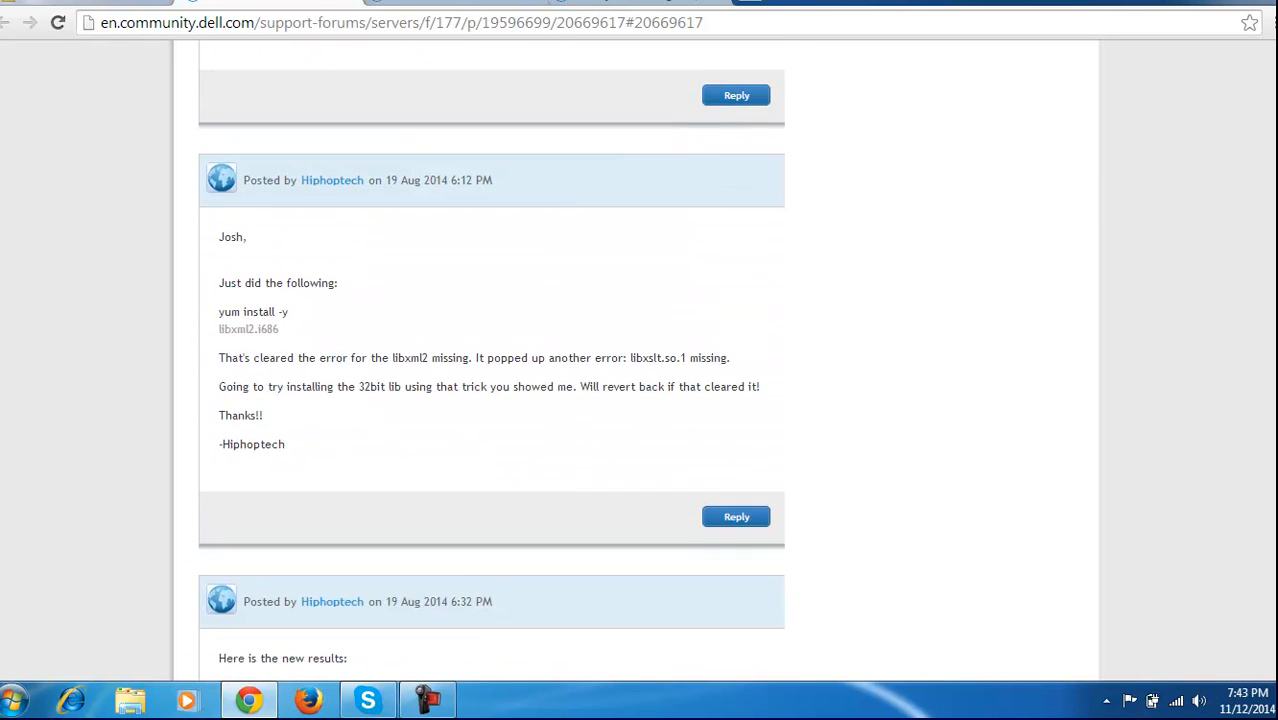
scroll(down, 3)
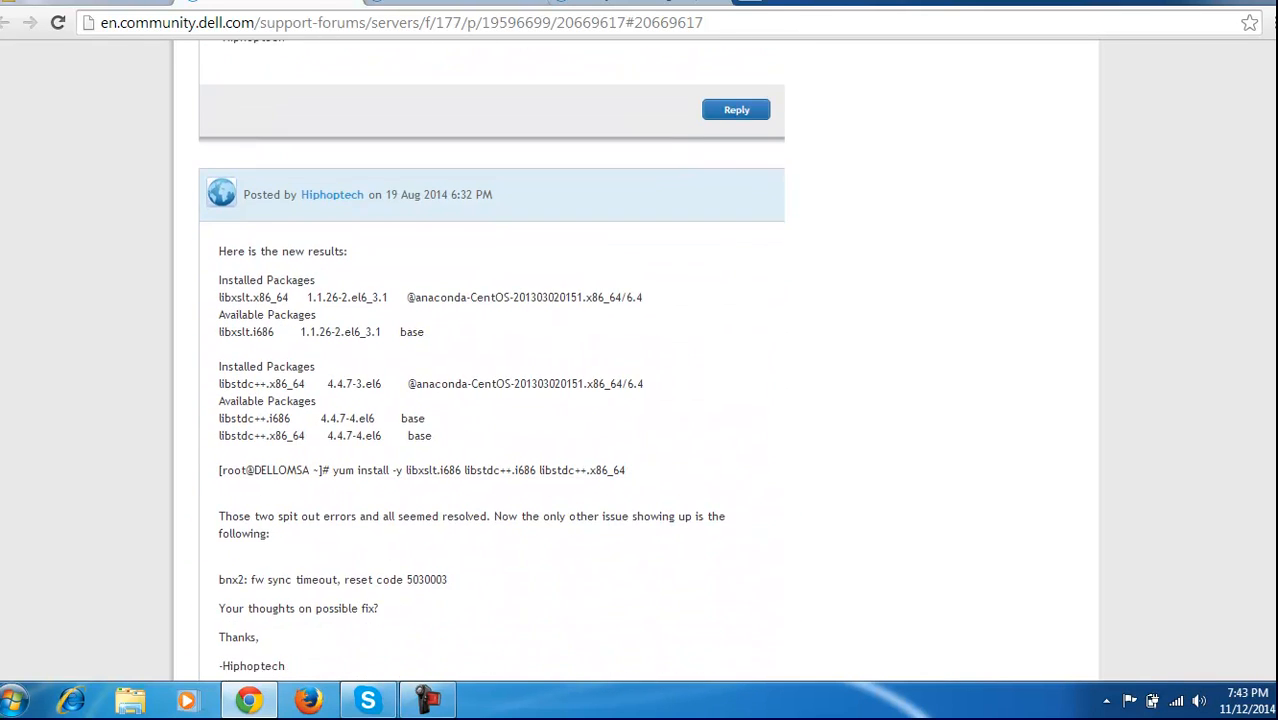
scroll(down, 3)
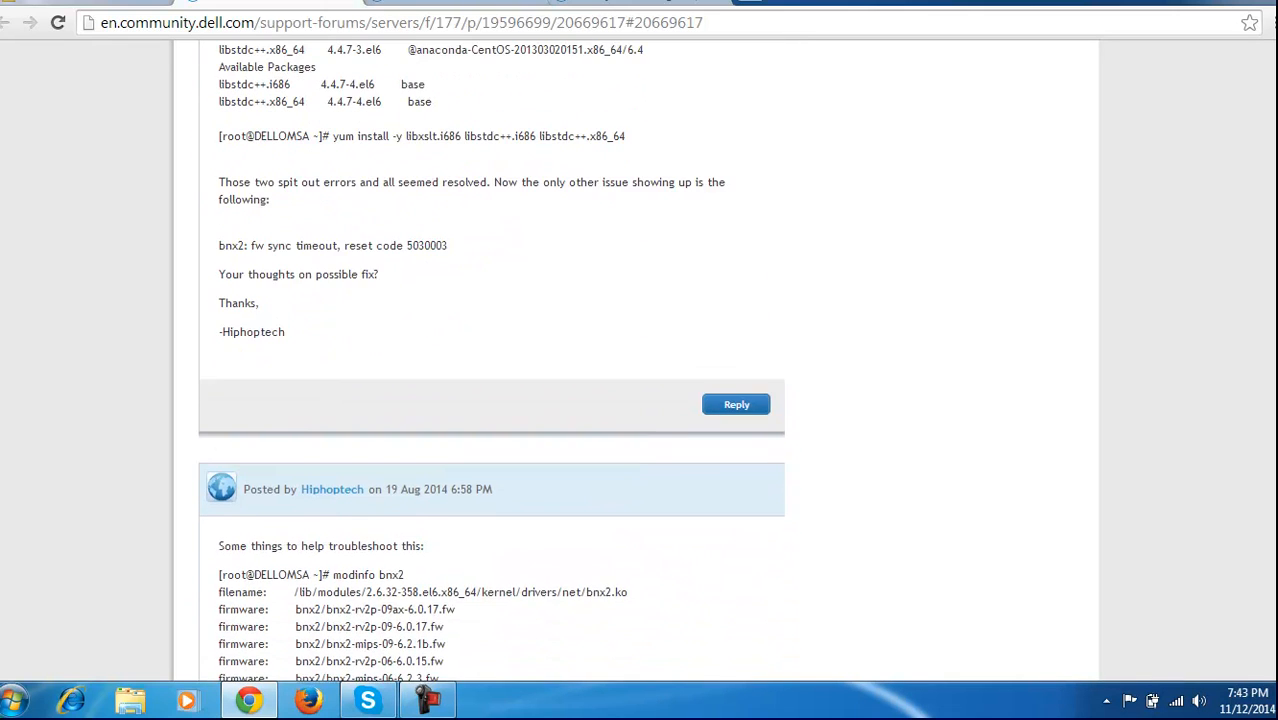
scroll(down, 3)
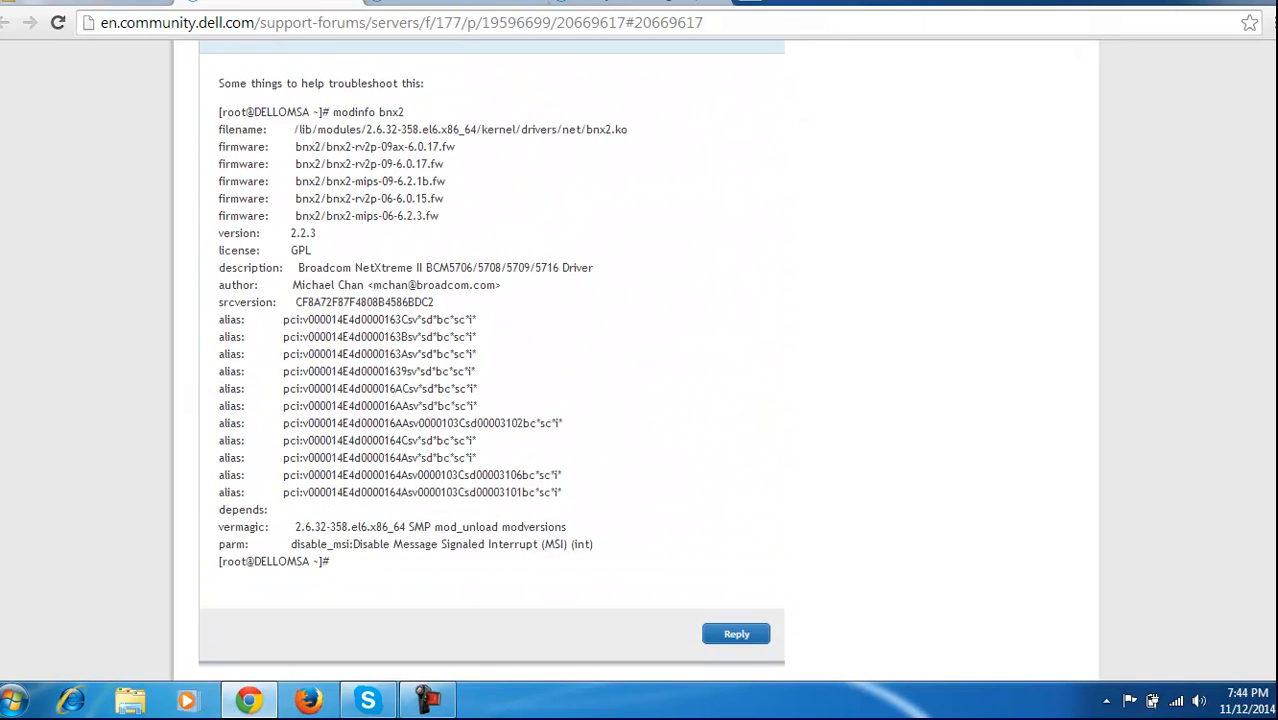
scroll(down, 3)
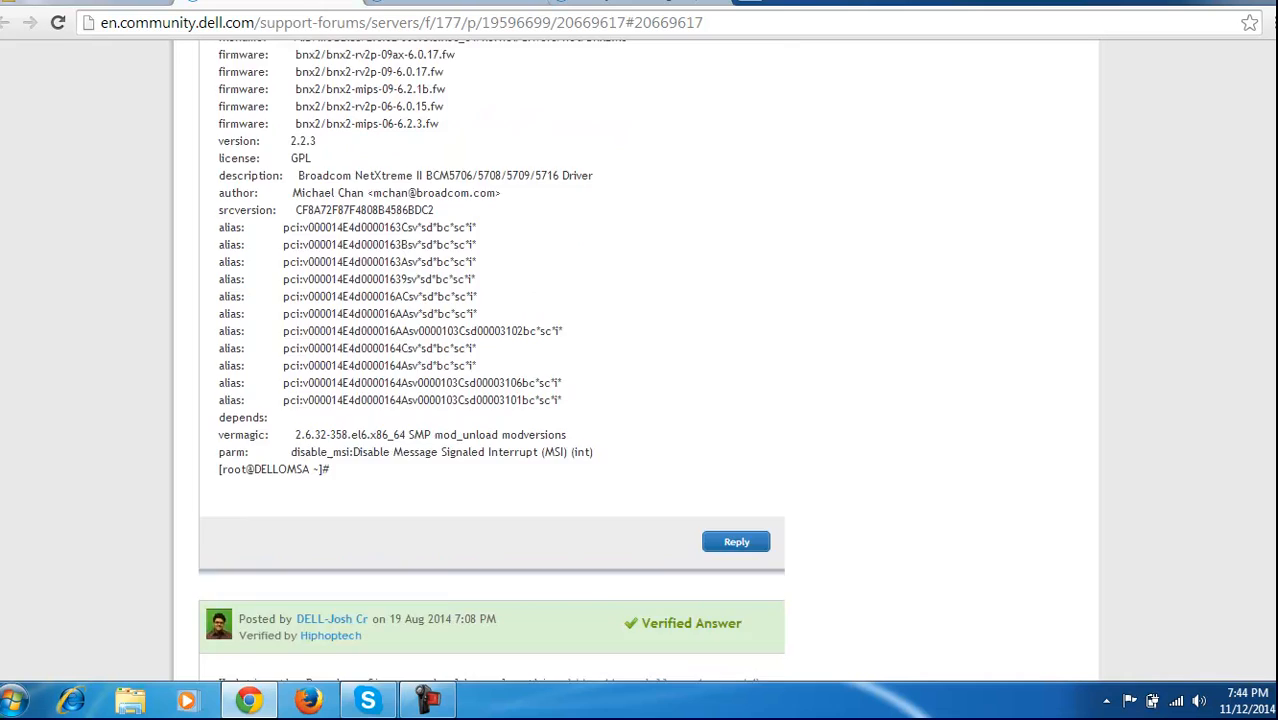
scroll(down, 3)
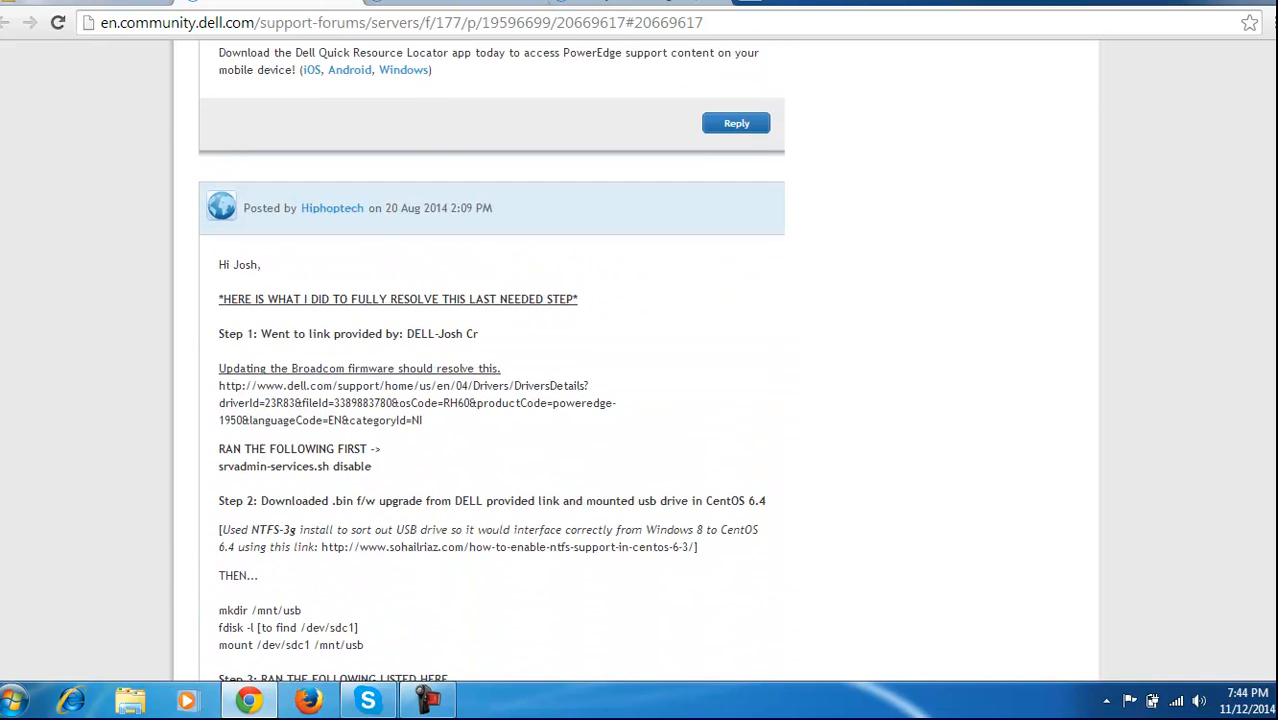
Step: Scroll through the fix steps and install script to 'Dell OMSA GUI not working with CentOS 6.4 64bit'
scroll(down, 3)
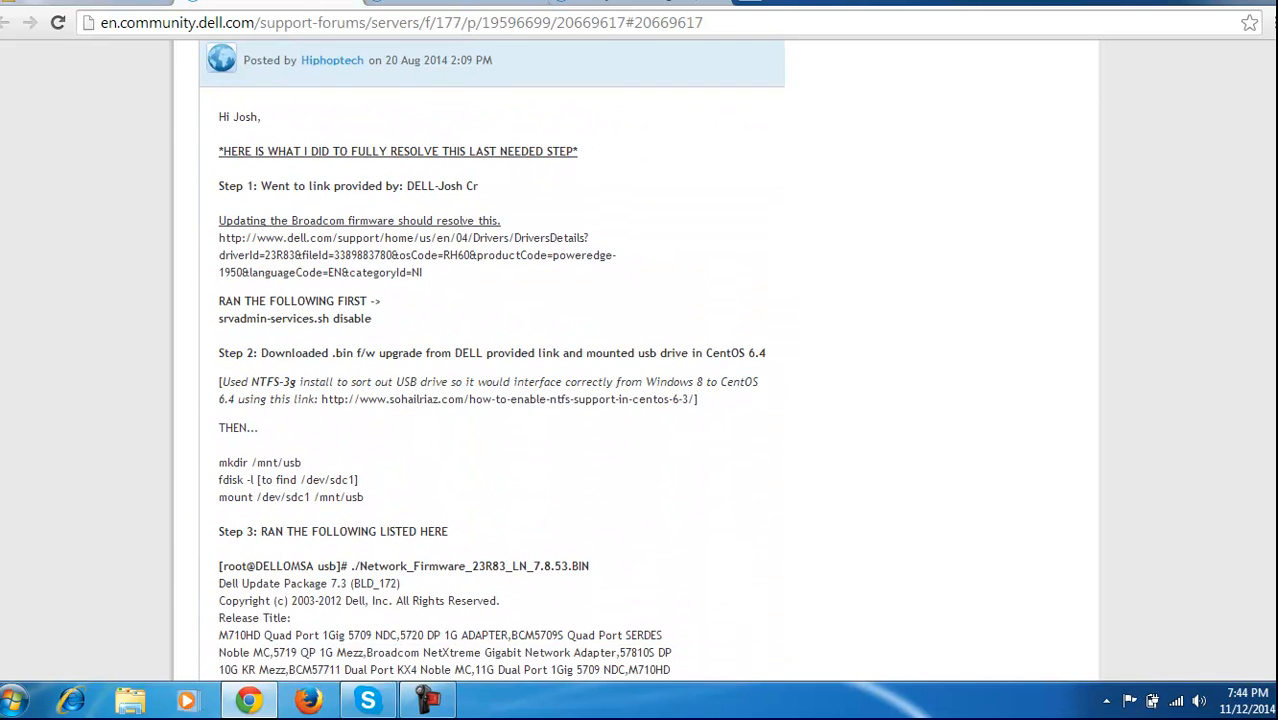
scroll(down, 3)
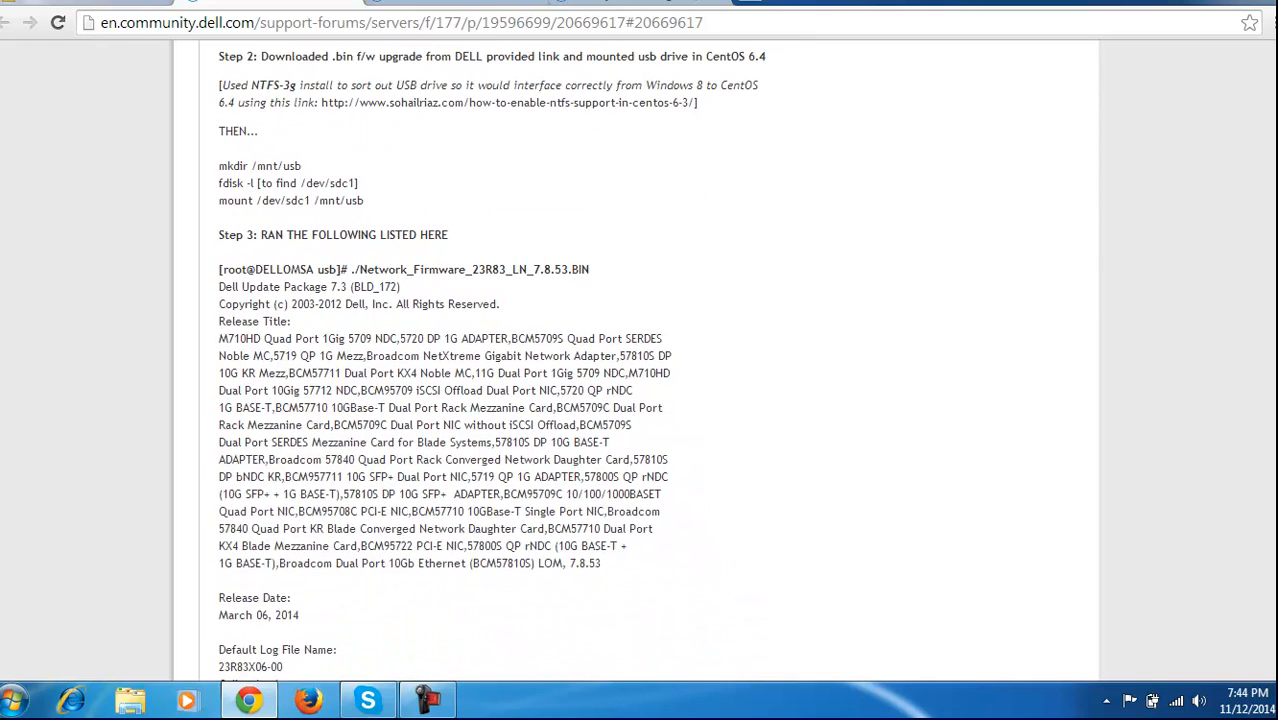
scroll(down, 3)
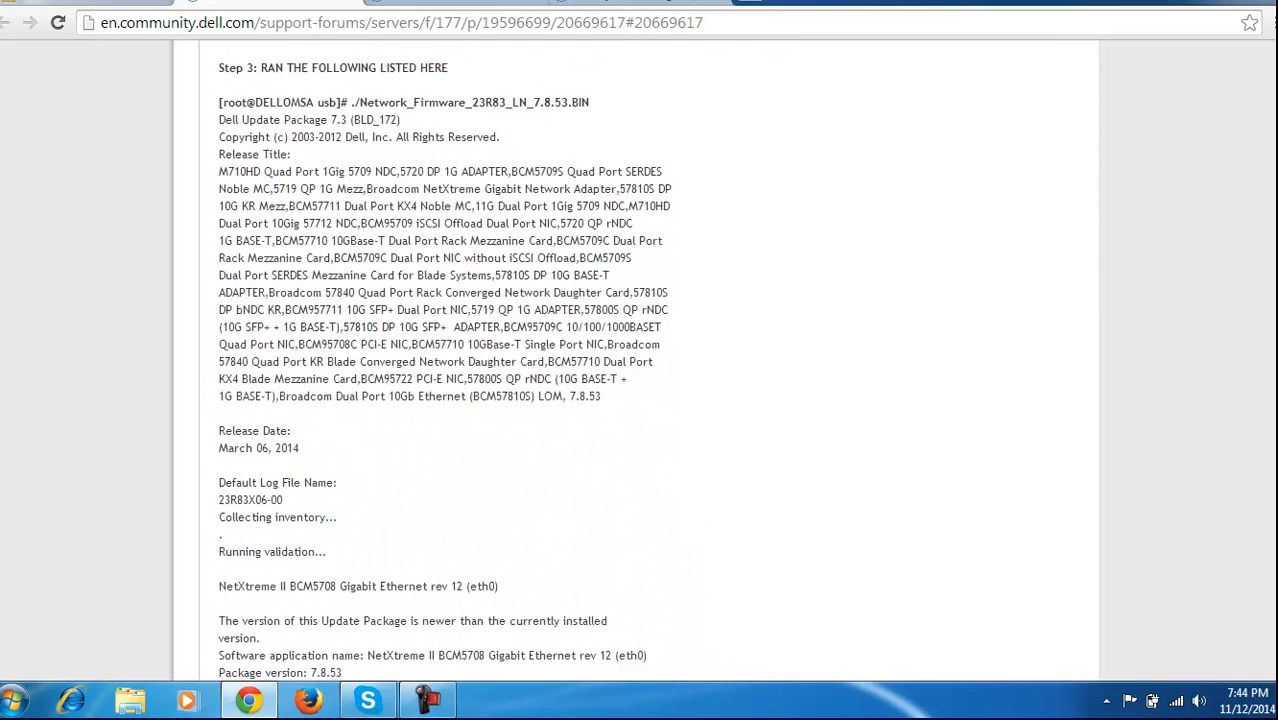
scroll(down, 3)
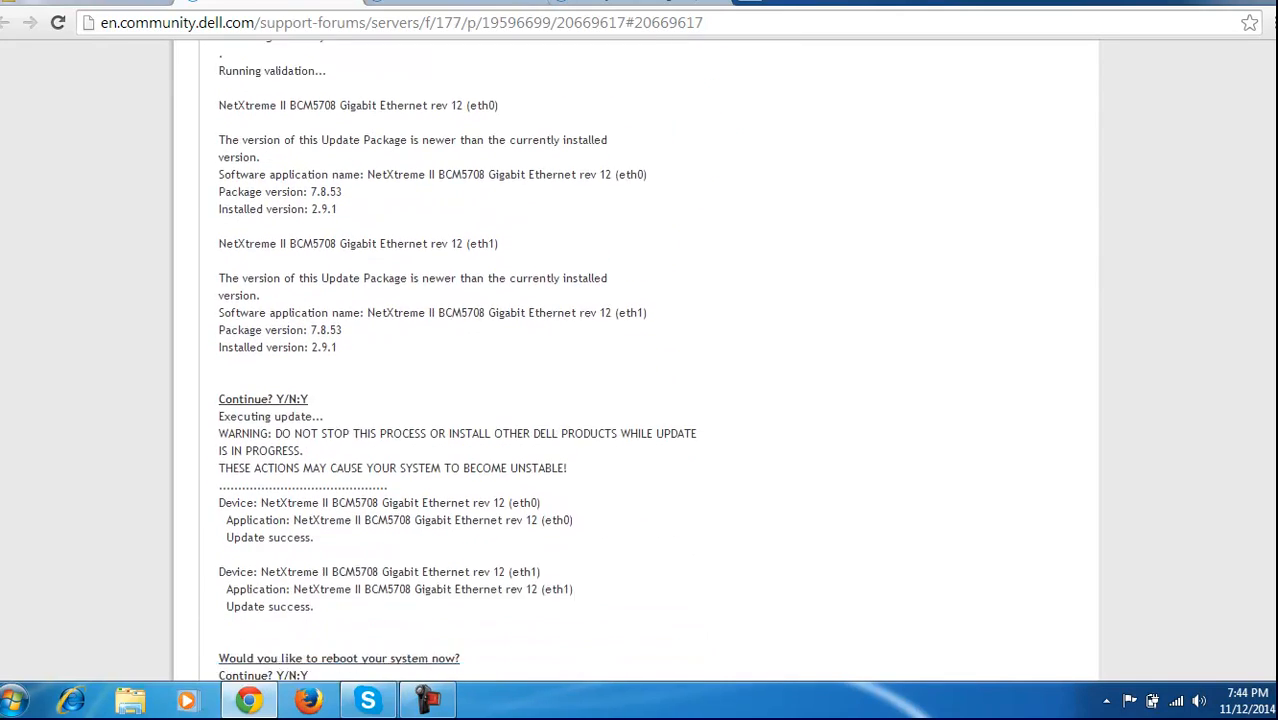
scroll(down, 3)
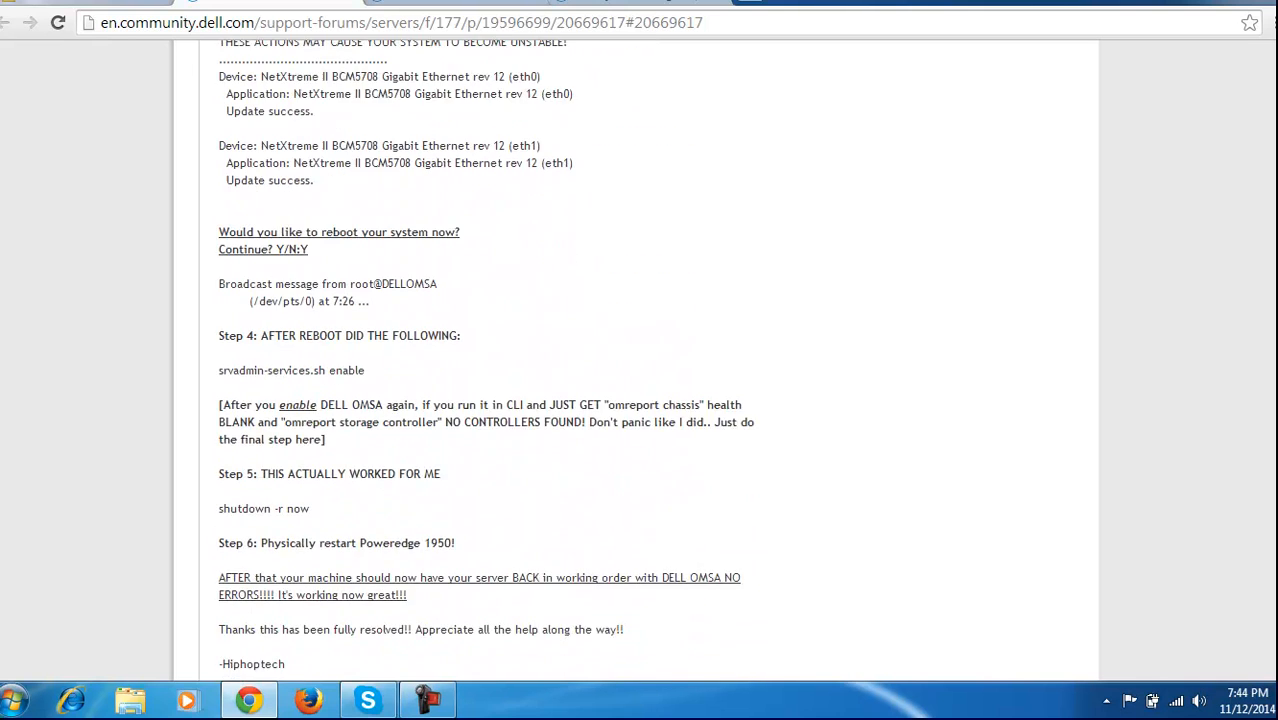
scroll(down, 3)
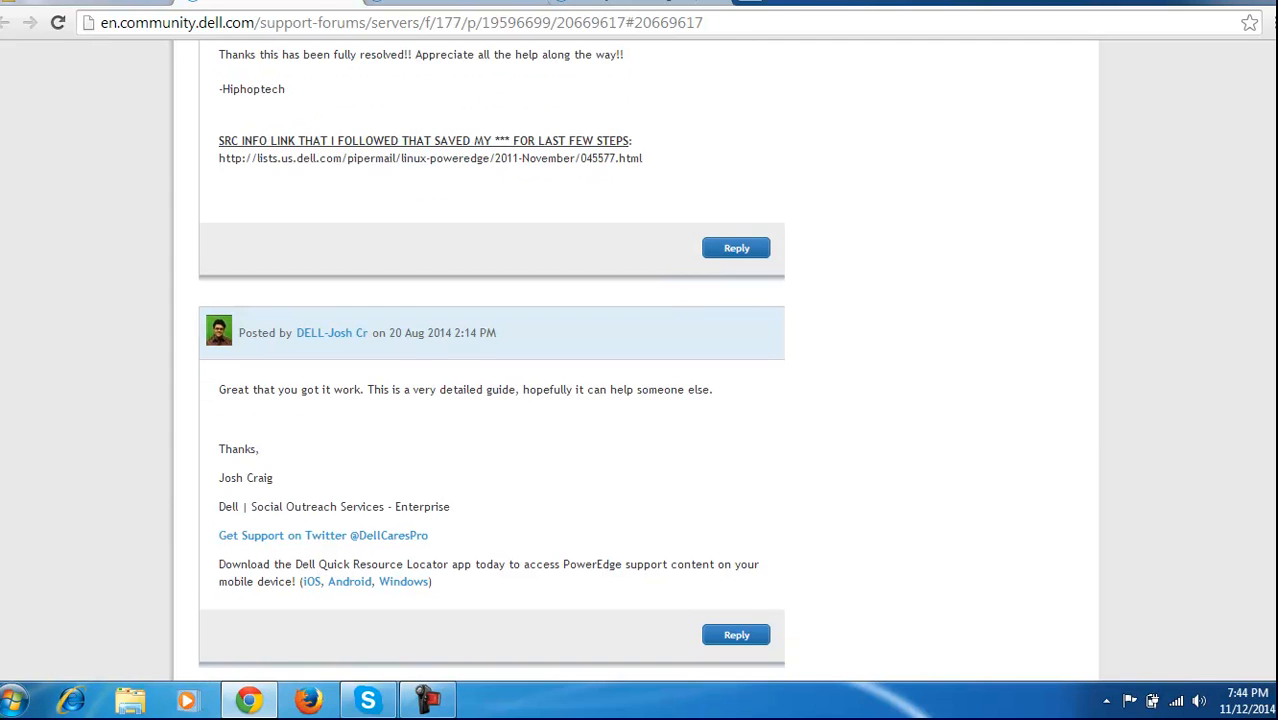
scroll(down, 3)
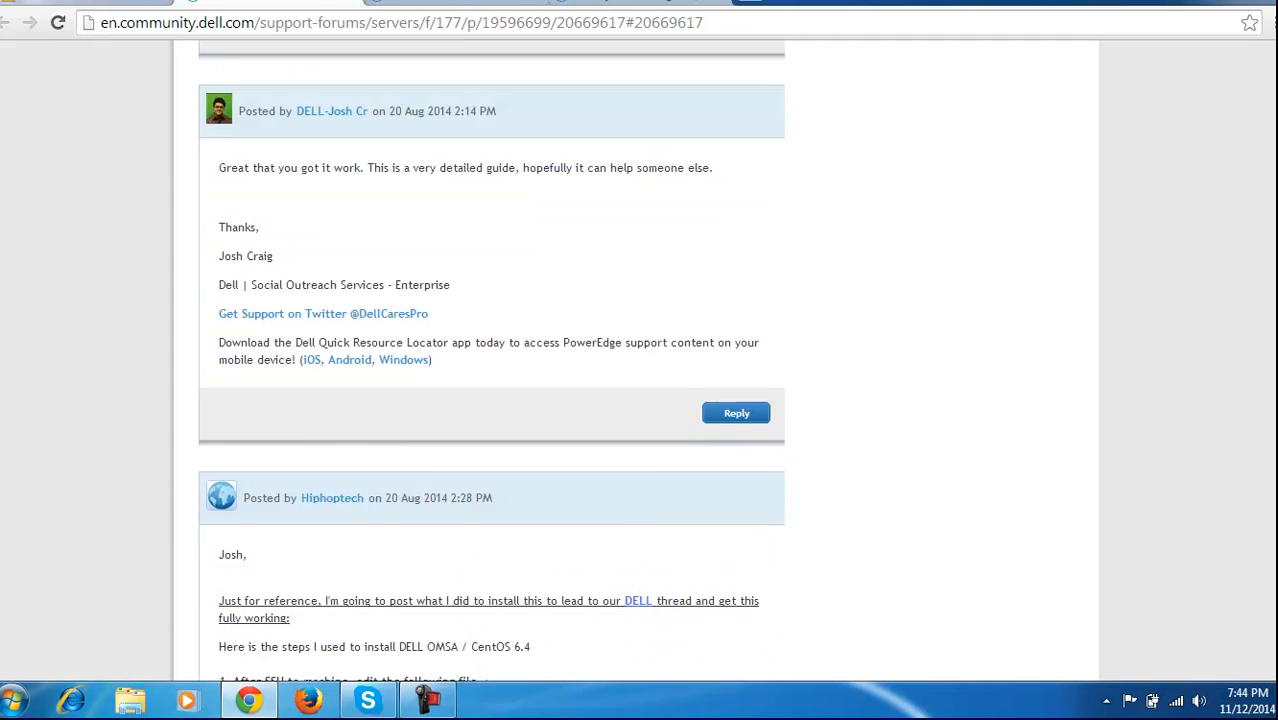
scroll(down, 3)
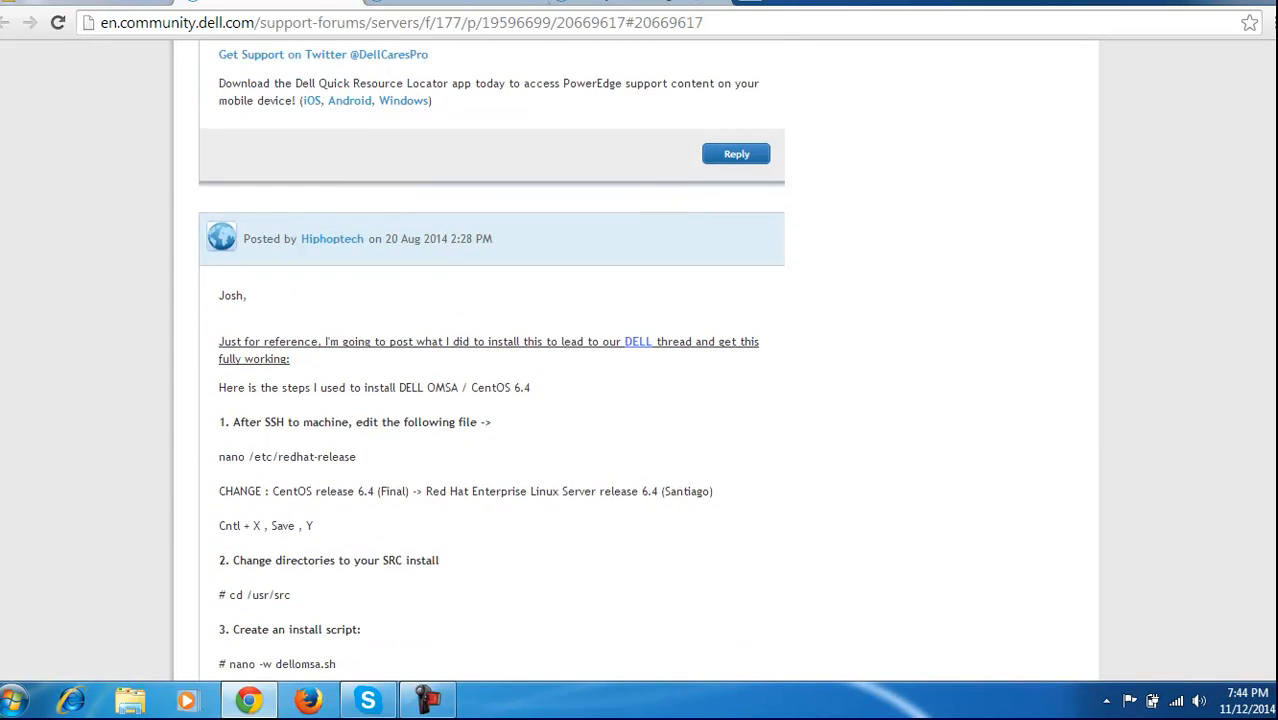
scroll(down, 3)
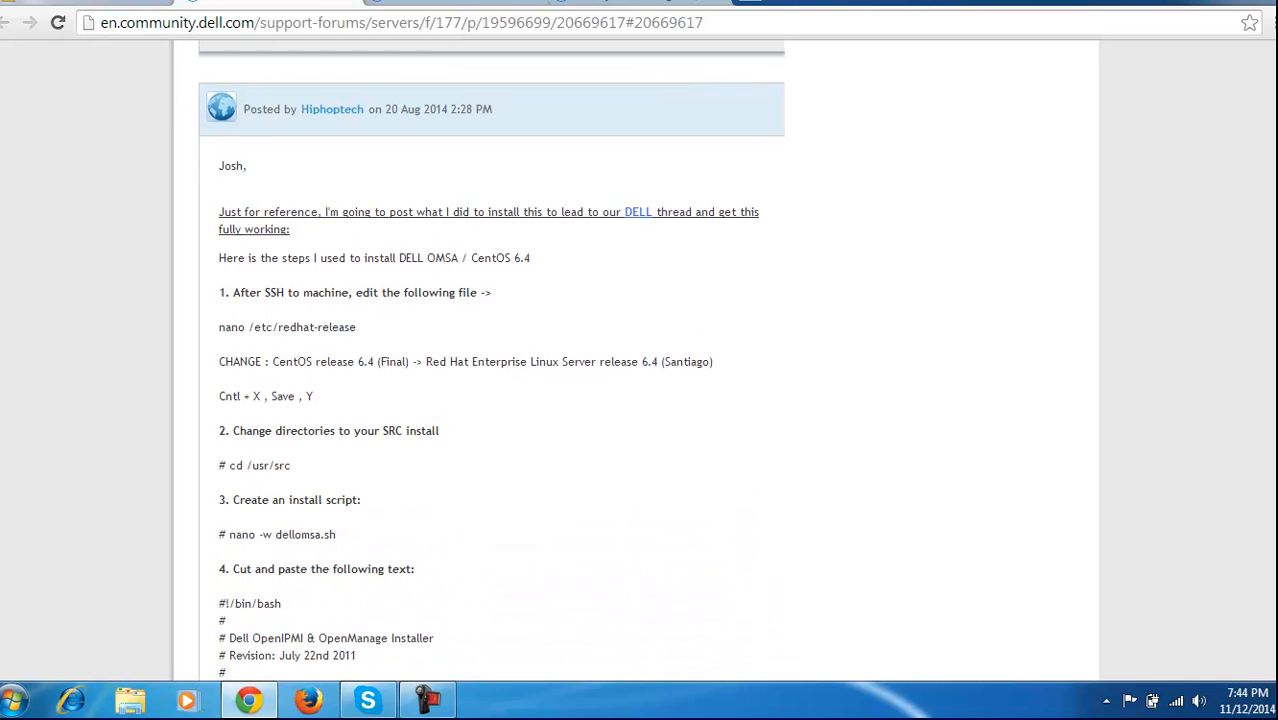
scroll(down, 3)
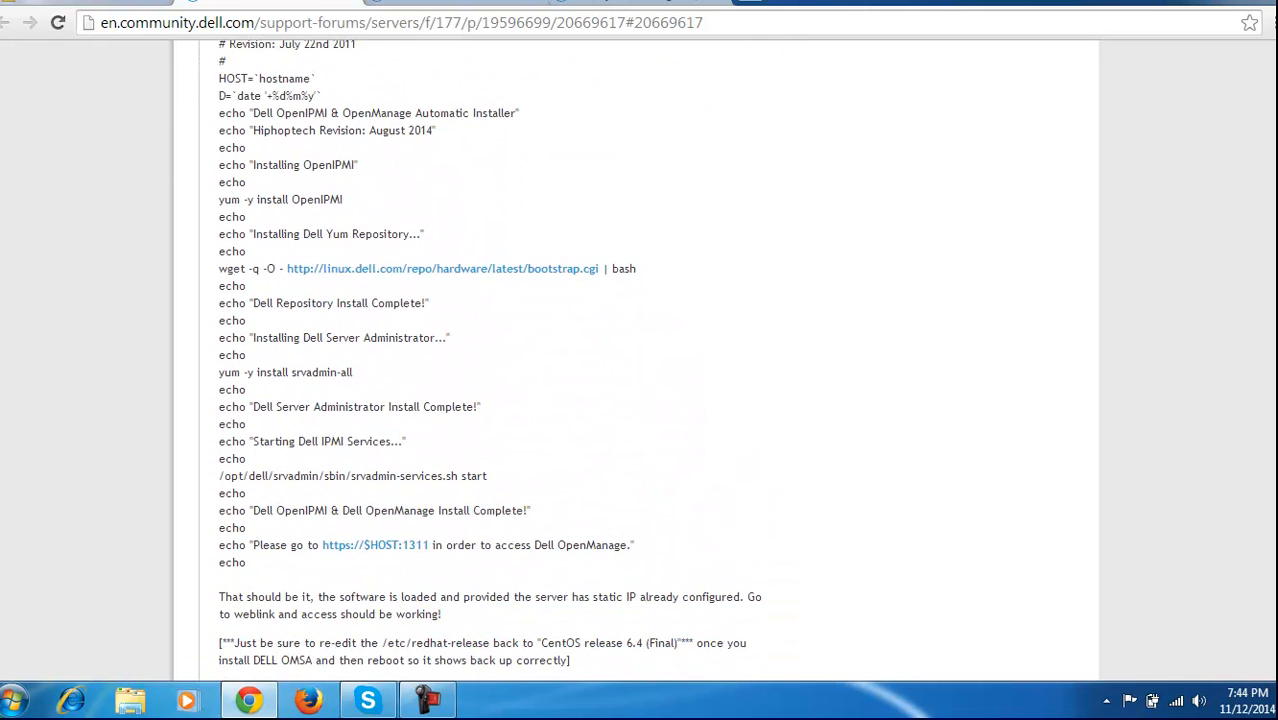
scroll(down, 3)
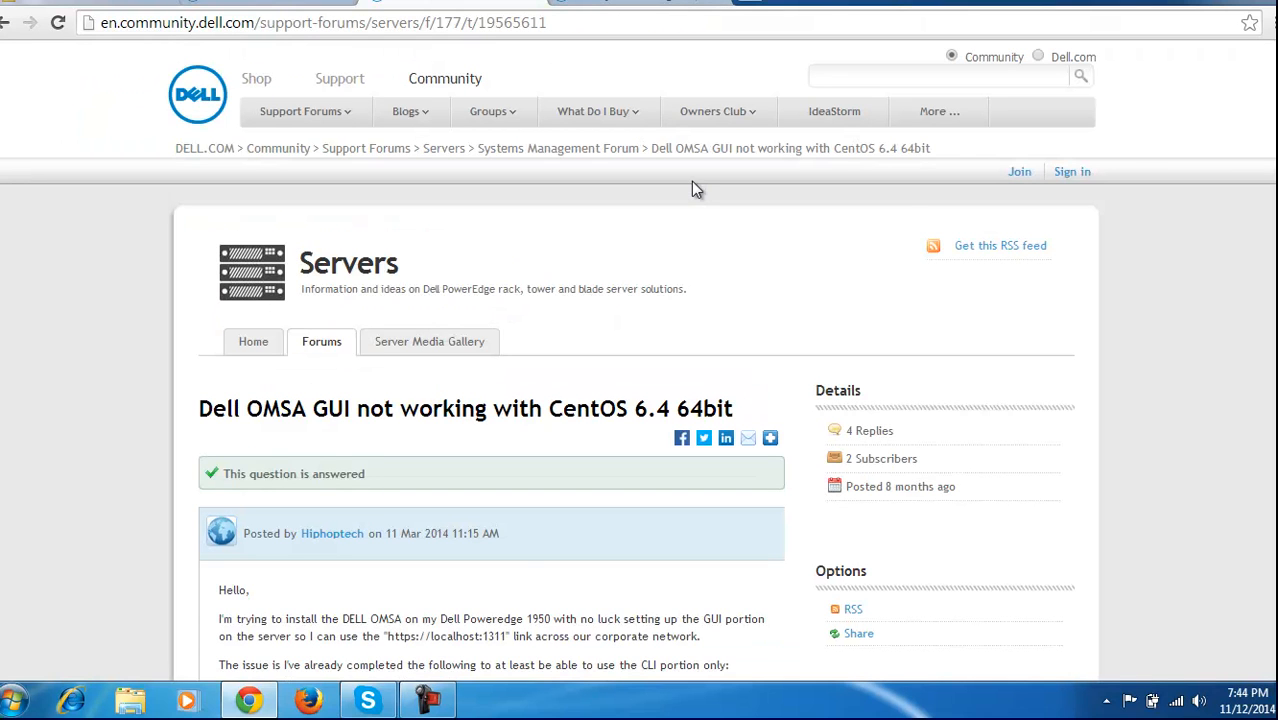
scroll(down, 3)
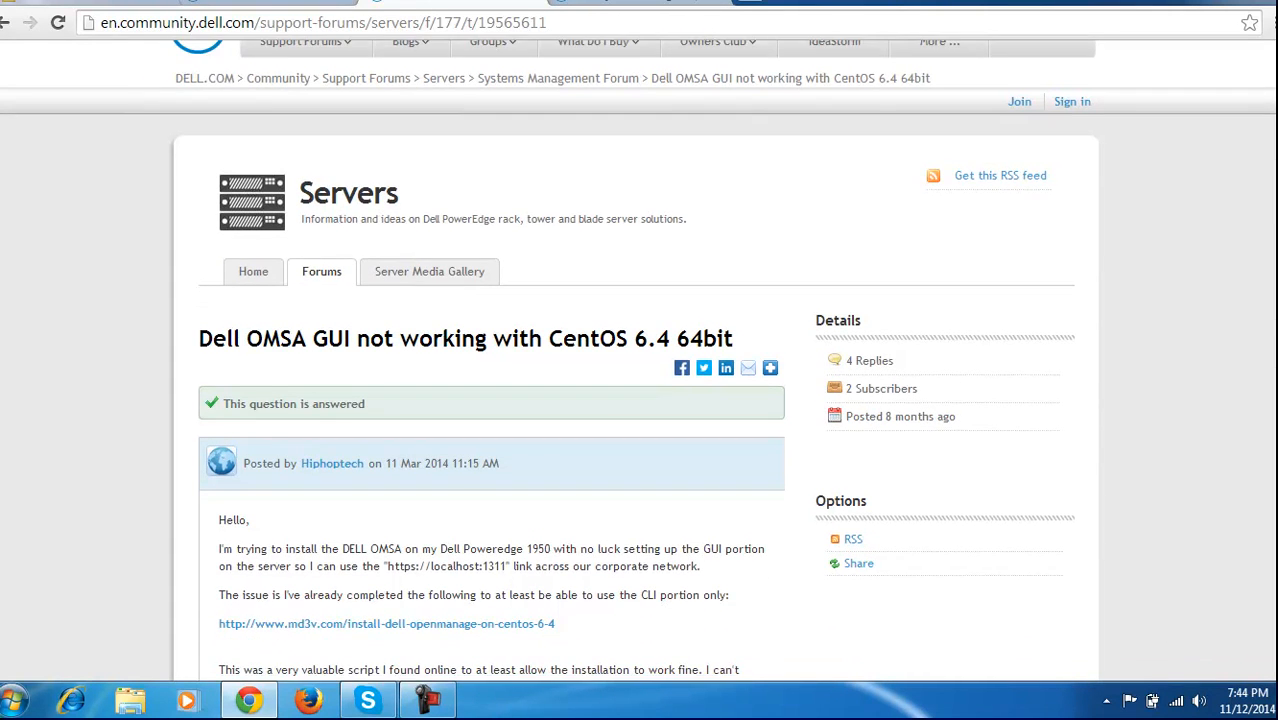
scroll(down, 3)
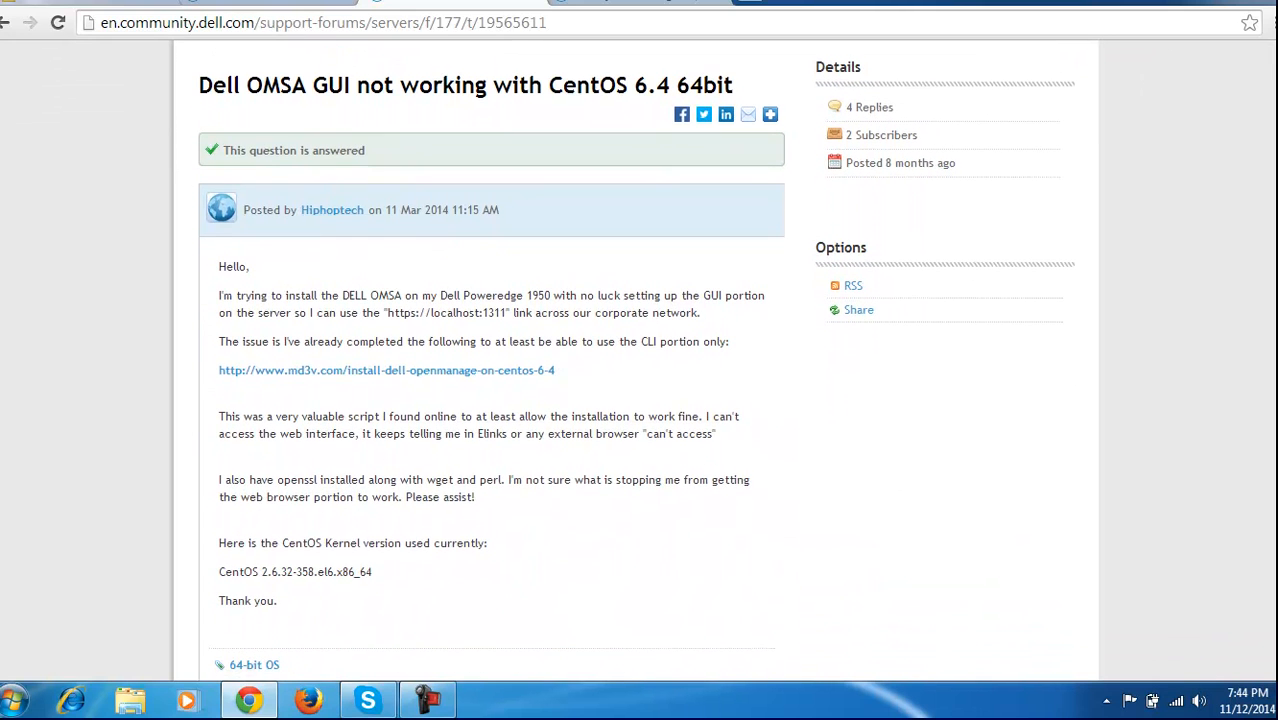
scroll(down, 3)
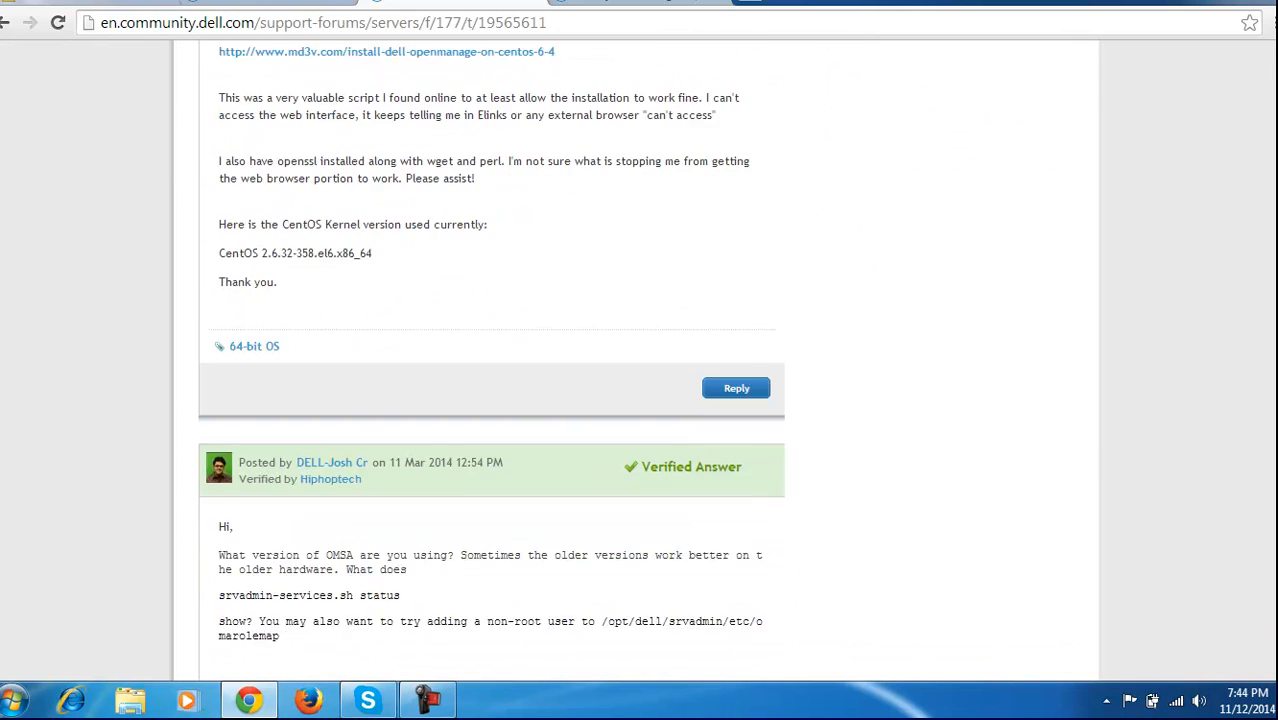
scroll(down, 3)
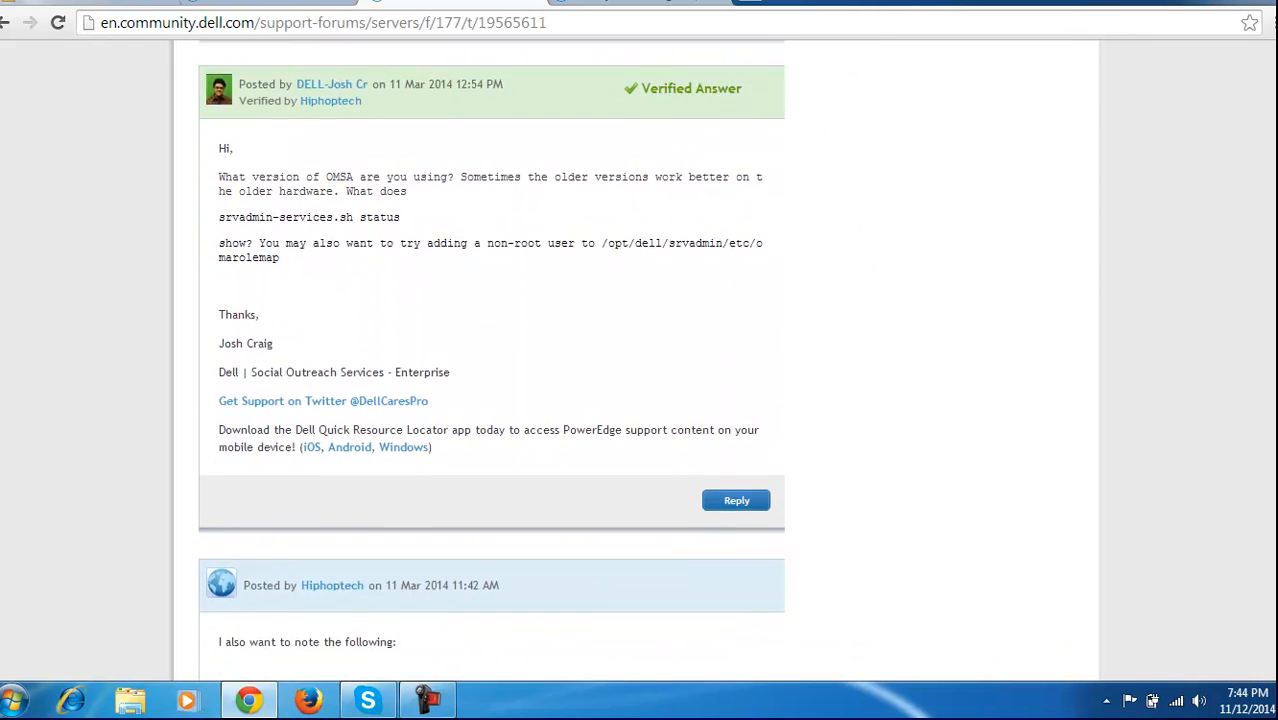
scroll(down, 3)
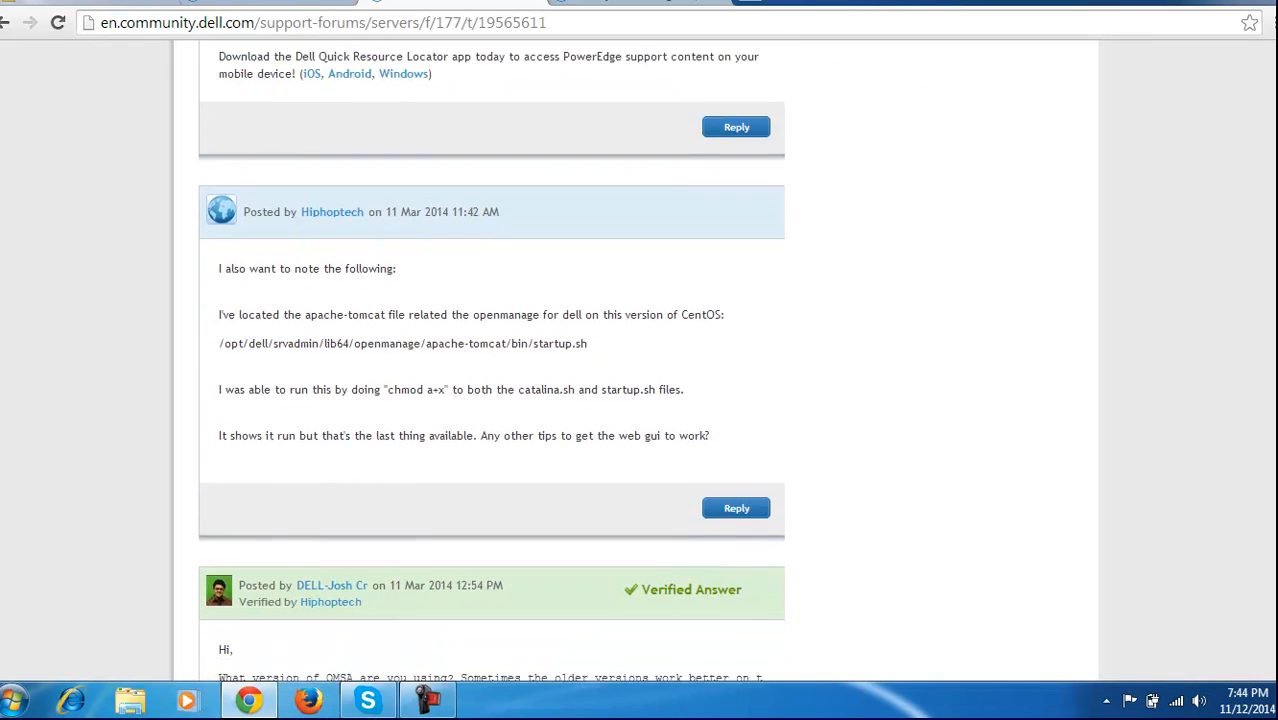
scroll(down, 3)
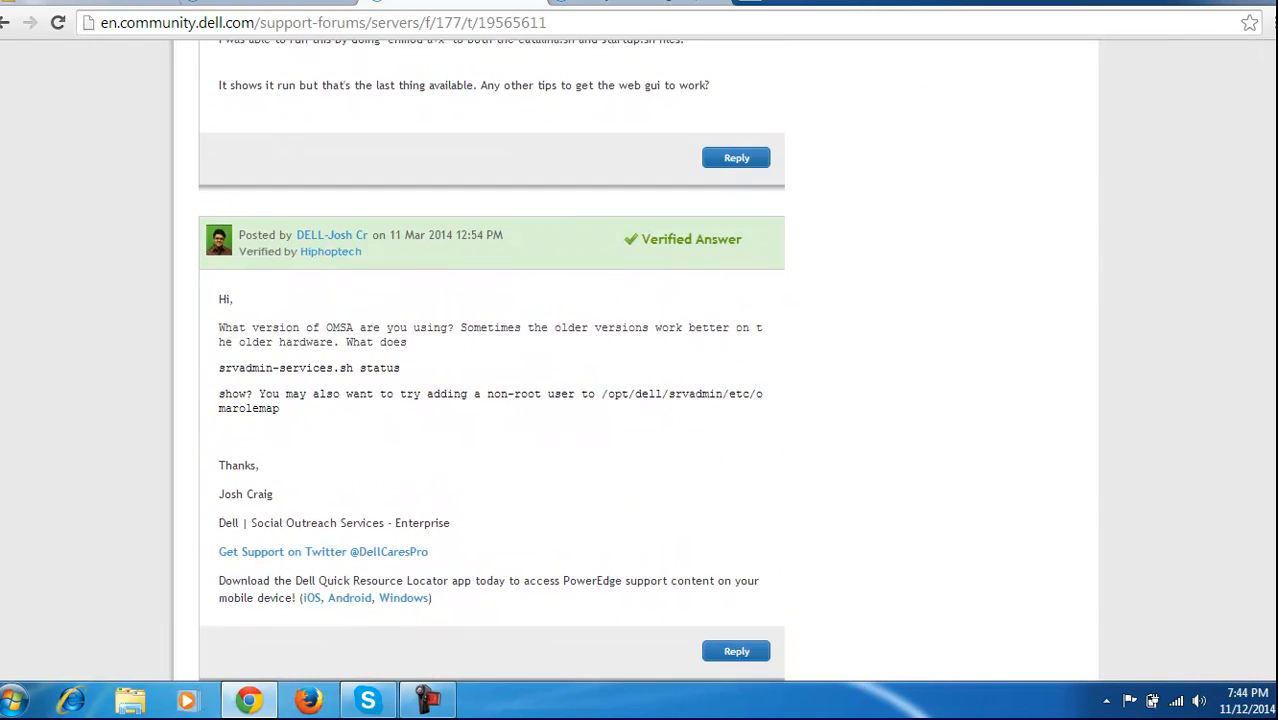
scroll(down, 3)
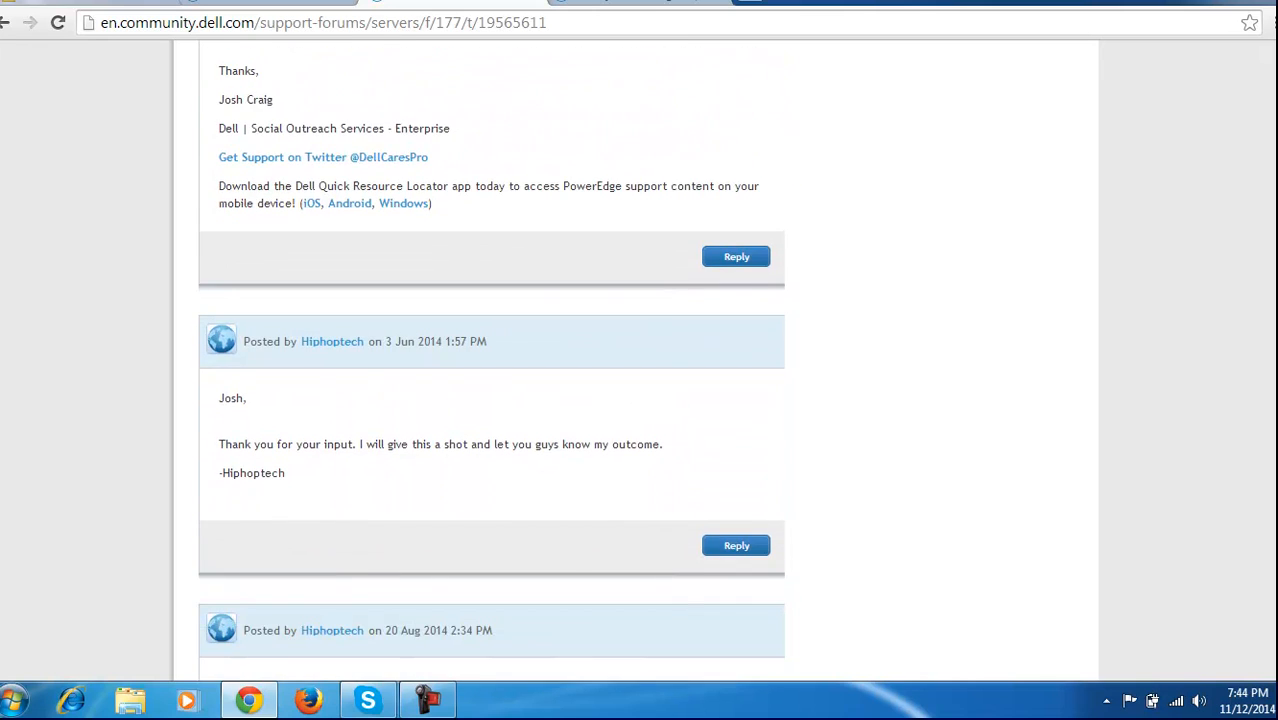
scroll(down, 3)
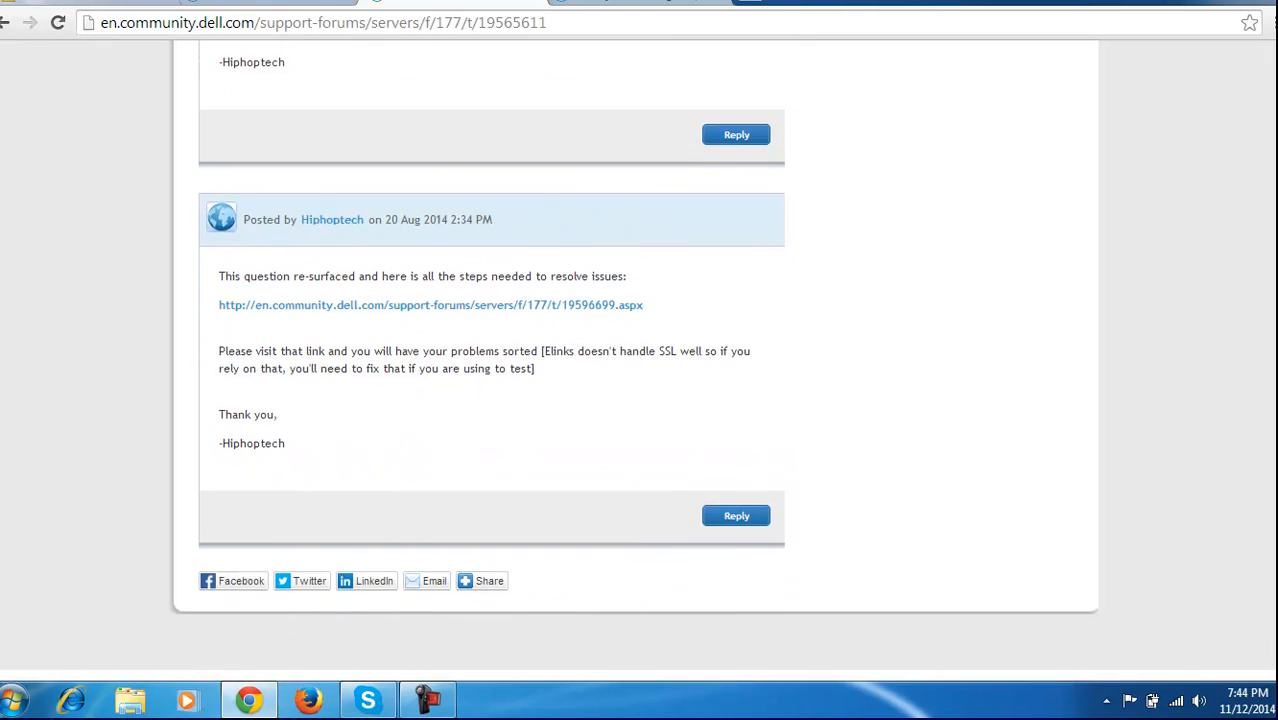
scroll(up, 3)
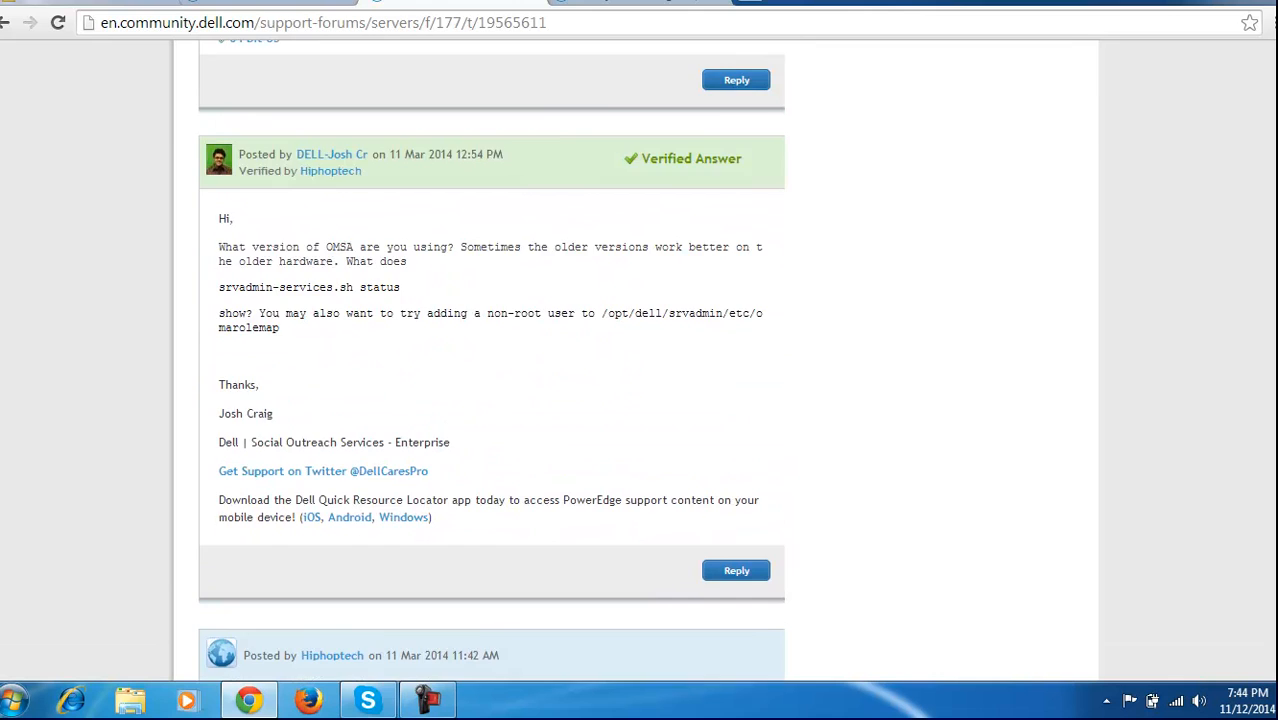
scroll(up, 3)
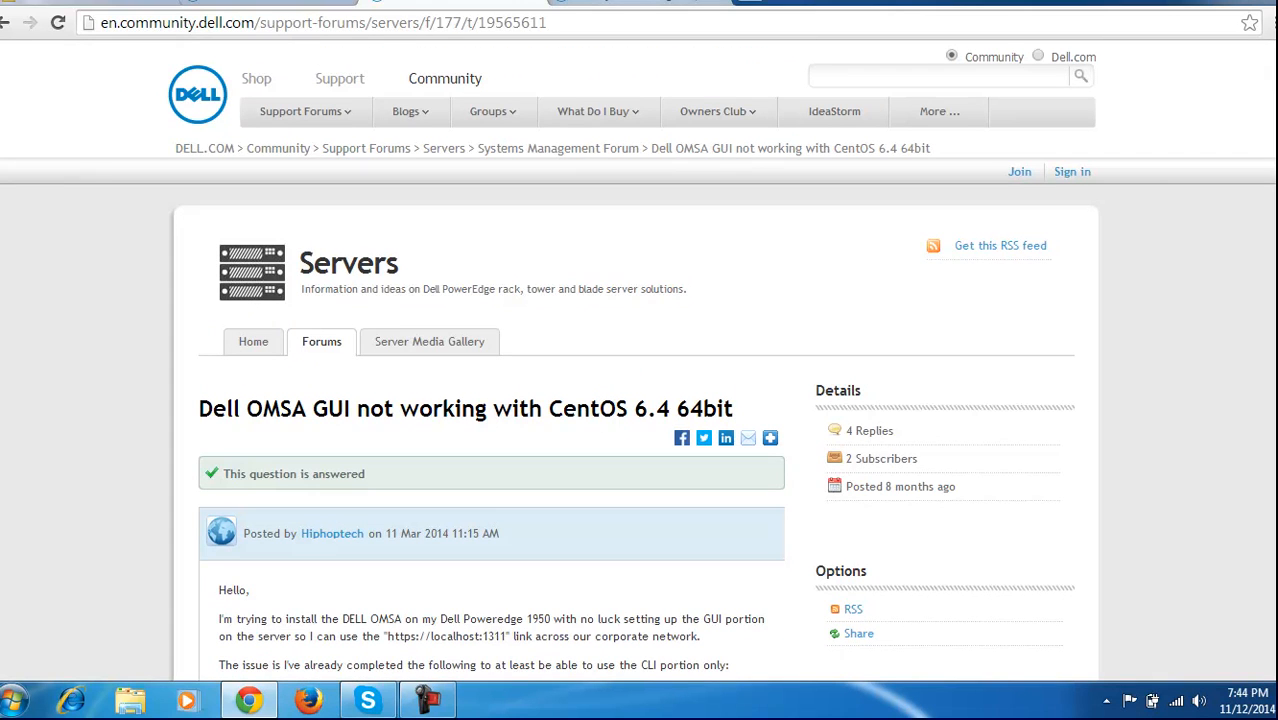
click(1072, 171)
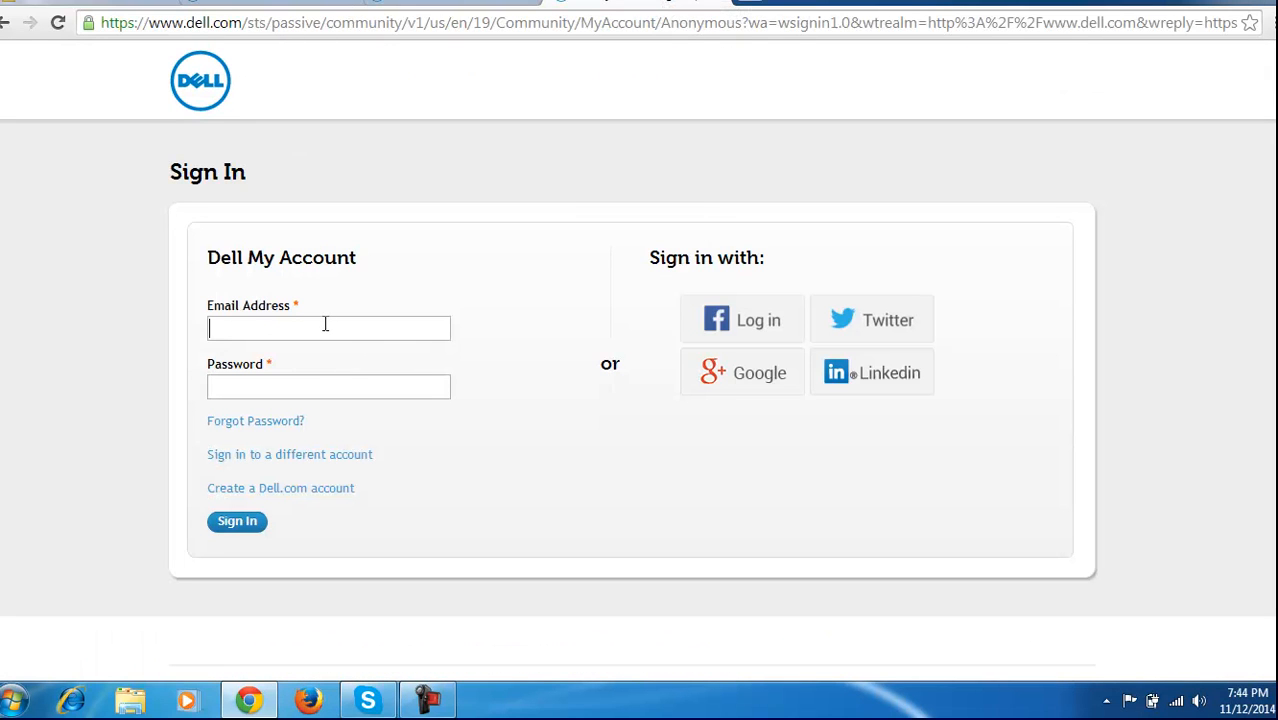
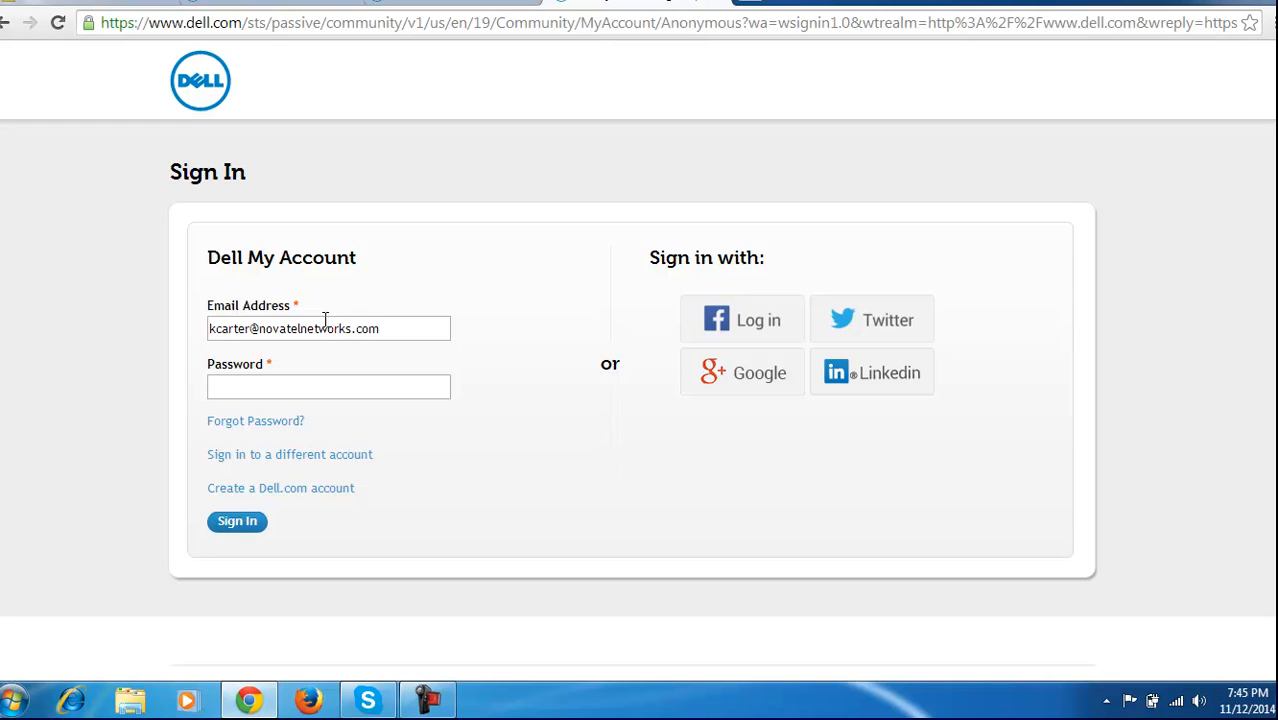
click(237, 521)
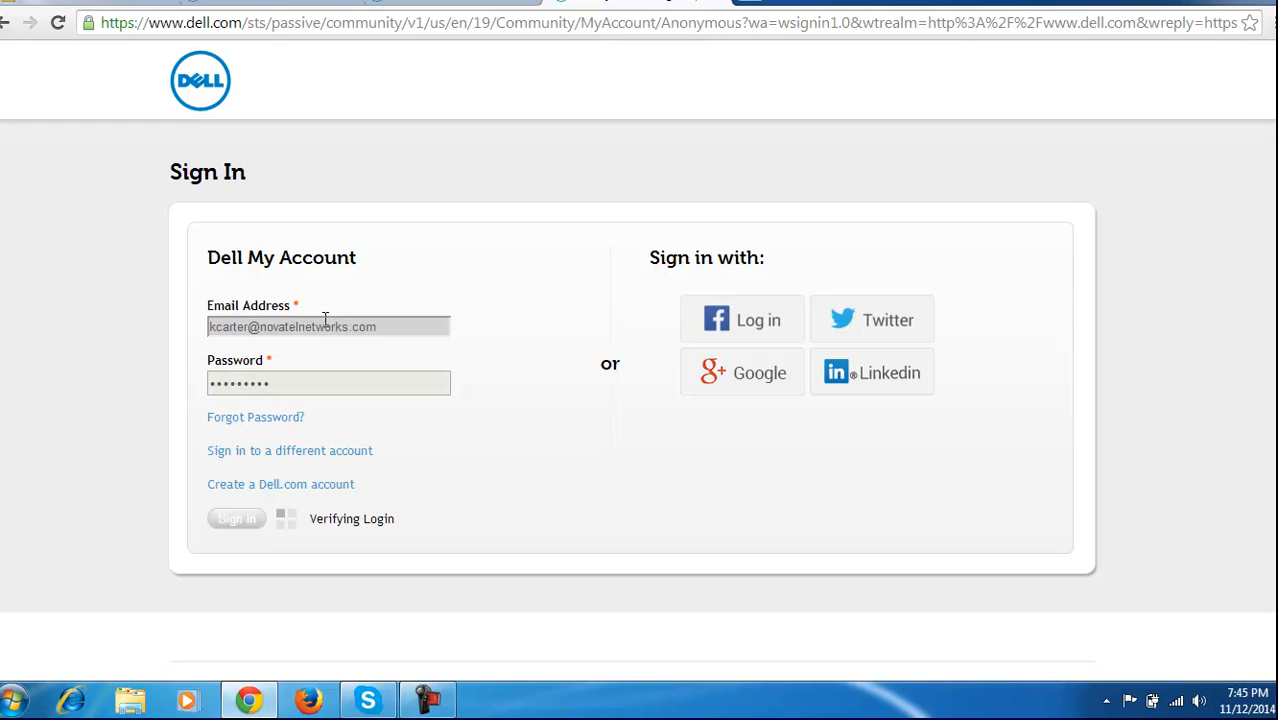
click(237, 518)
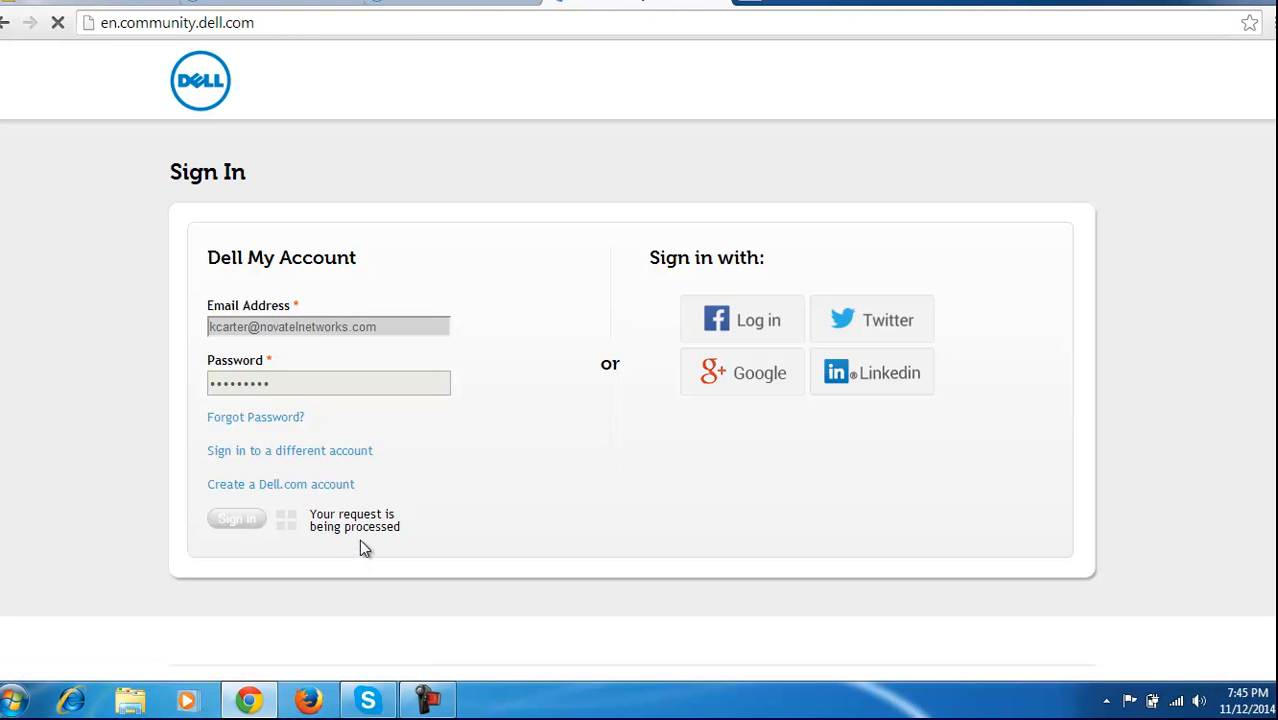
click(237, 518)
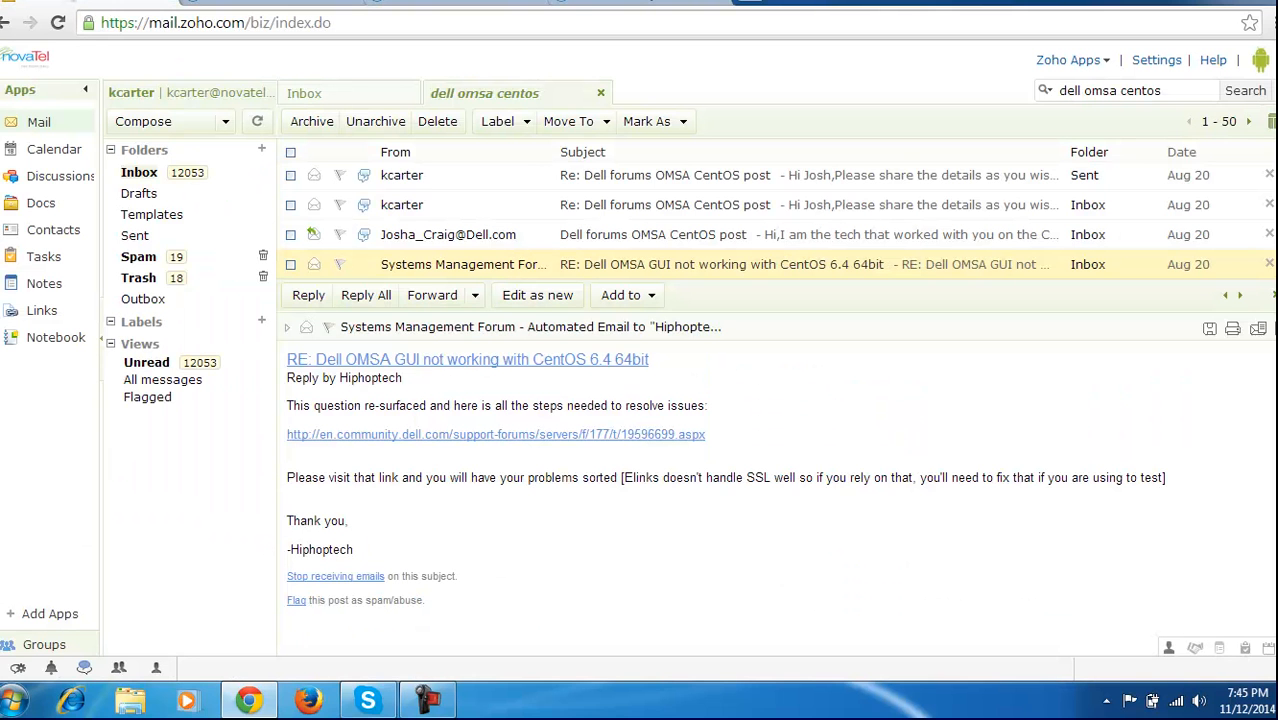
mouse_move(420, 388)
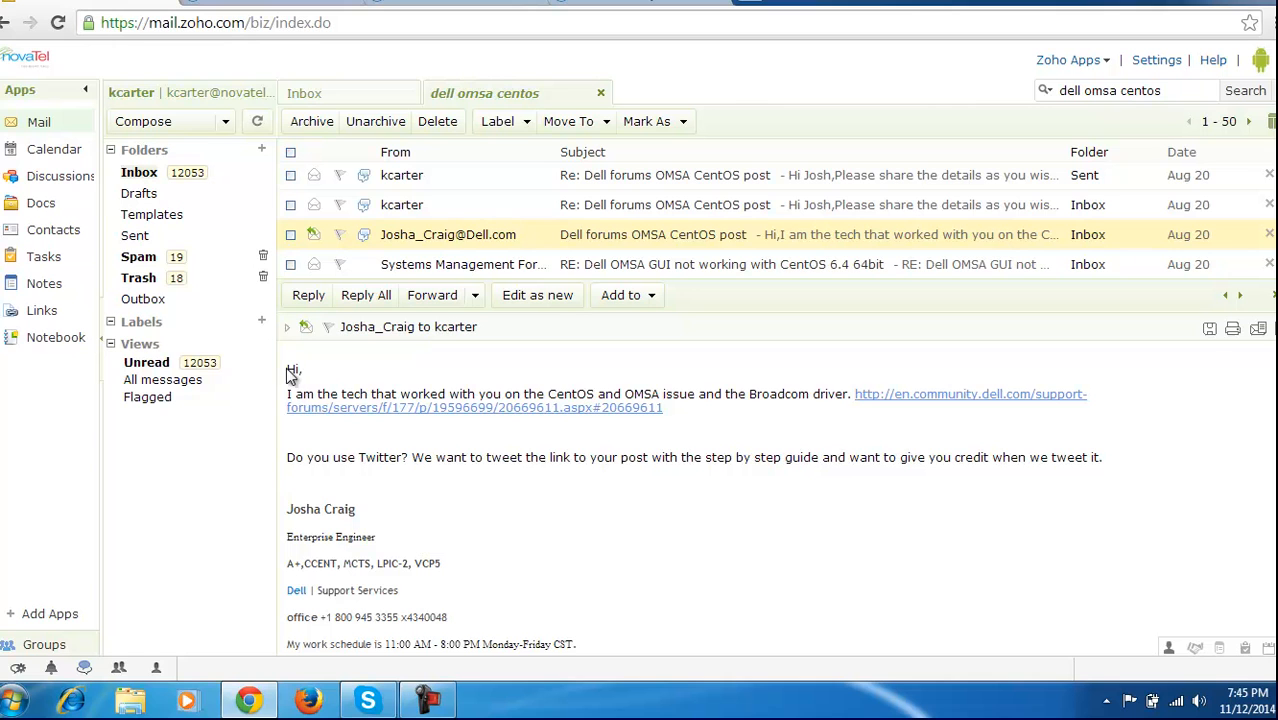
mouse_move(462, 407)
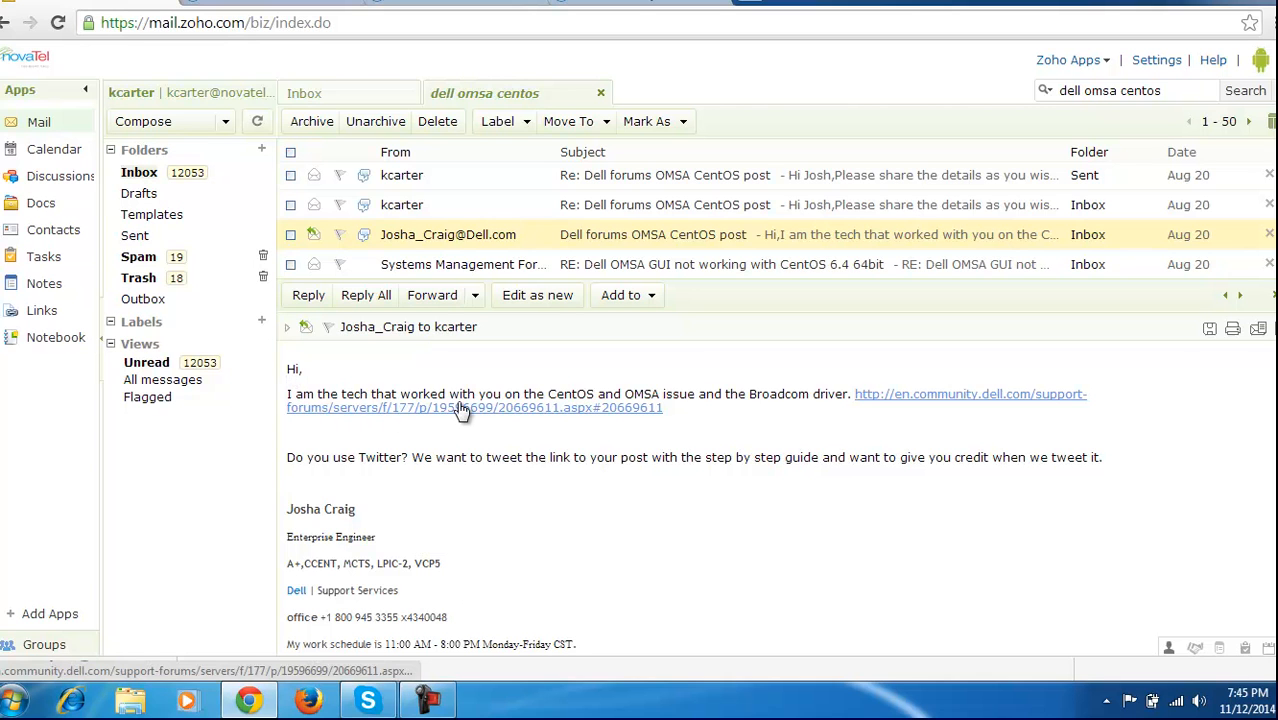
mouse_move(693, 408)
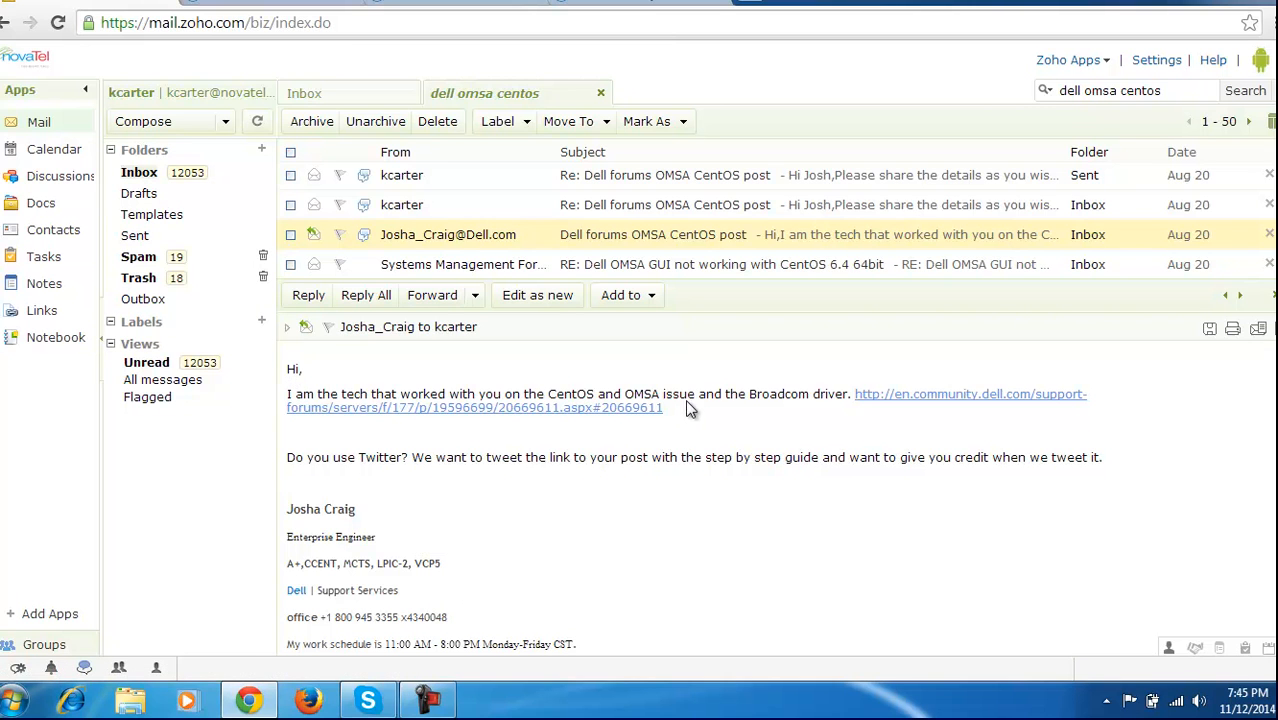
mouse_move(821, 400)
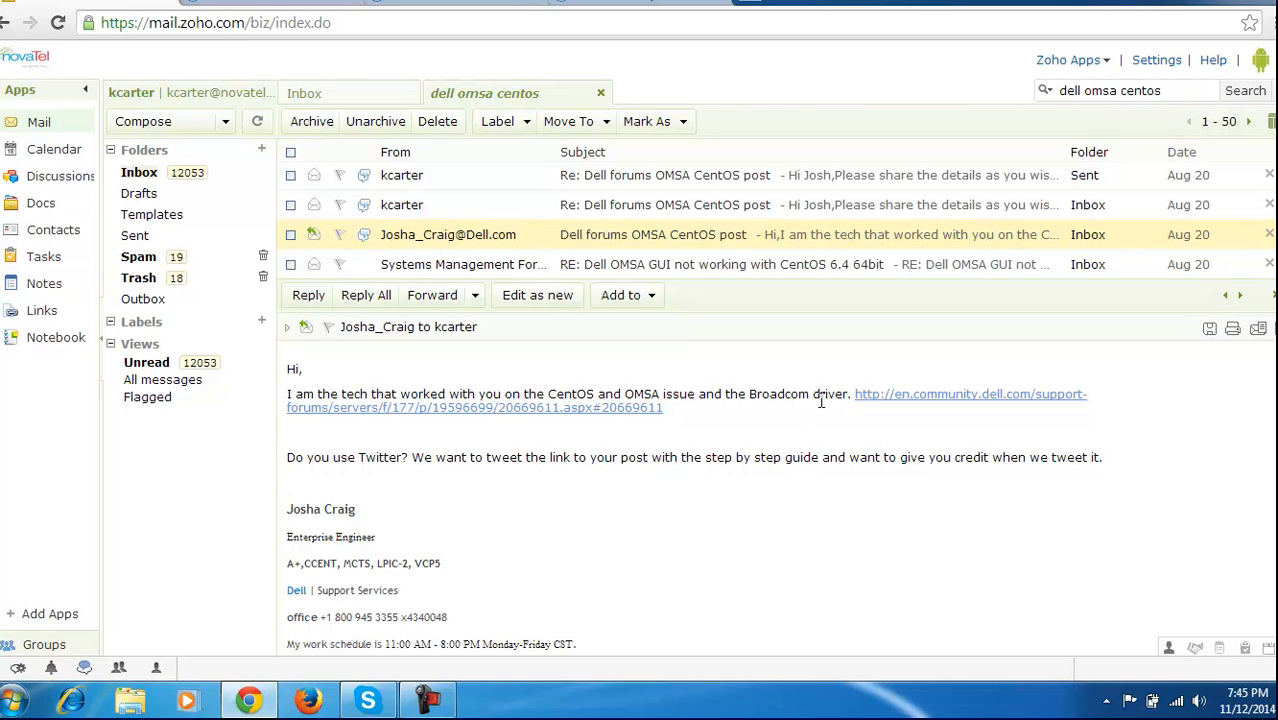
mouse_move(535, 453)
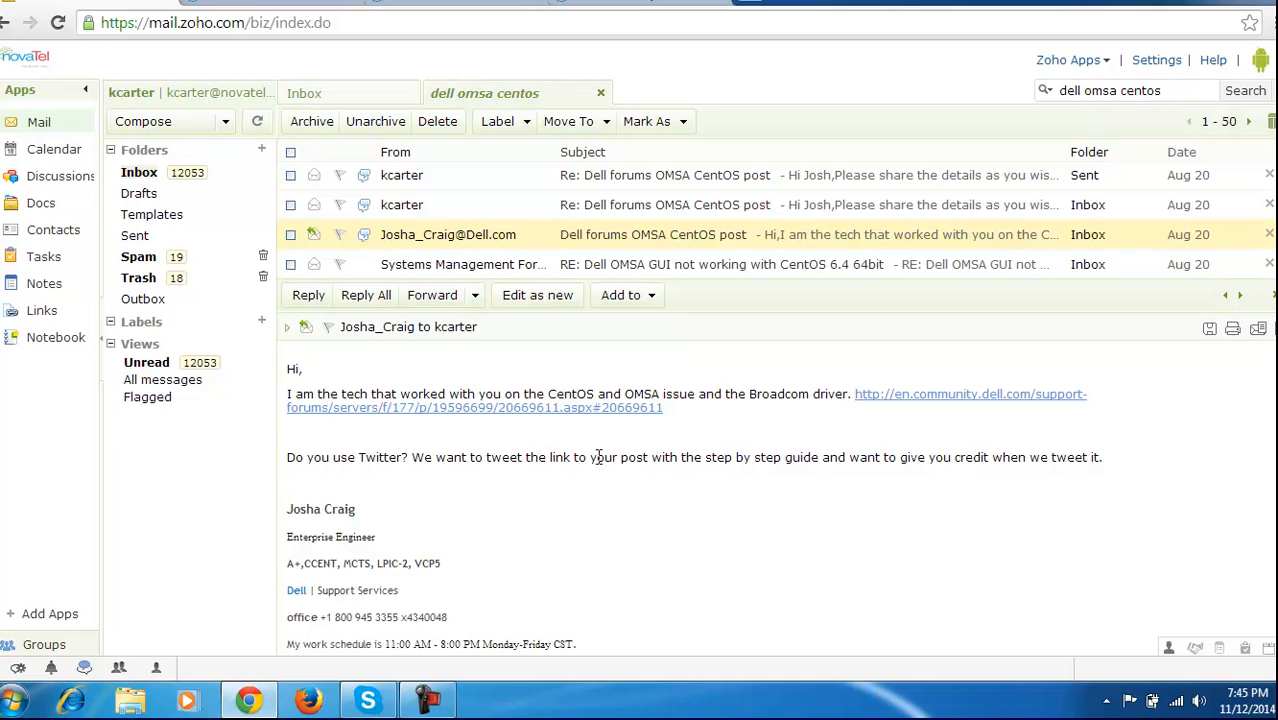
mouse_move(723, 457)
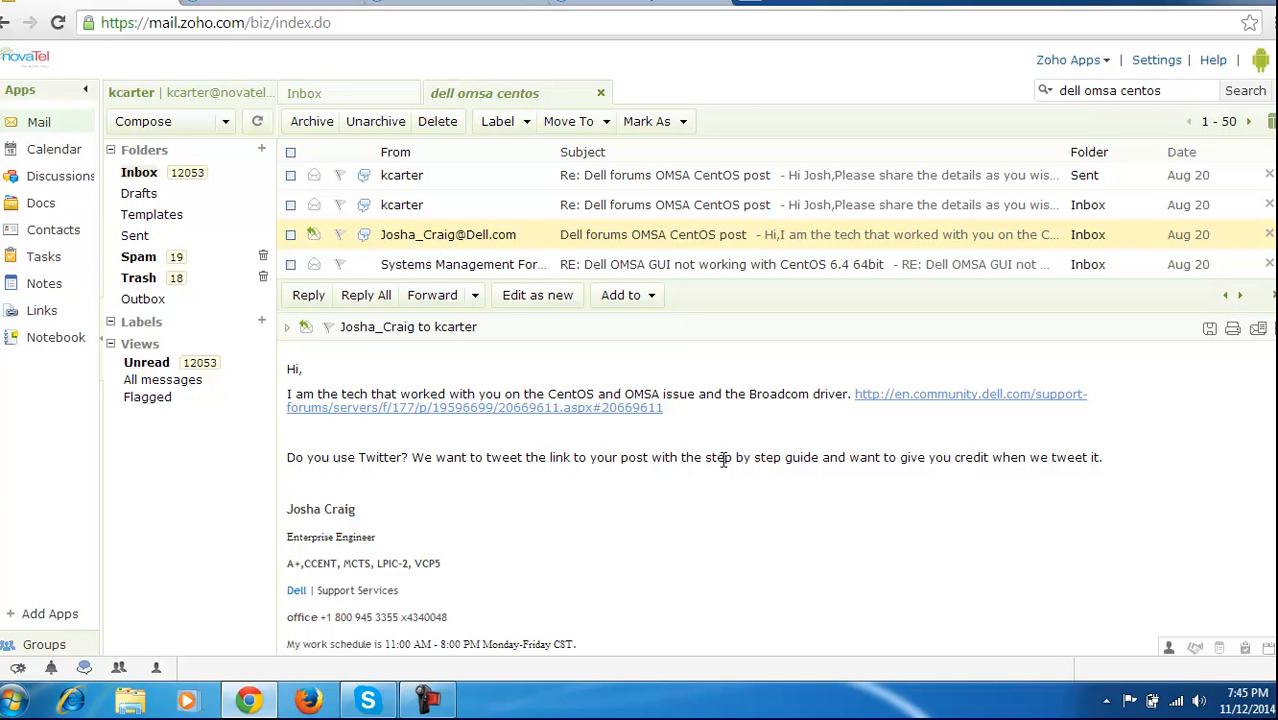
mouse_move(967, 450)
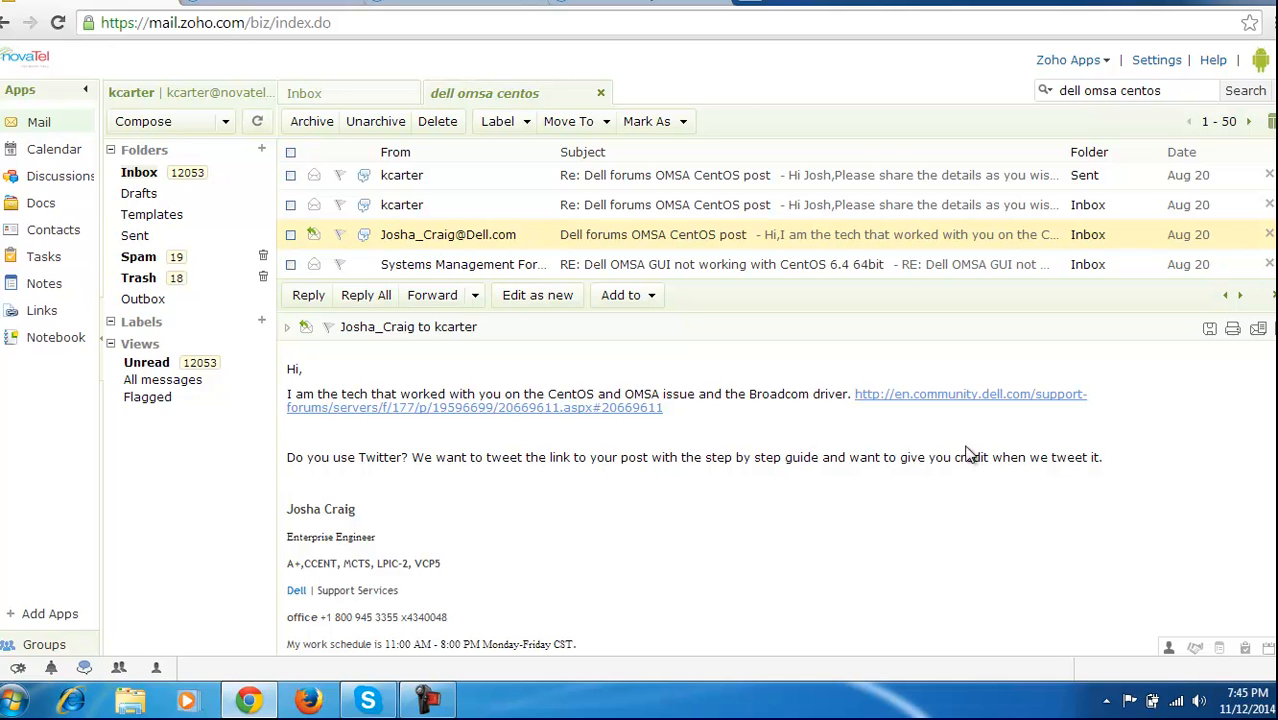
mouse_move(291, 510)
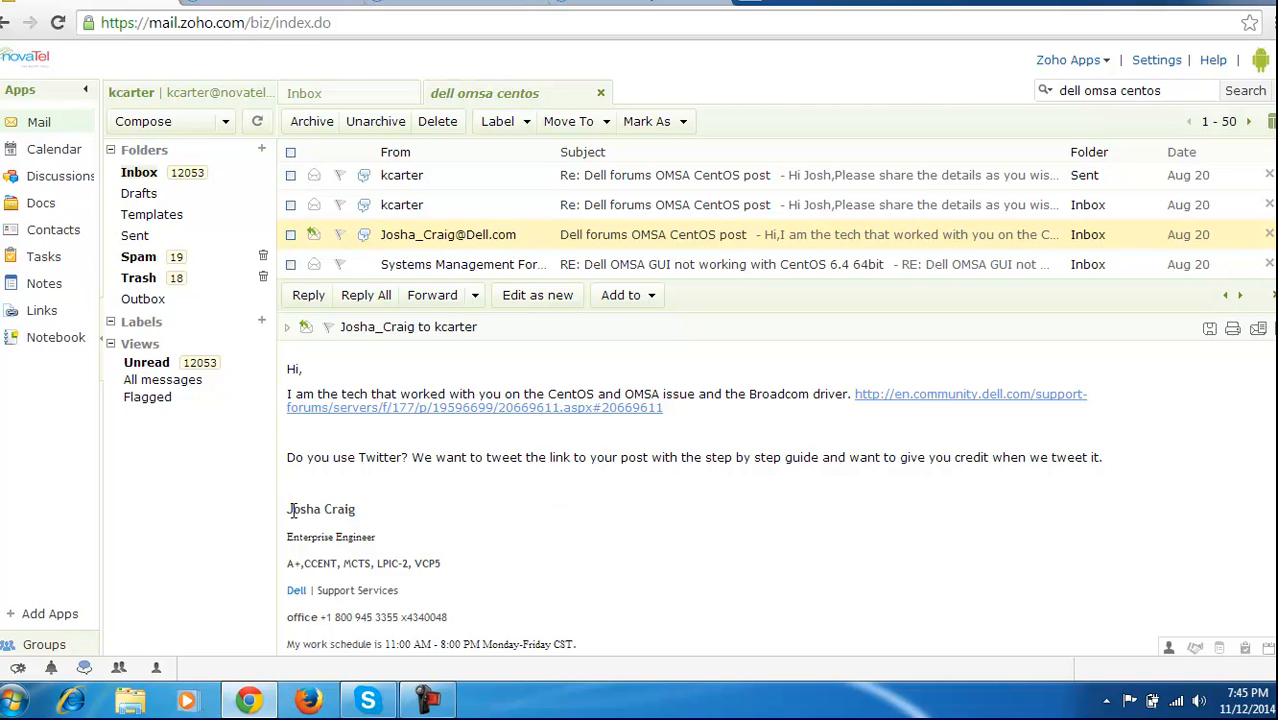
drag(289, 509, 398, 590)
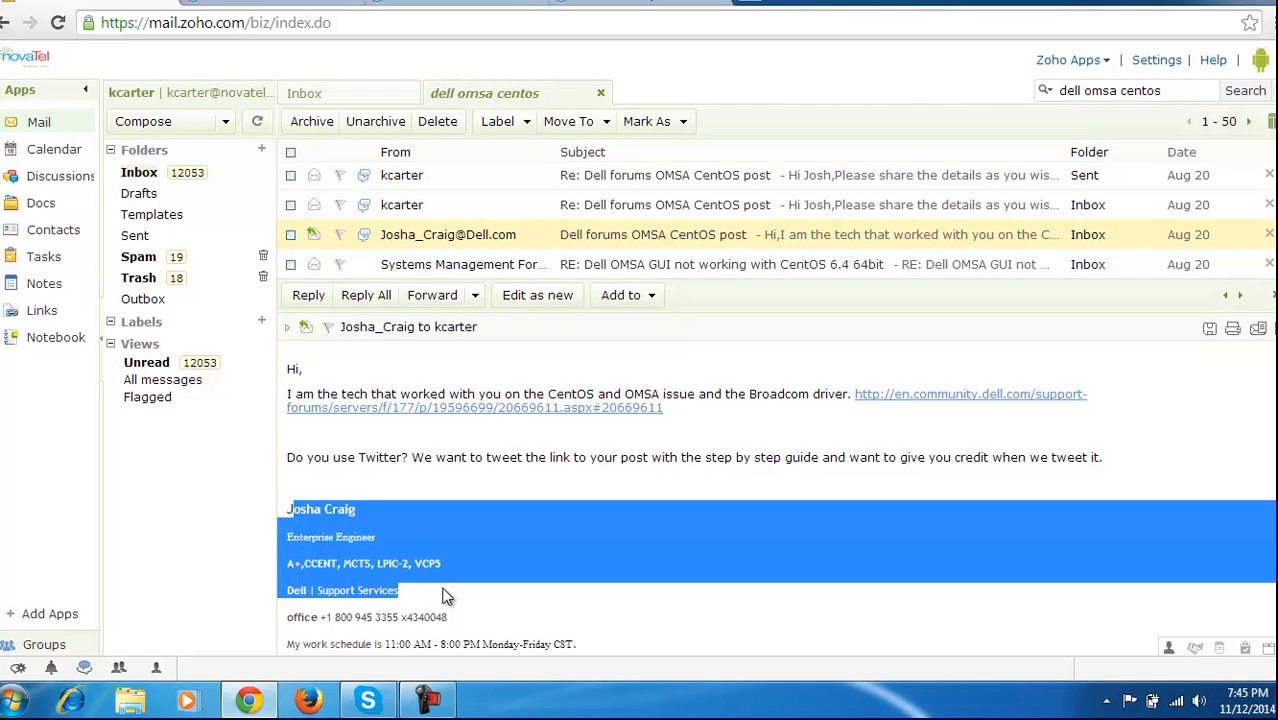
click(282, 503)
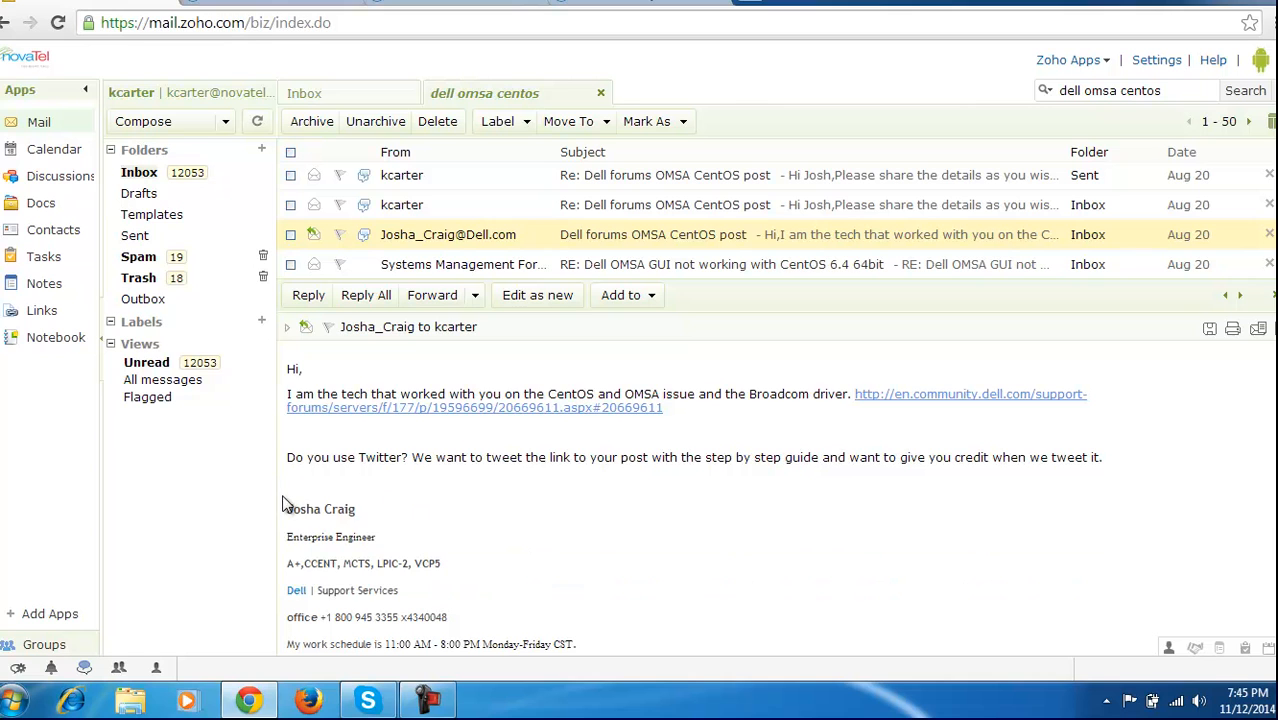
drag(287, 508, 438, 590)
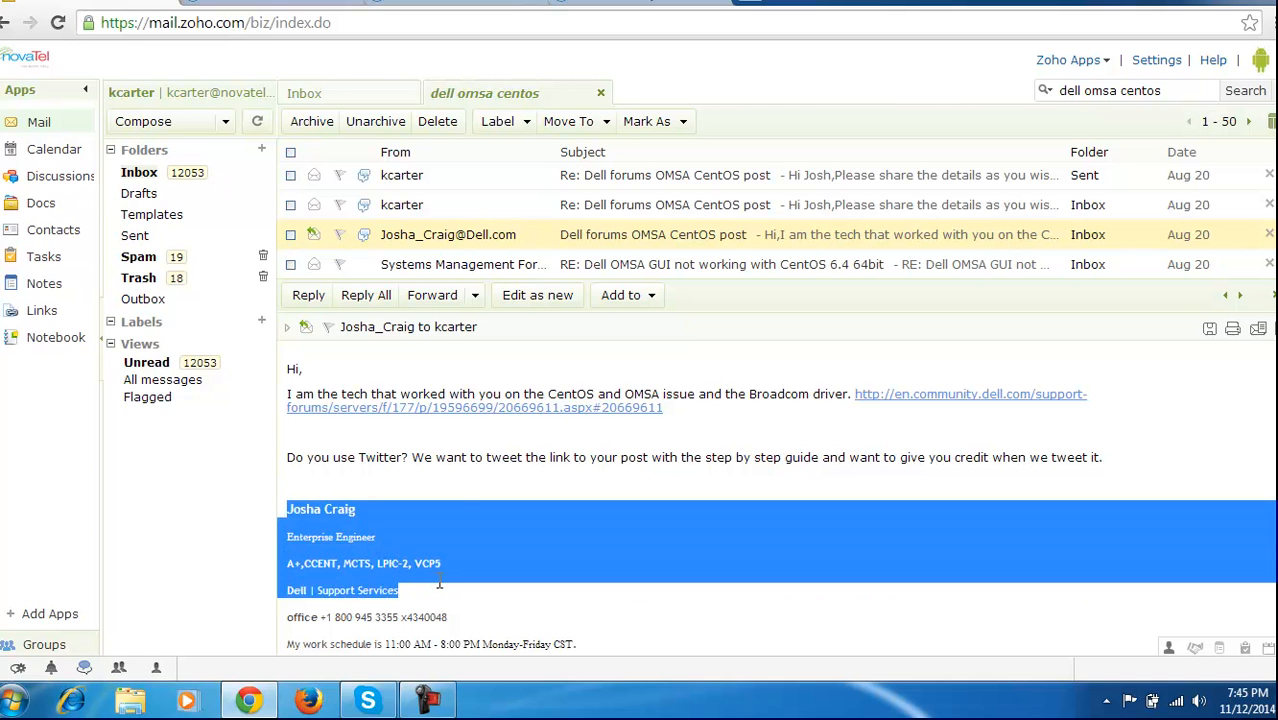
click(434, 457)
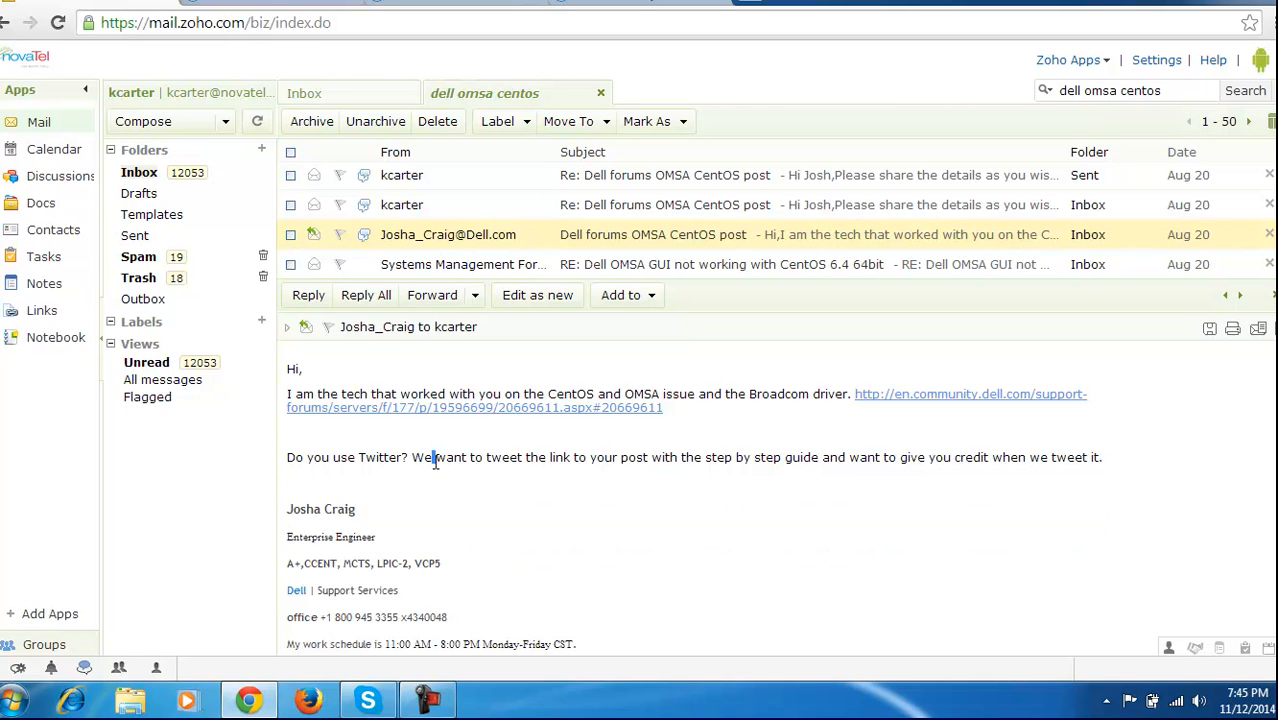
mouse_move(624, 520)
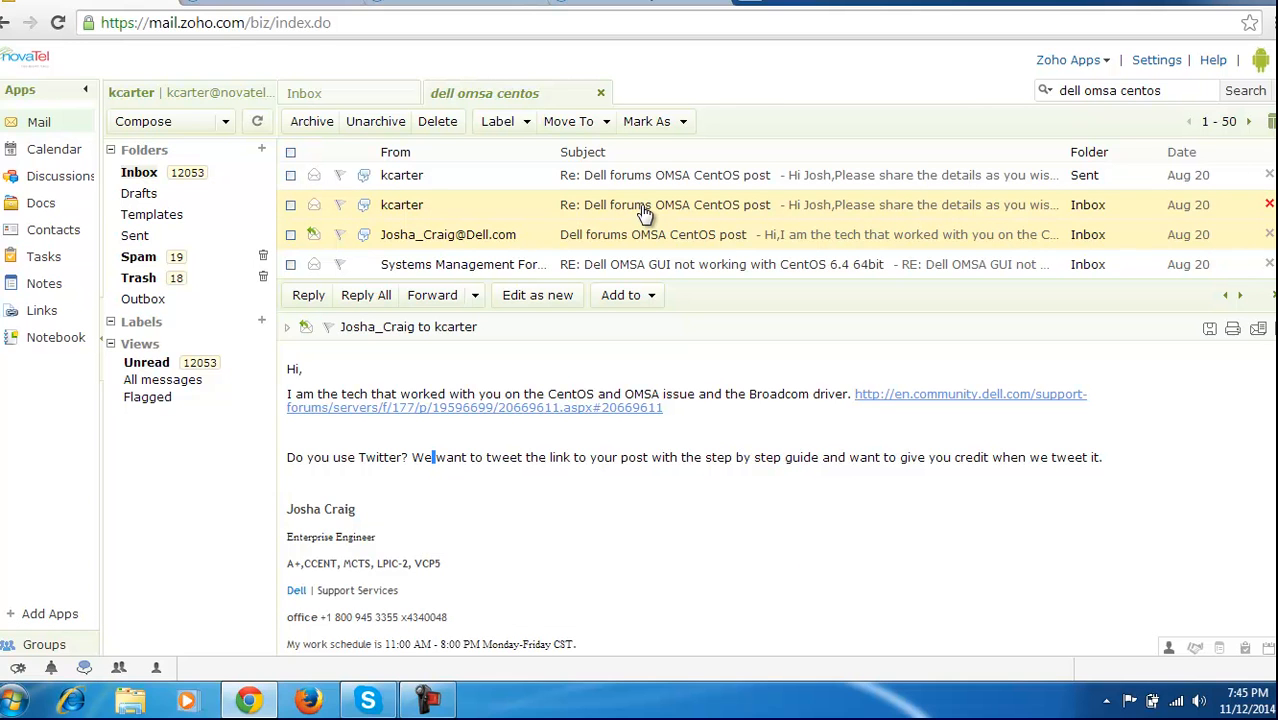
click(645, 205)
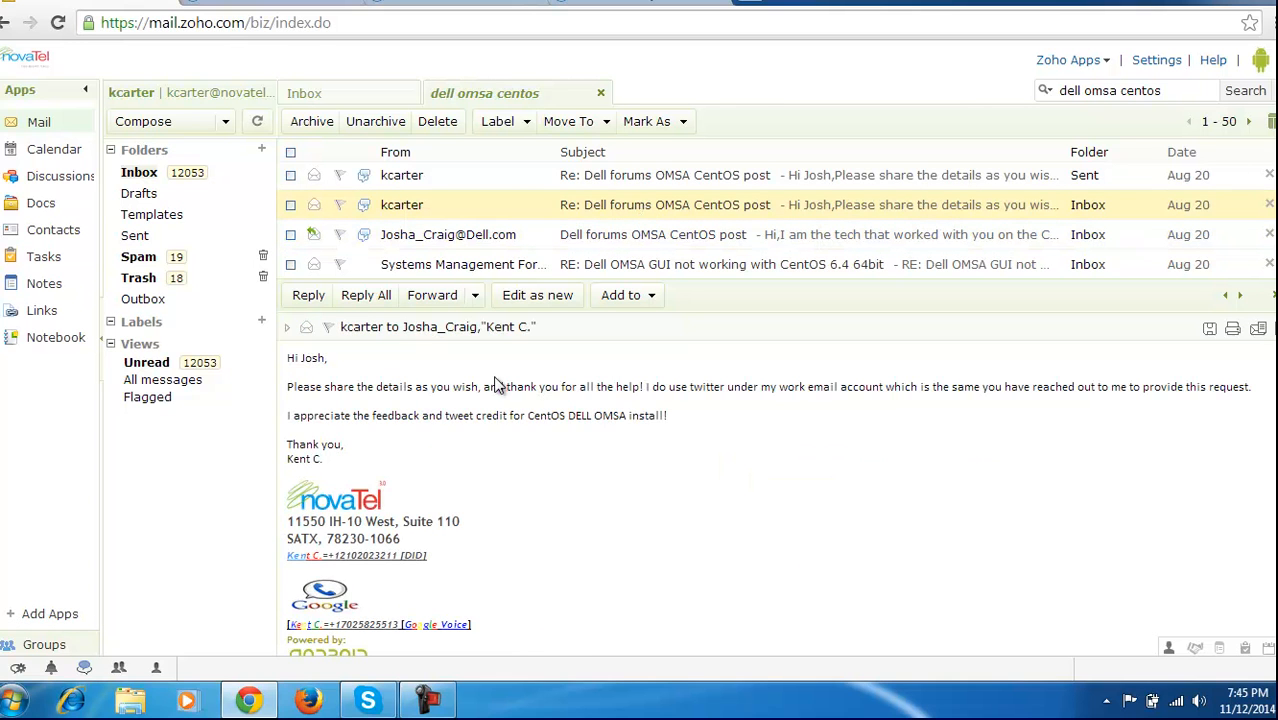
mouse_move(714, 446)
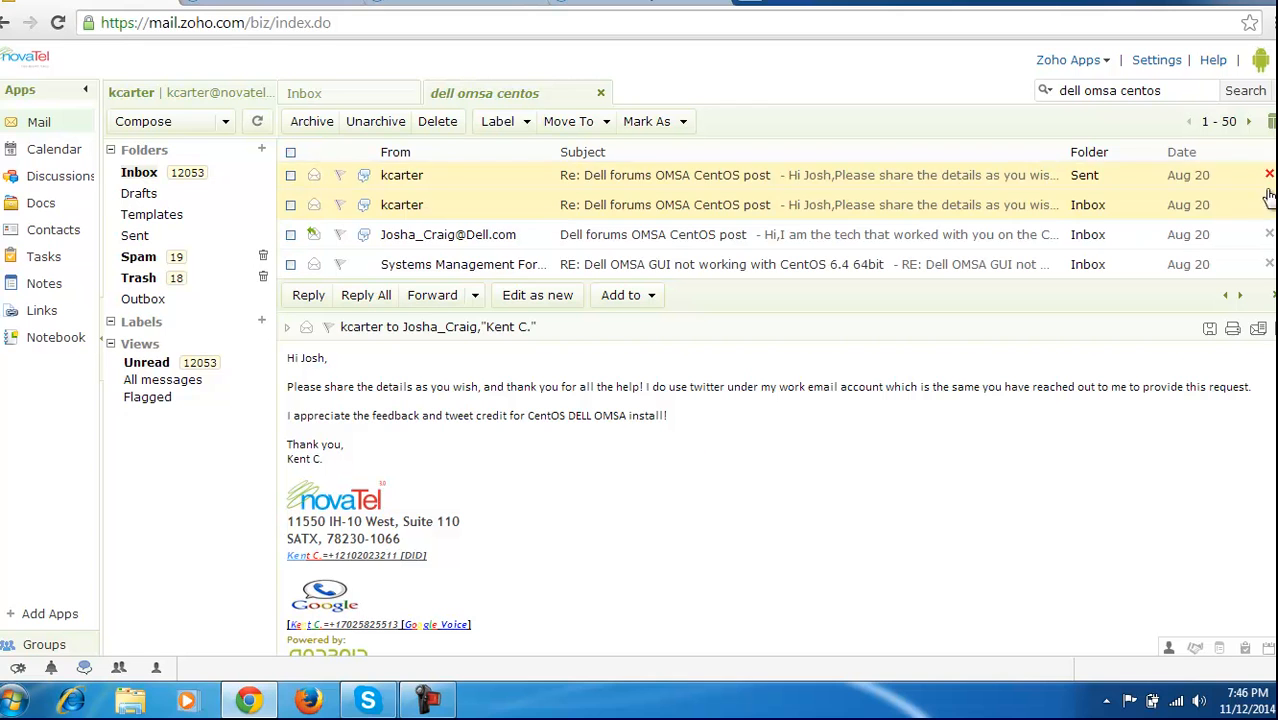
scroll(up, 3)
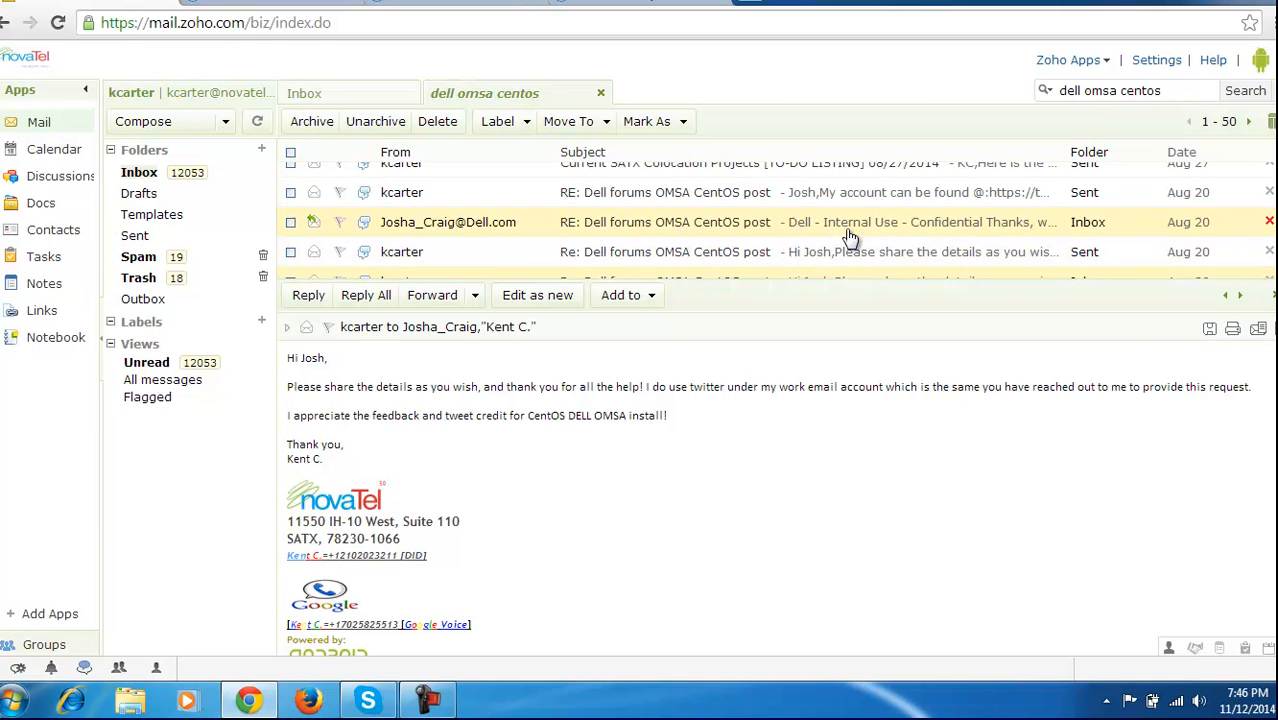
click(448, 222)
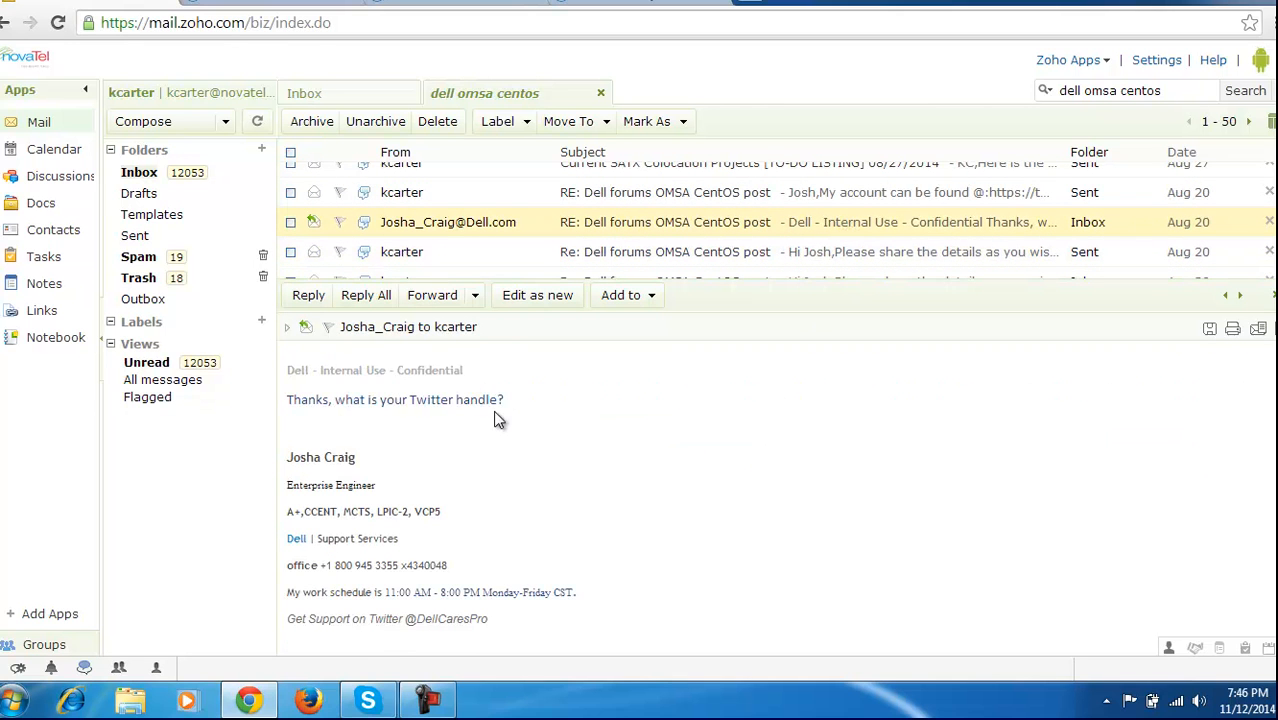
mouse_move(293, 370)
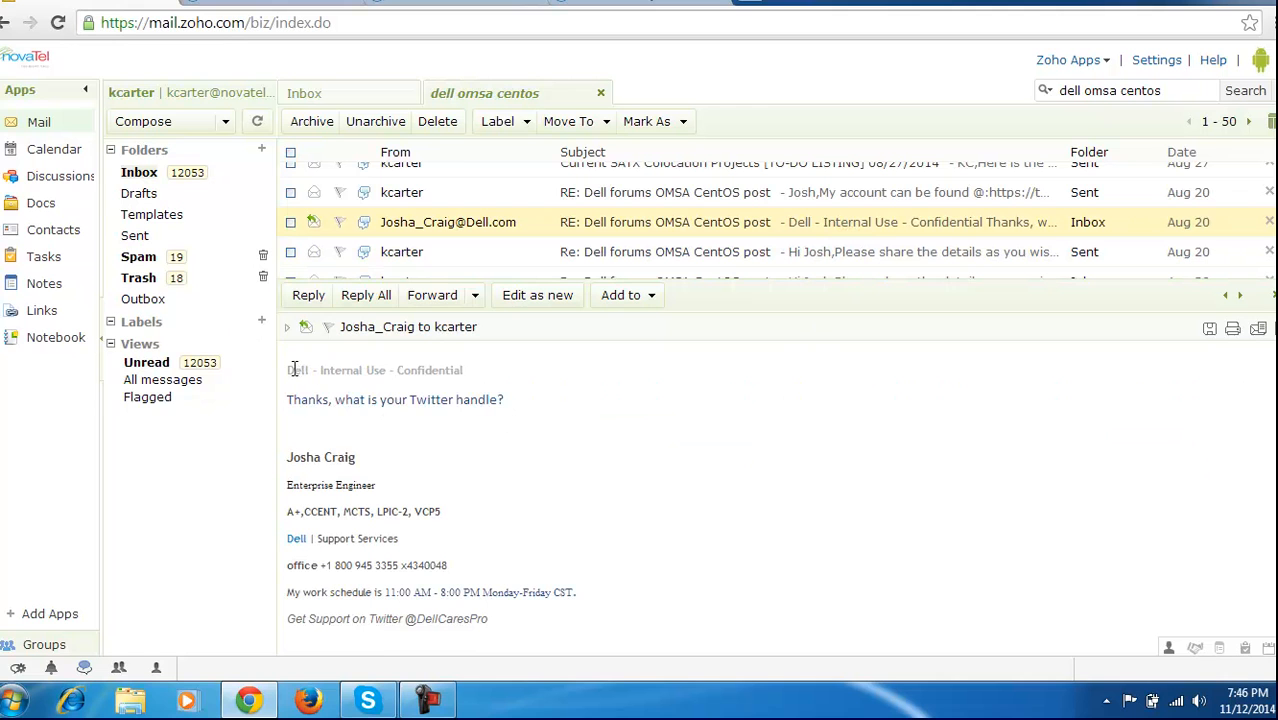
drag(287, 370, 377, 485)
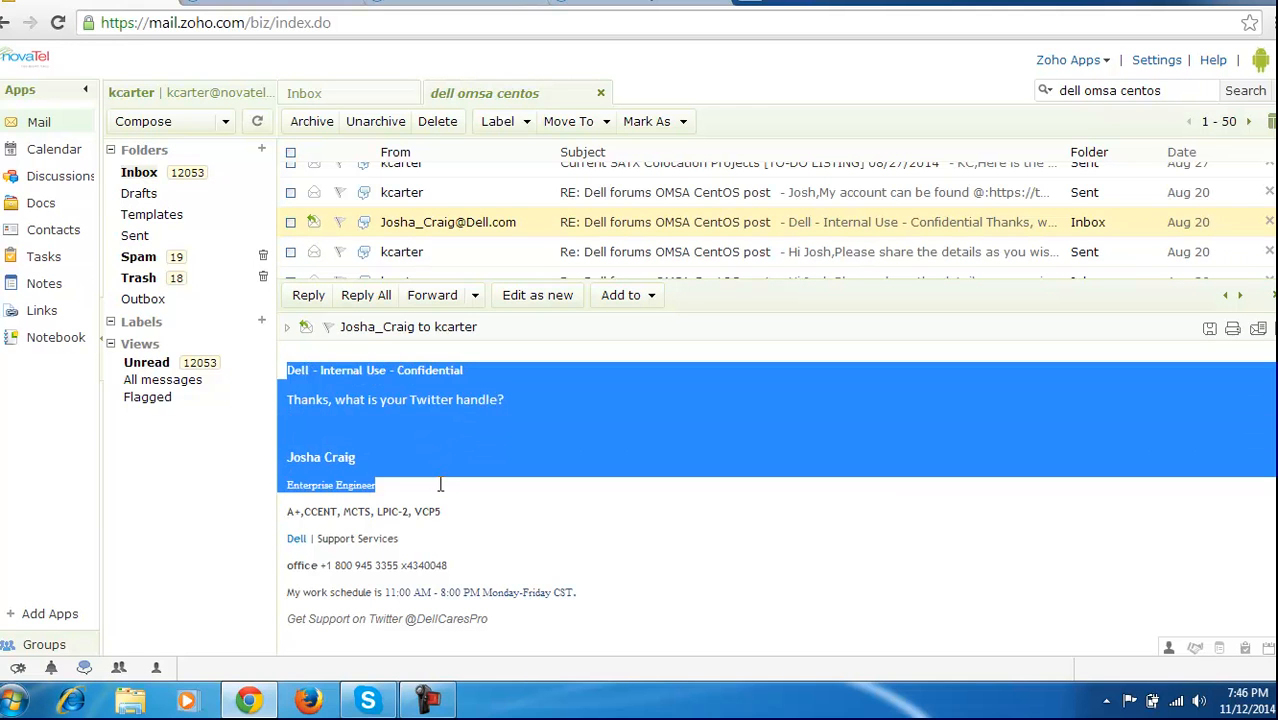
click(465, 553)
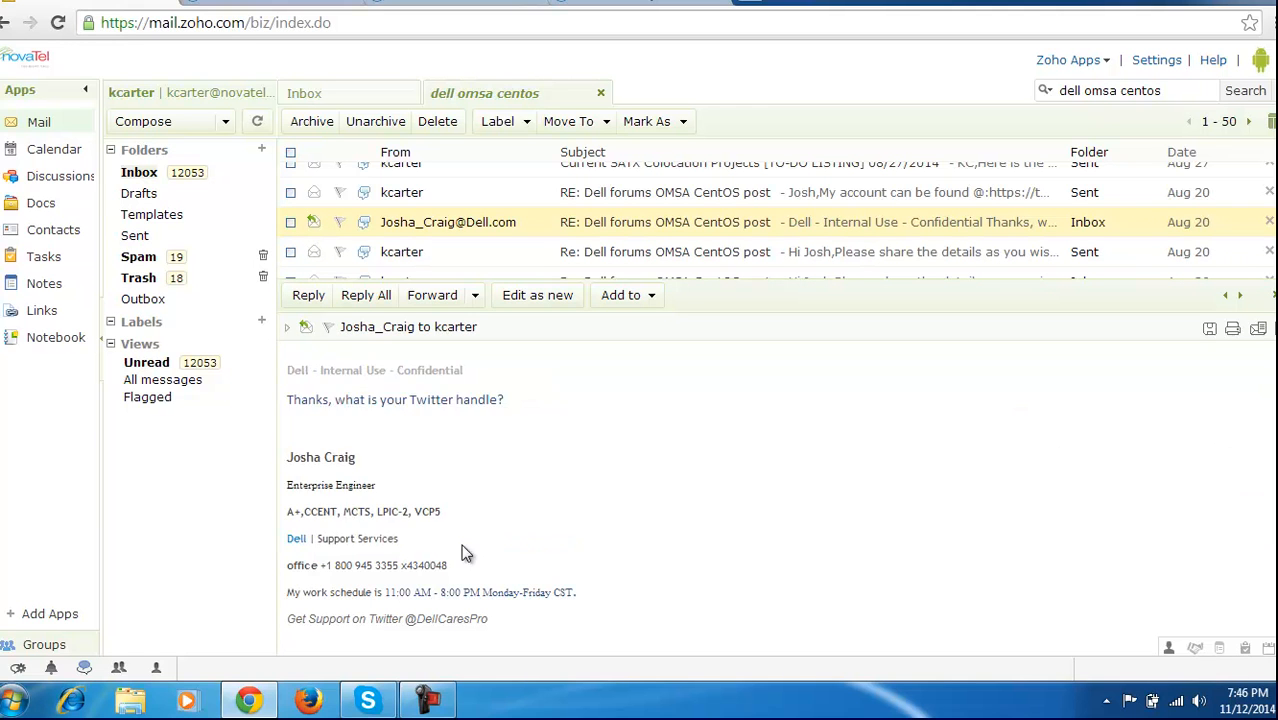
mouse_move(513, 252)
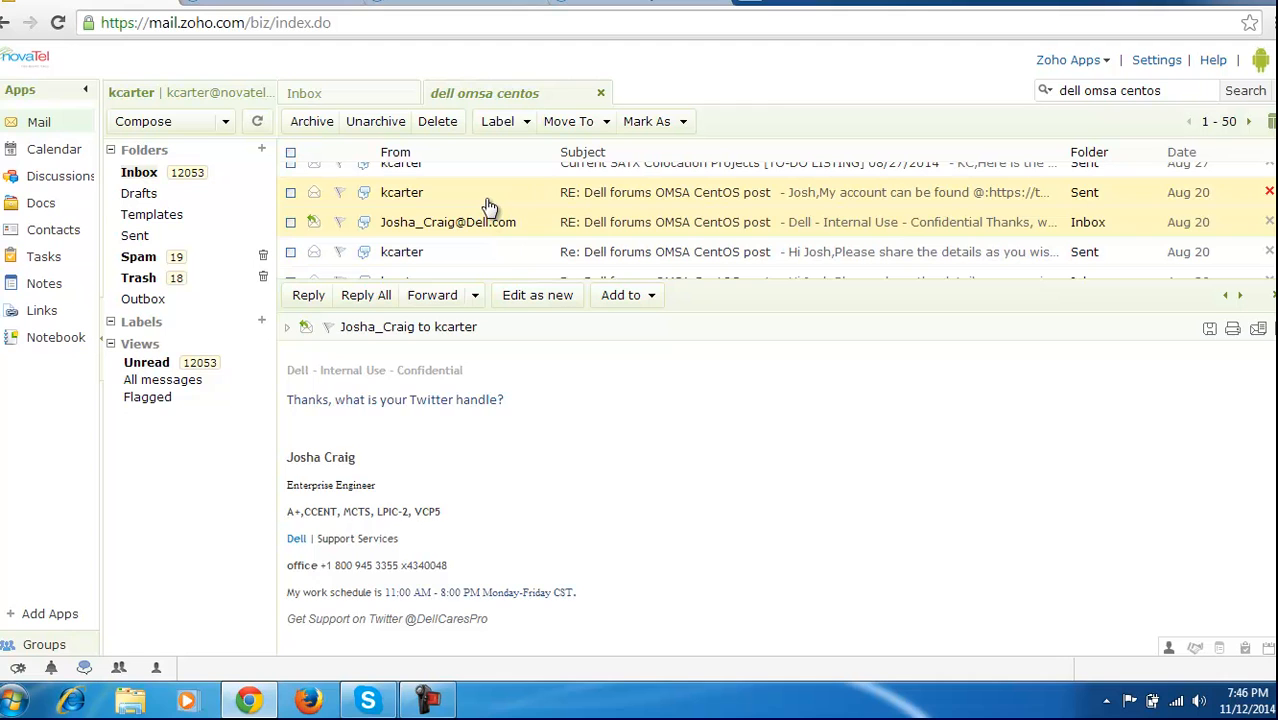
click(500, 192)
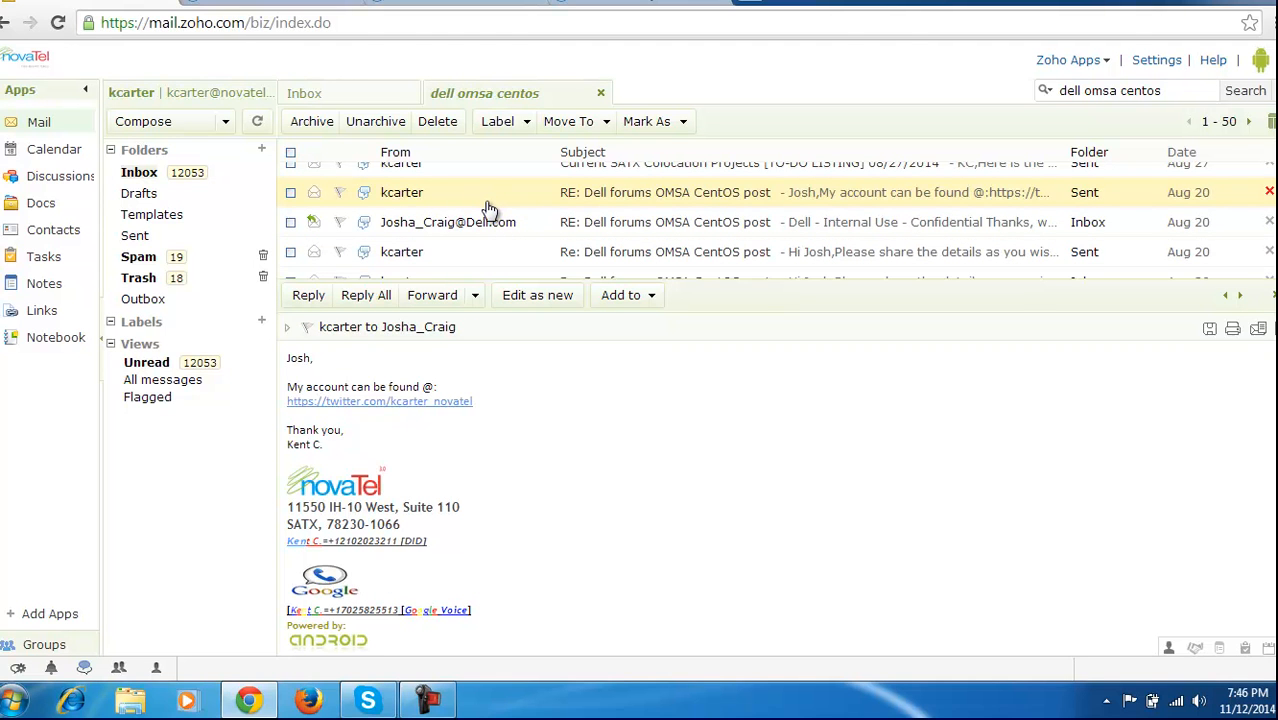
mouse_move(448, 464)
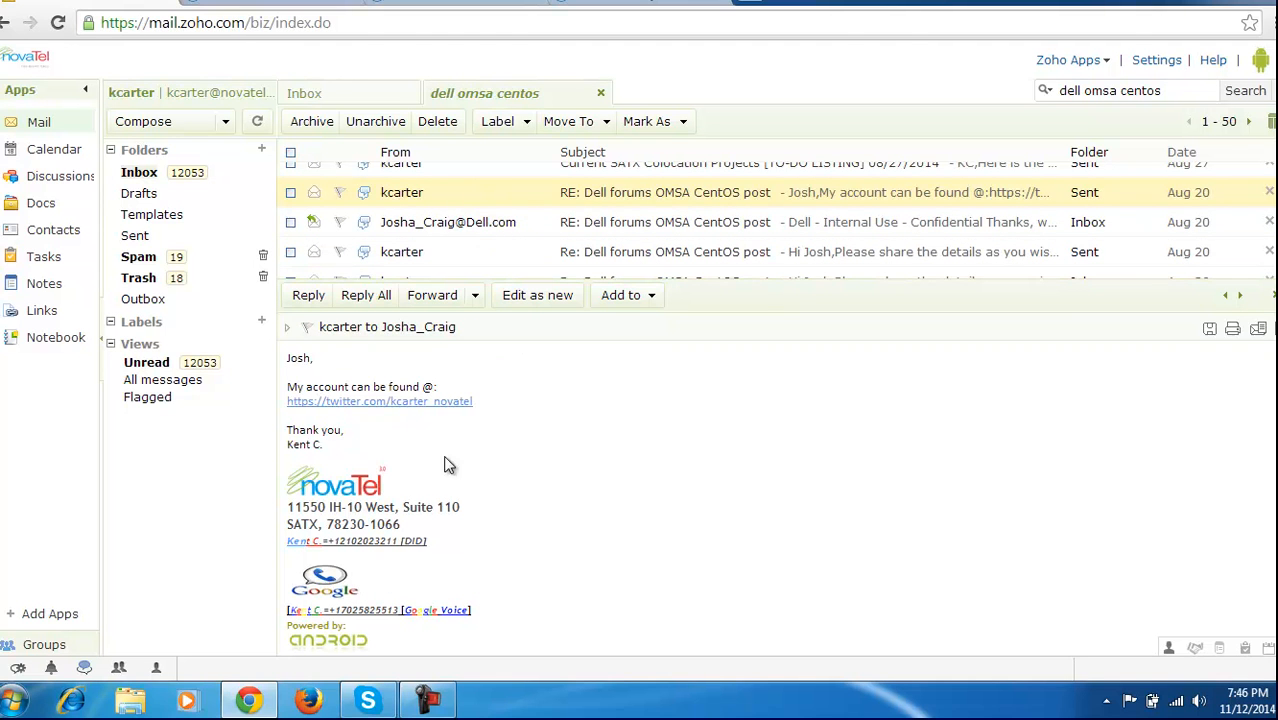
mouse_move(393, 498)
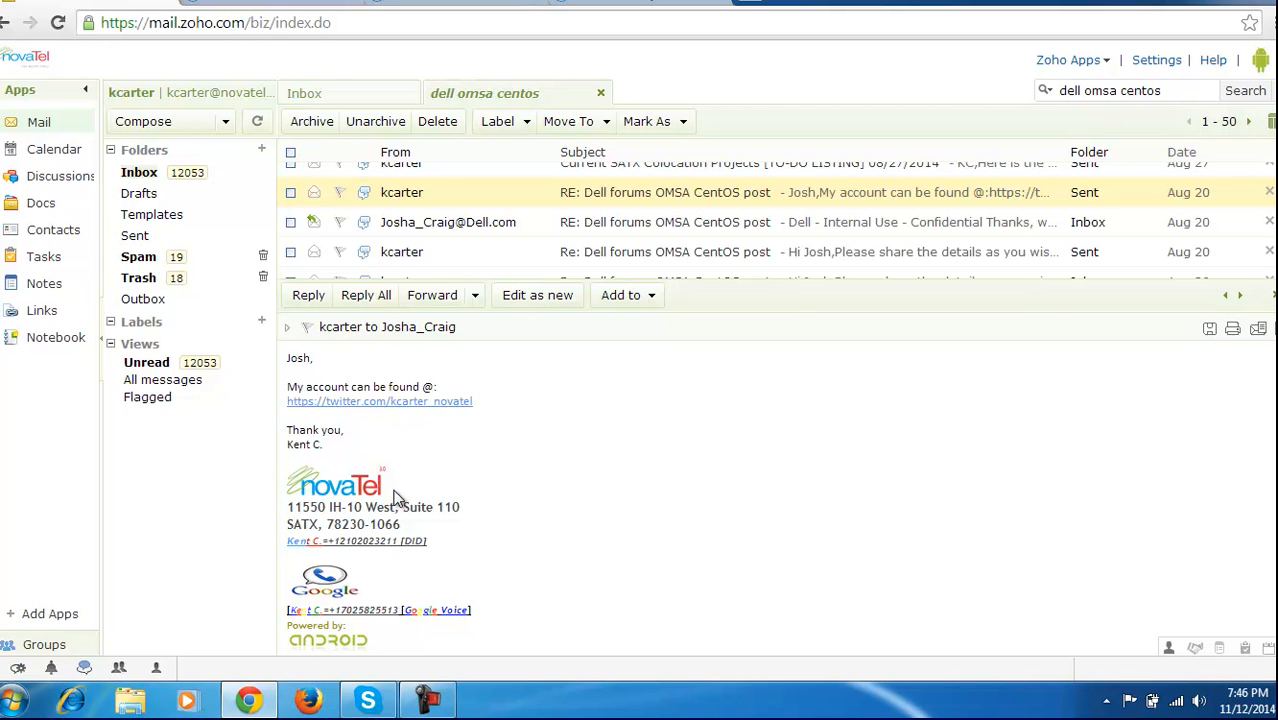
mouse_move(185, 75)
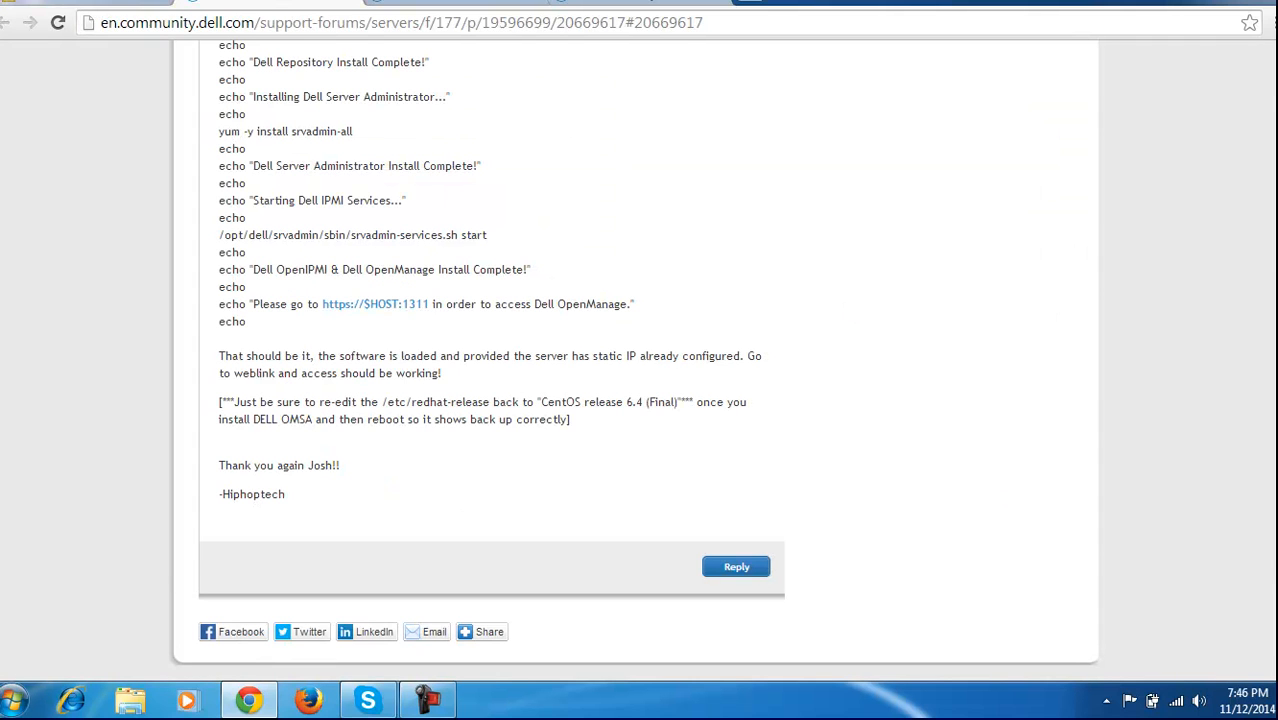
Step: Scroll back up to the 'CentOS 6.4 DELL OMSA Error - PE 1950' thread title
scroll(up, 3)
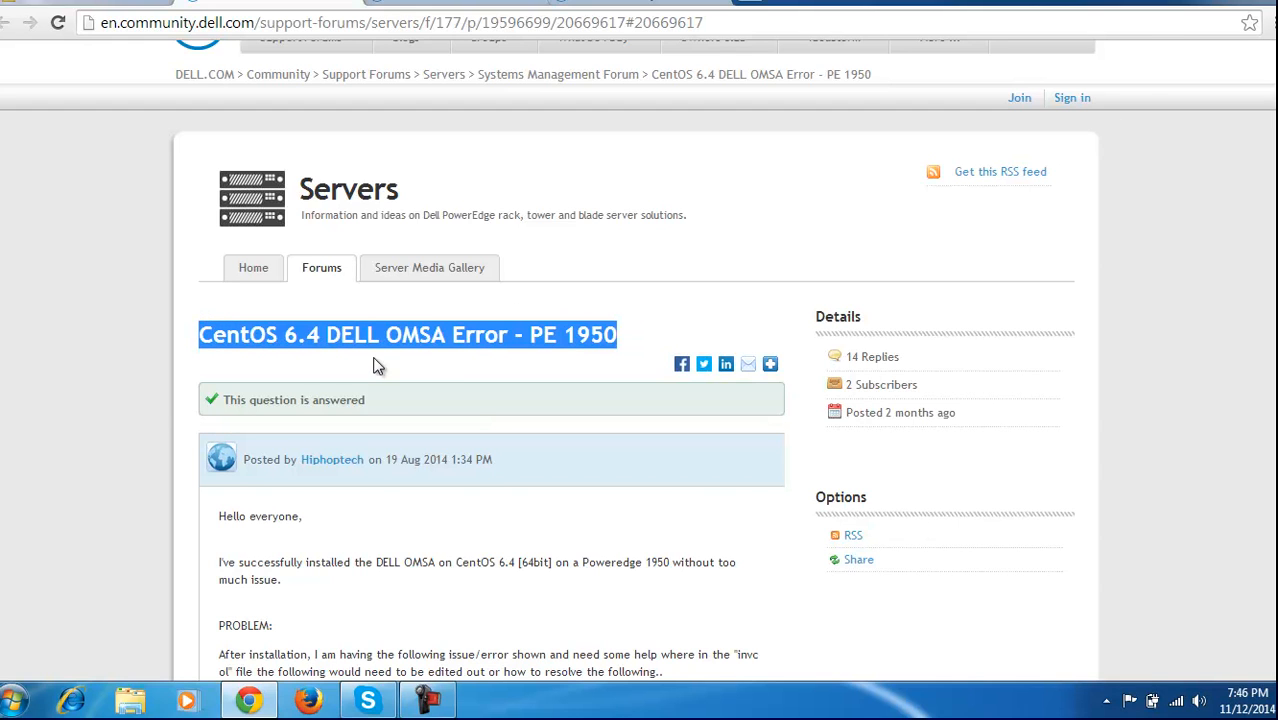
mouse_move(456, 340)
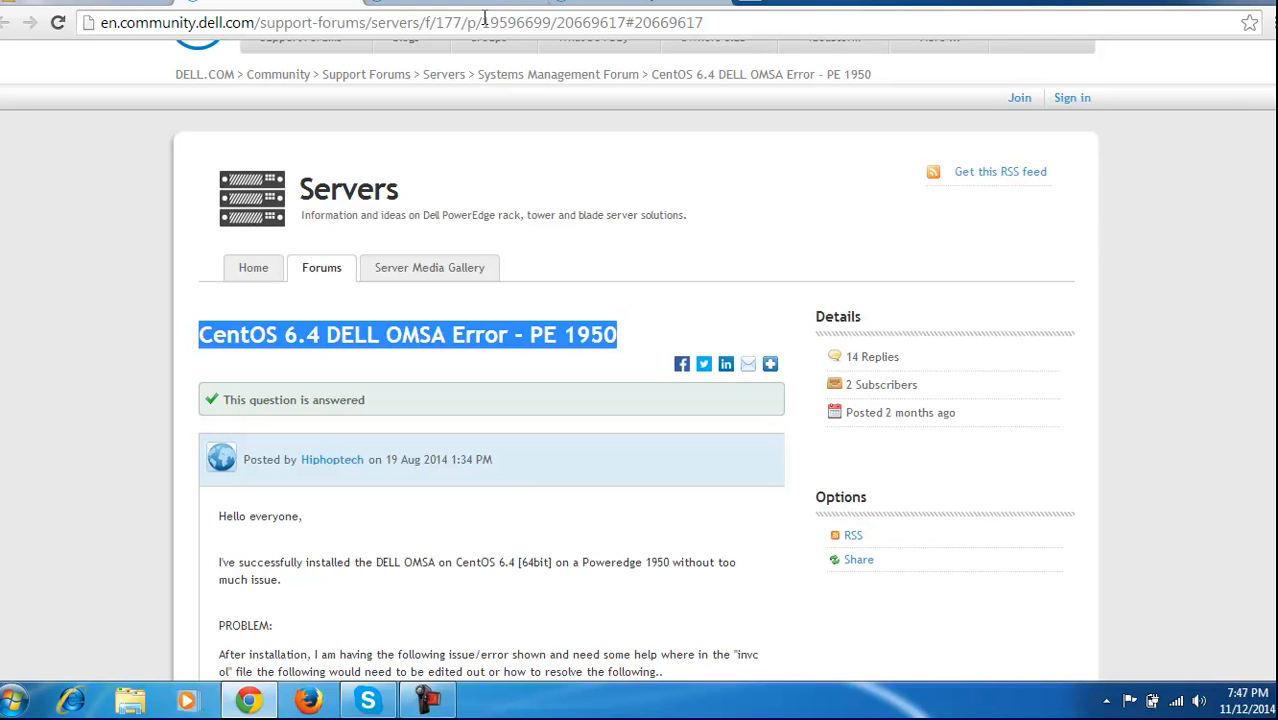
mouse_move(512, 8)
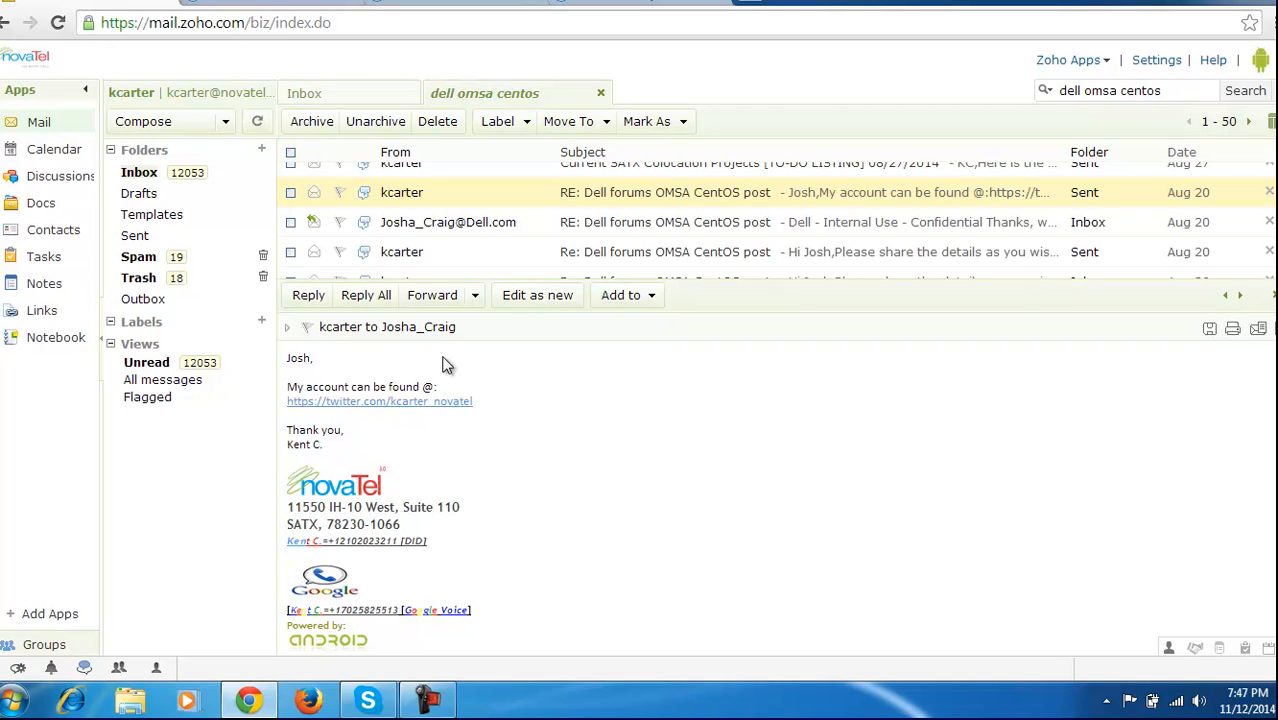
mouse_move(455, 348)
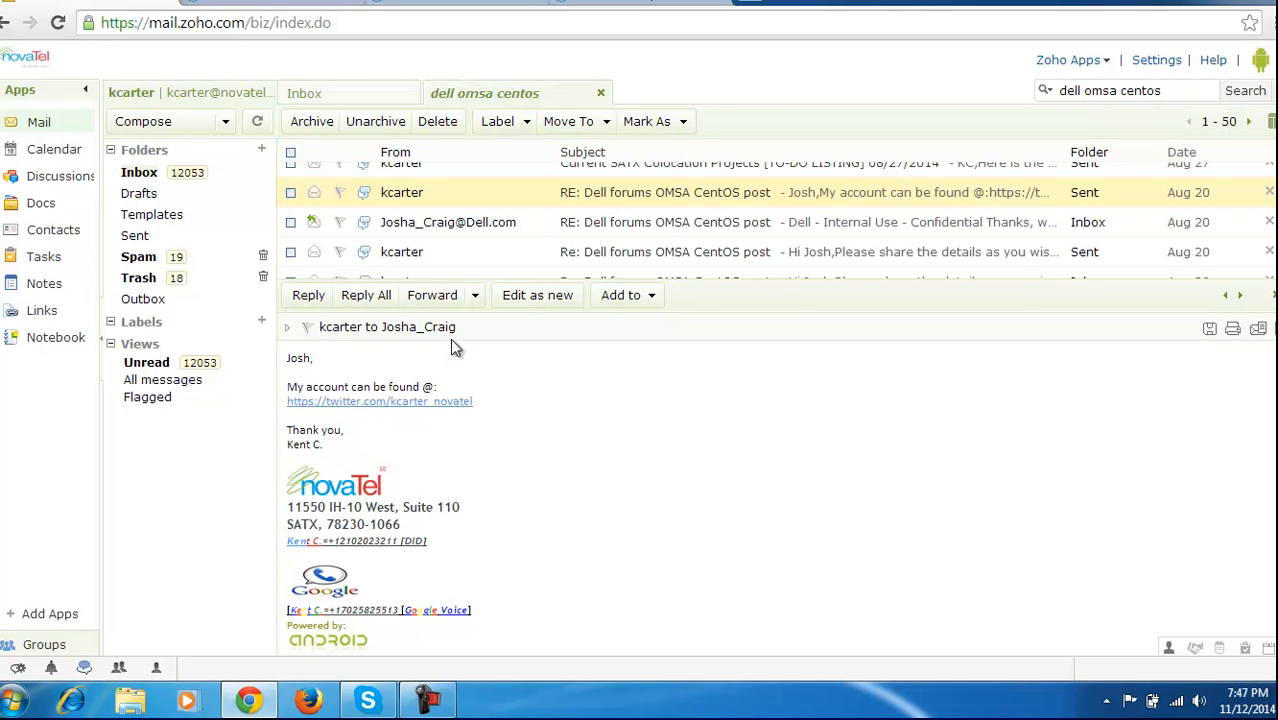
mouse_move(463, 353)
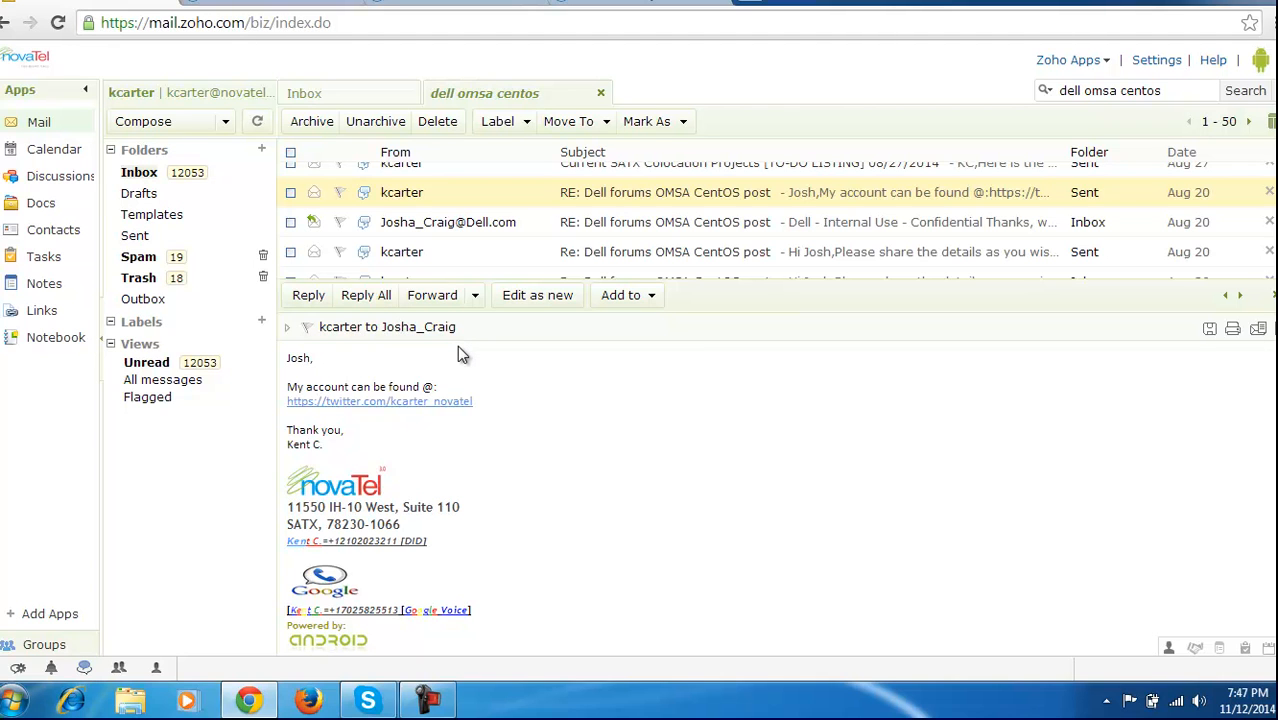